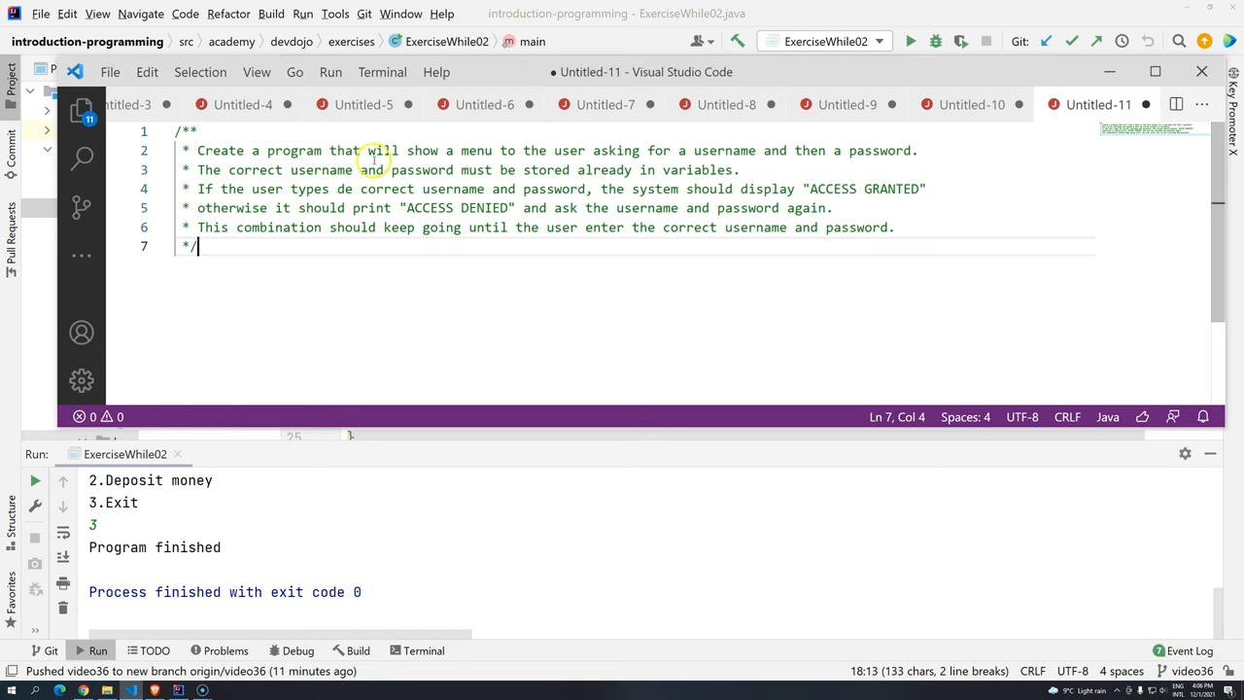
# Highlight the exercise requirements: ask username and password, ACCESS GRANTED/DENIED, repeat until correct.
pyautogui.moveTo(368, 150); pyautogui.dragTo(641, 150)
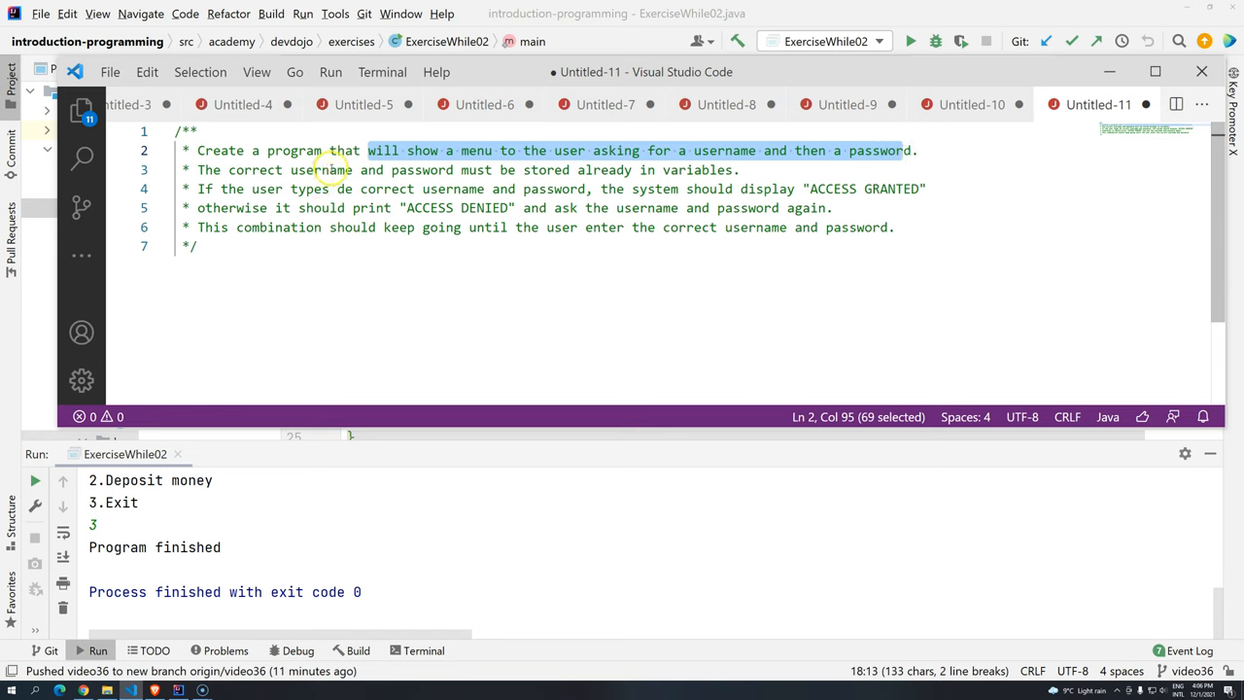
pyautogui.moveTo(651, 173)
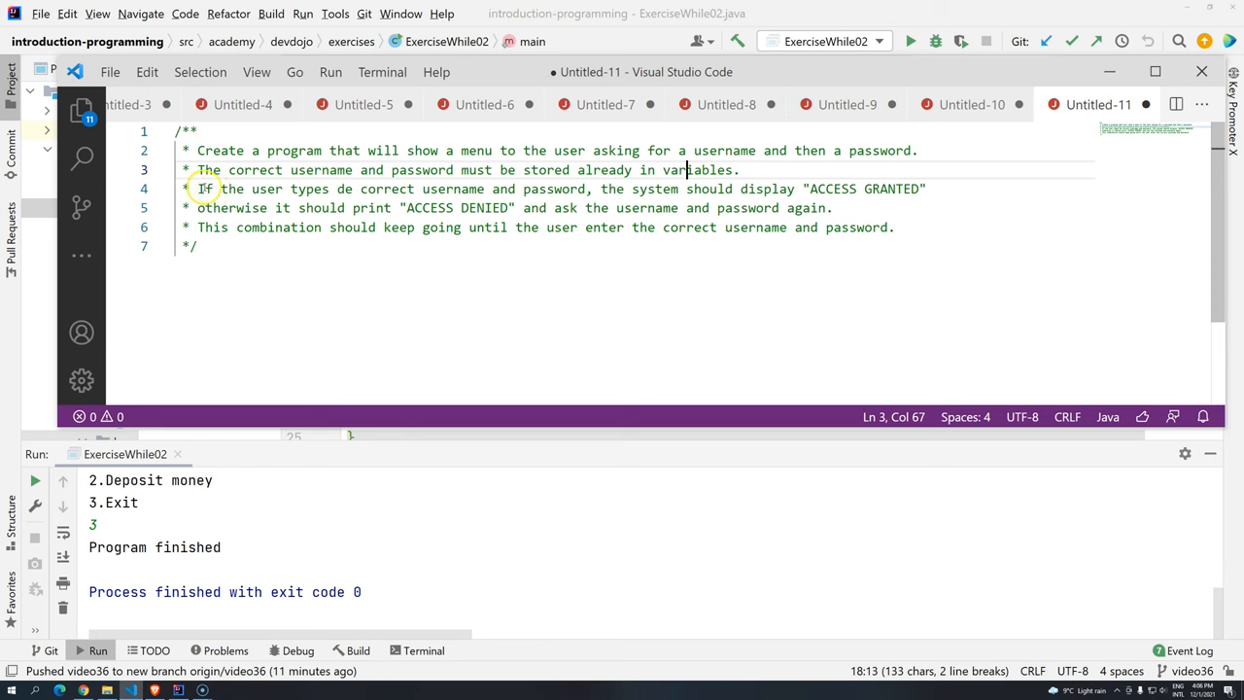
pyautogui.moveTo(198, 189); pyautogui.dragTo(568, 189)
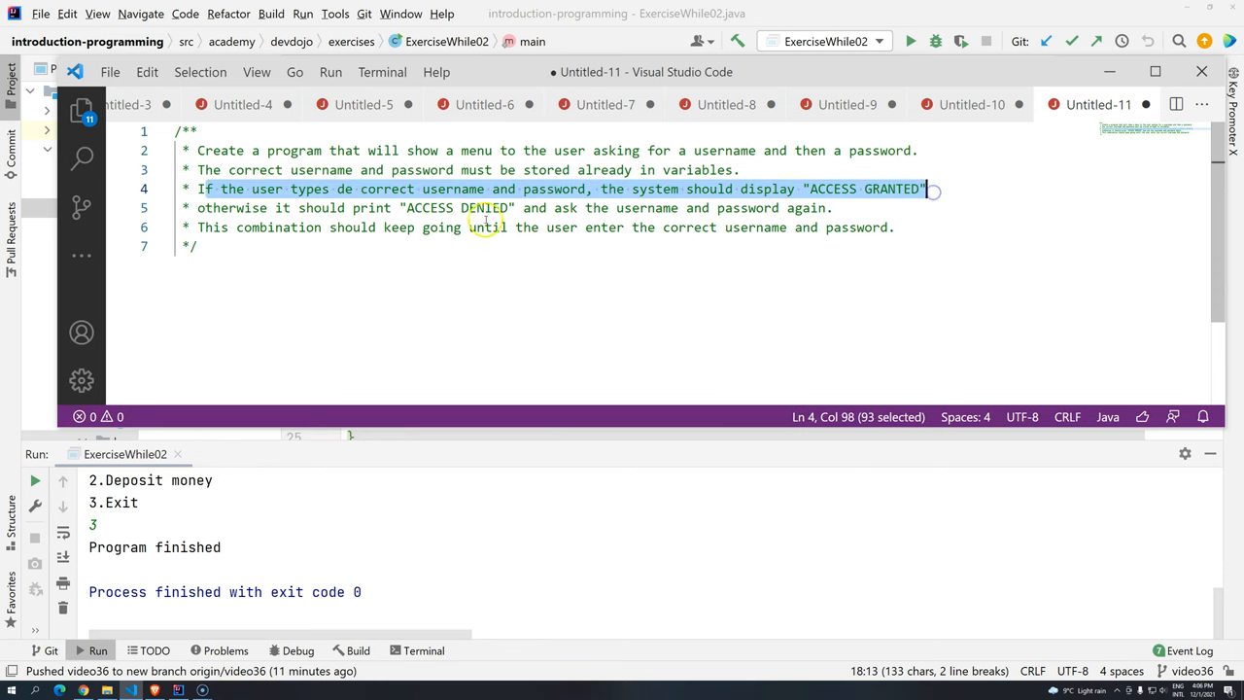
pyautogui.doubleClick(457, 206)
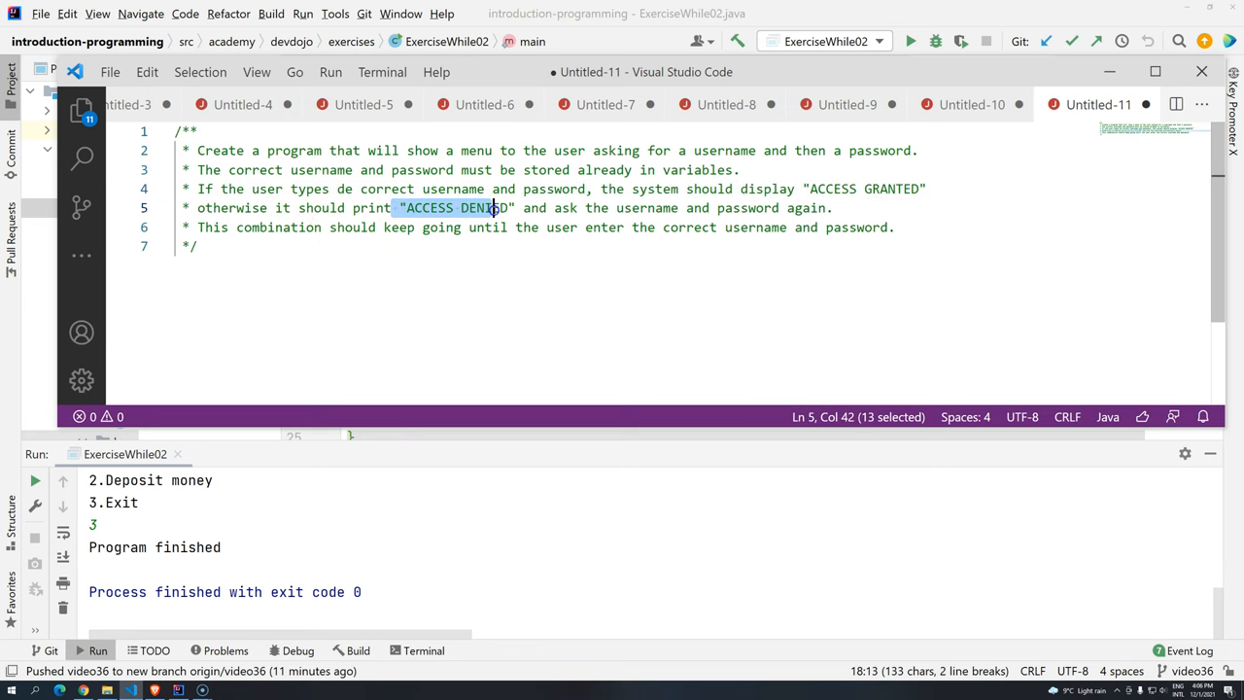
pyautogui.moveTo(789, 210)
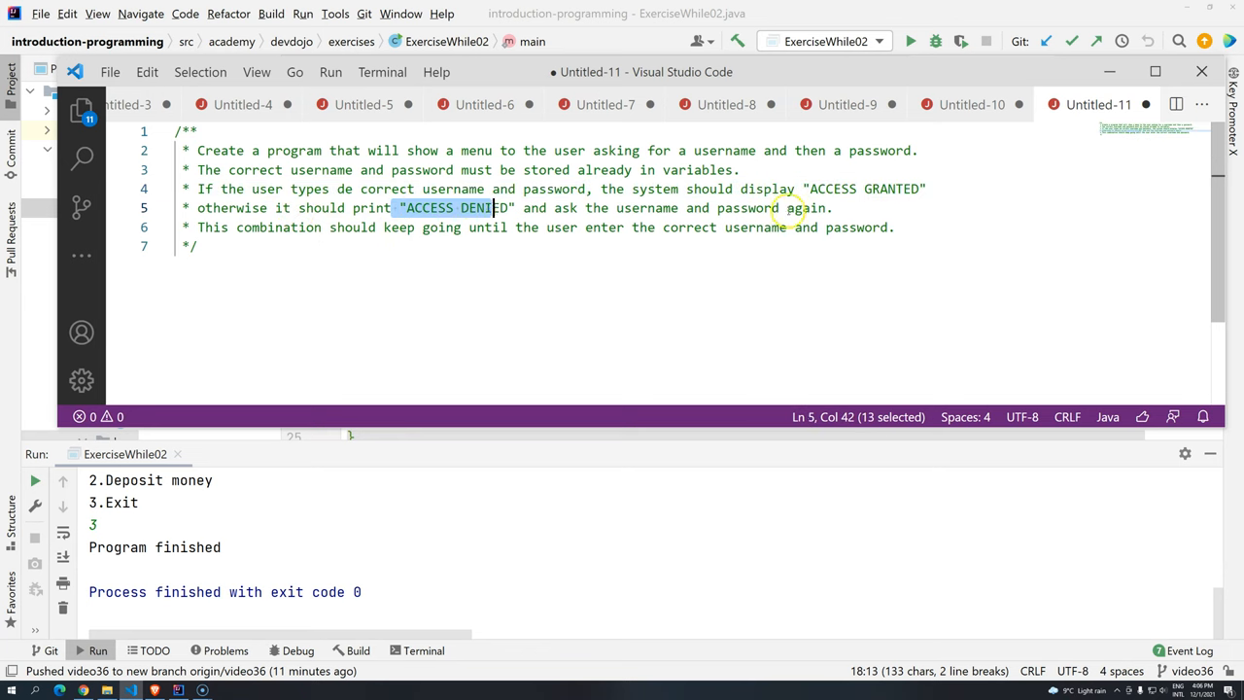
pyautogui.moveTo(496, 208); pyautogui.dragTo(827, 208)
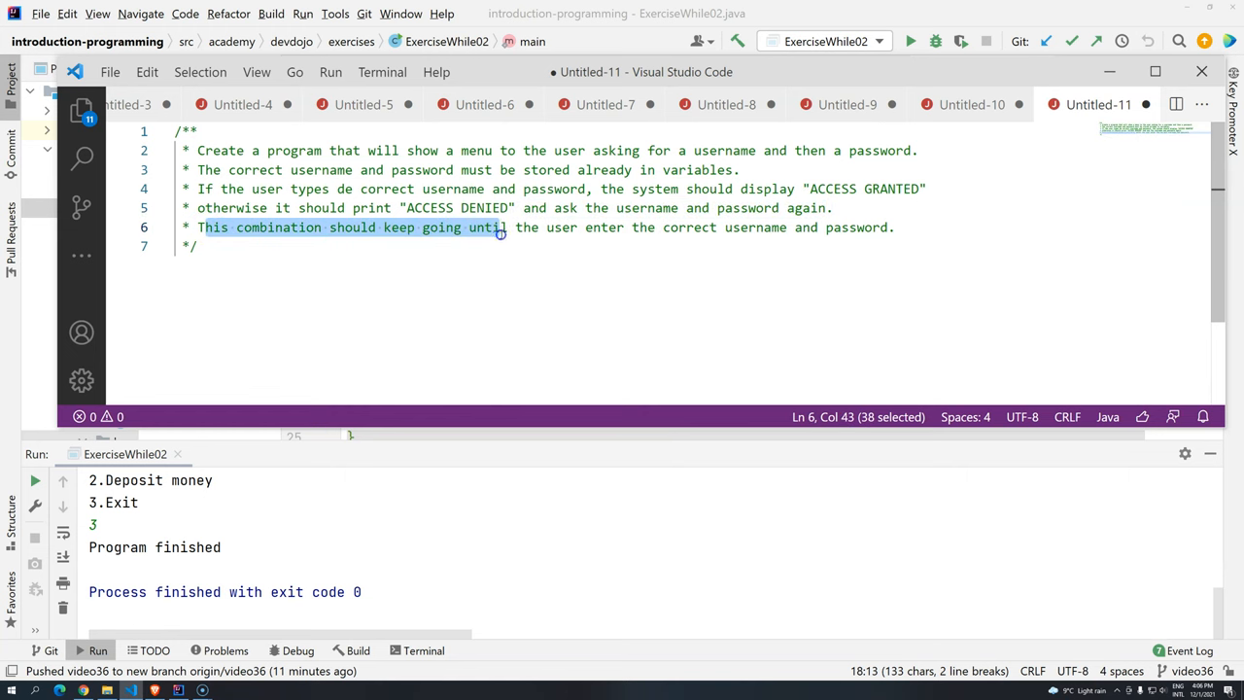
pyautogui.moveTo(501, 228); pyautogui.dragTo(879, 227)
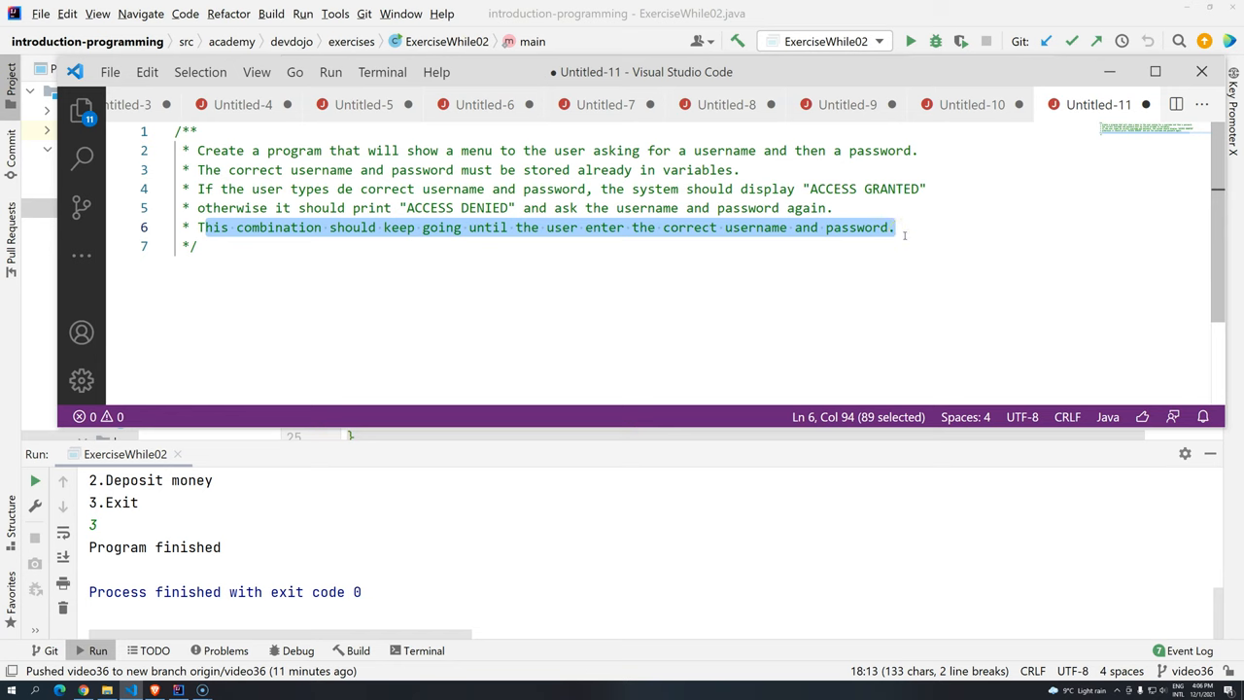
pyautogui.click(896, 225)
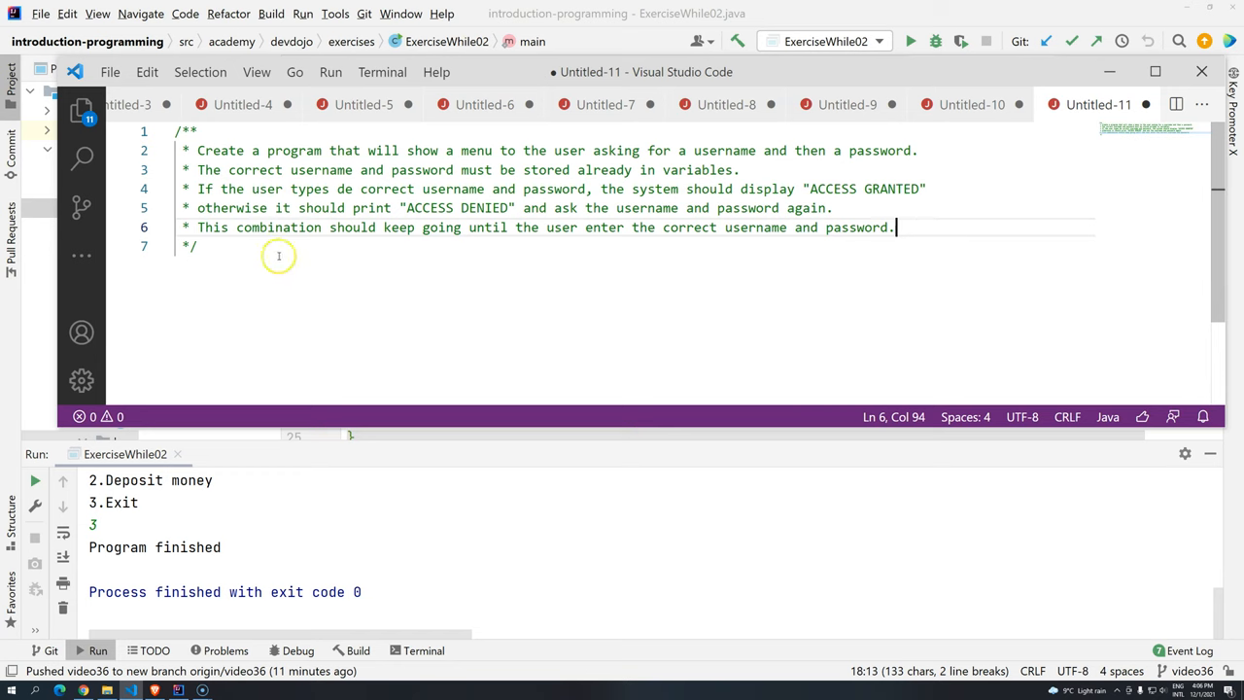
pyautogui.moveTo(410, 241)
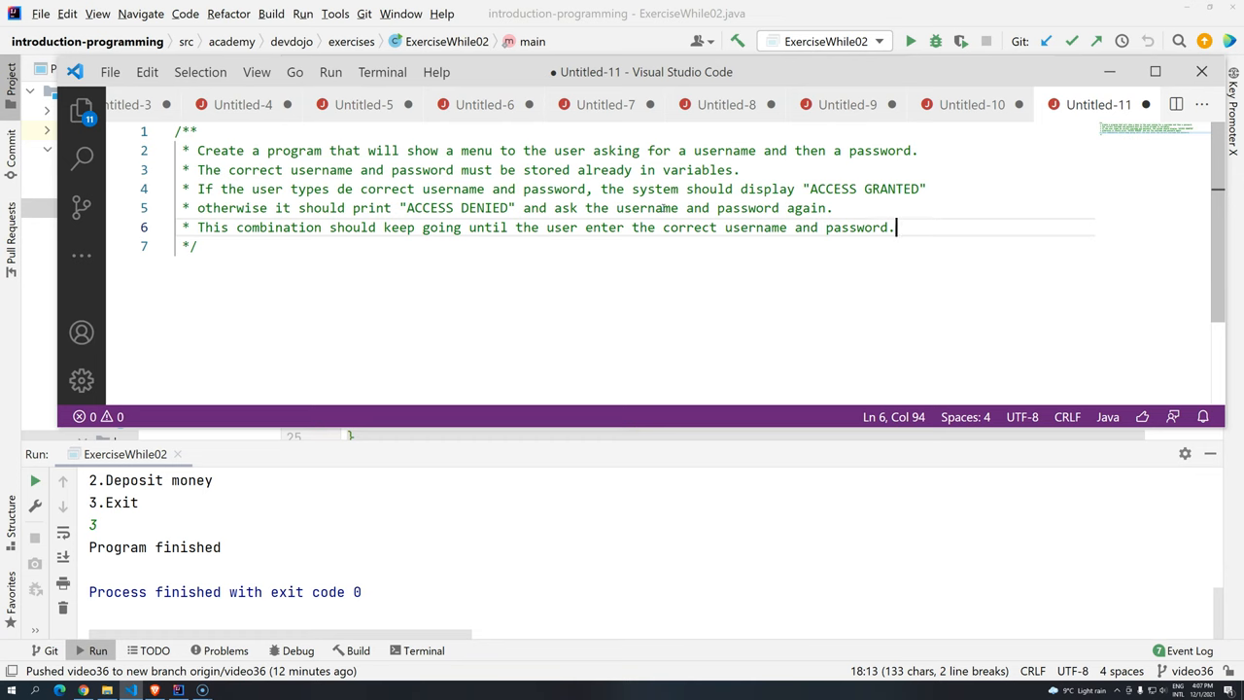
pyautogui.moveTo(727, 321)
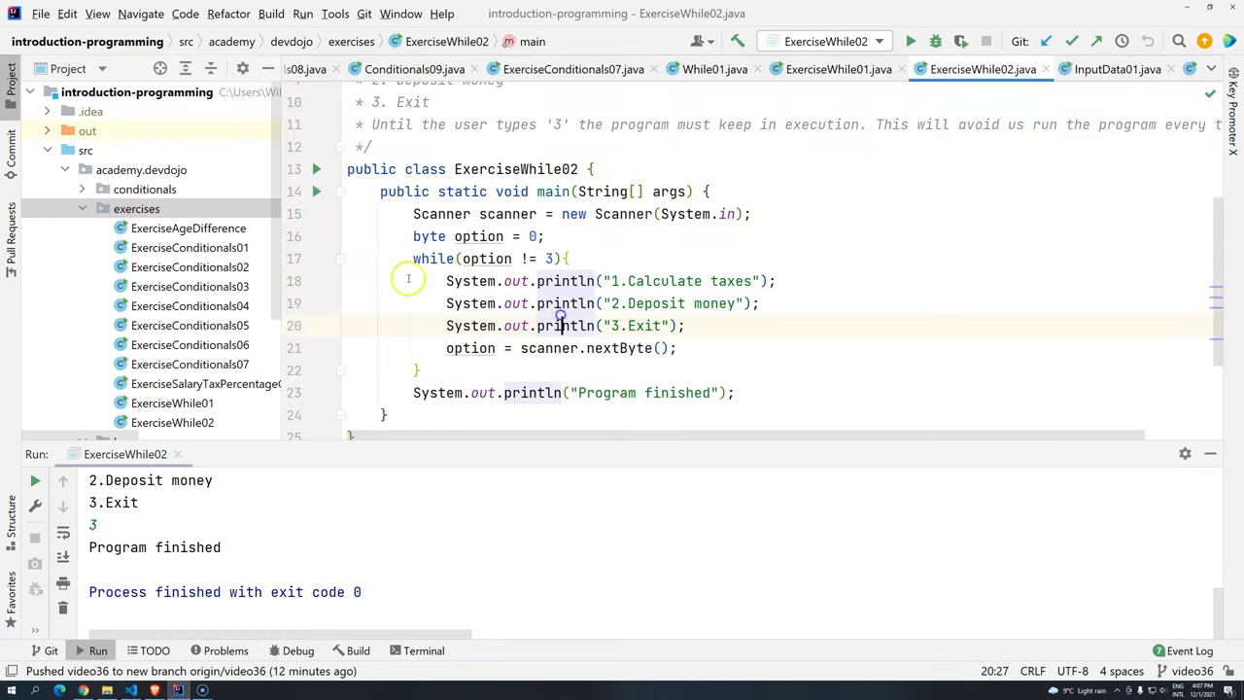
# Create a new Java class ExerciseWhile03 in the exercises package.
pyautogui.rightClick(136, 210)
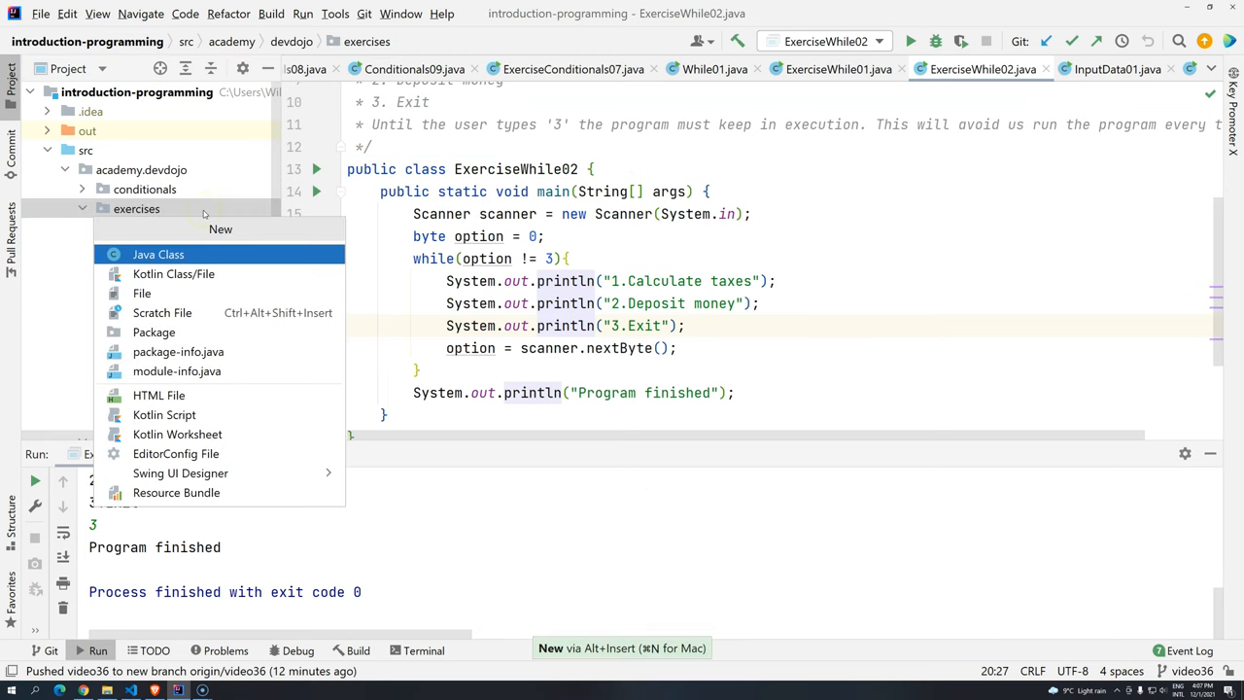
pyautogui.click(158, 252)
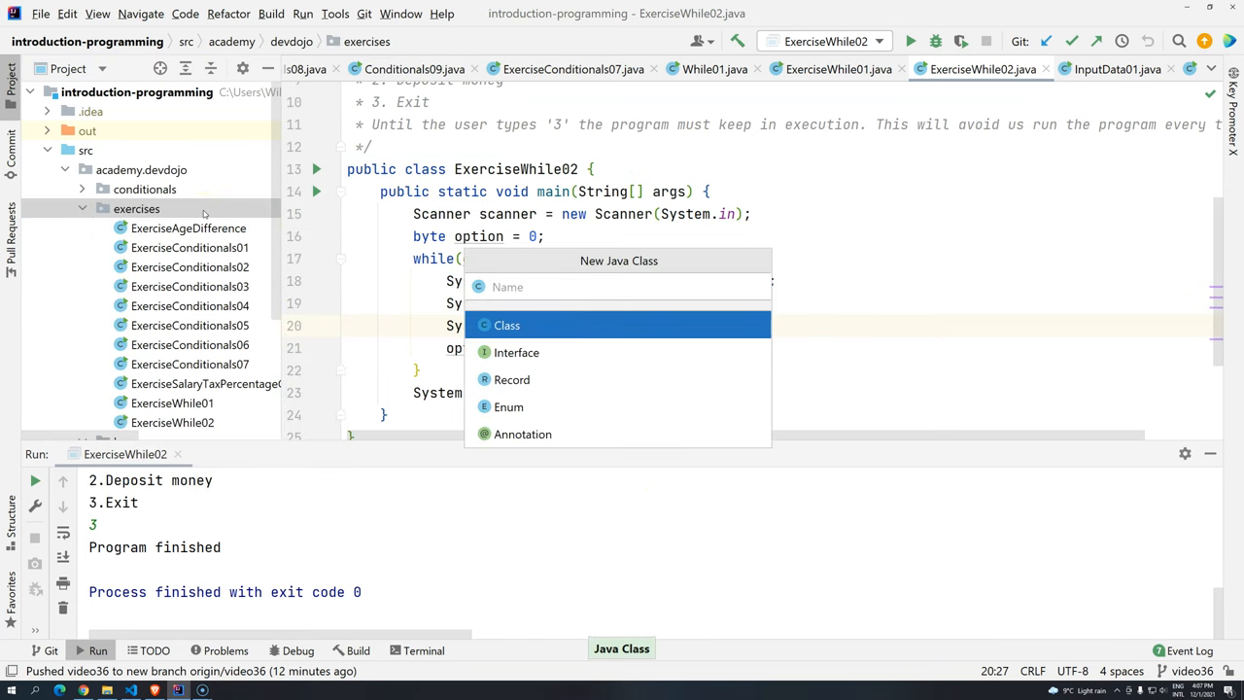
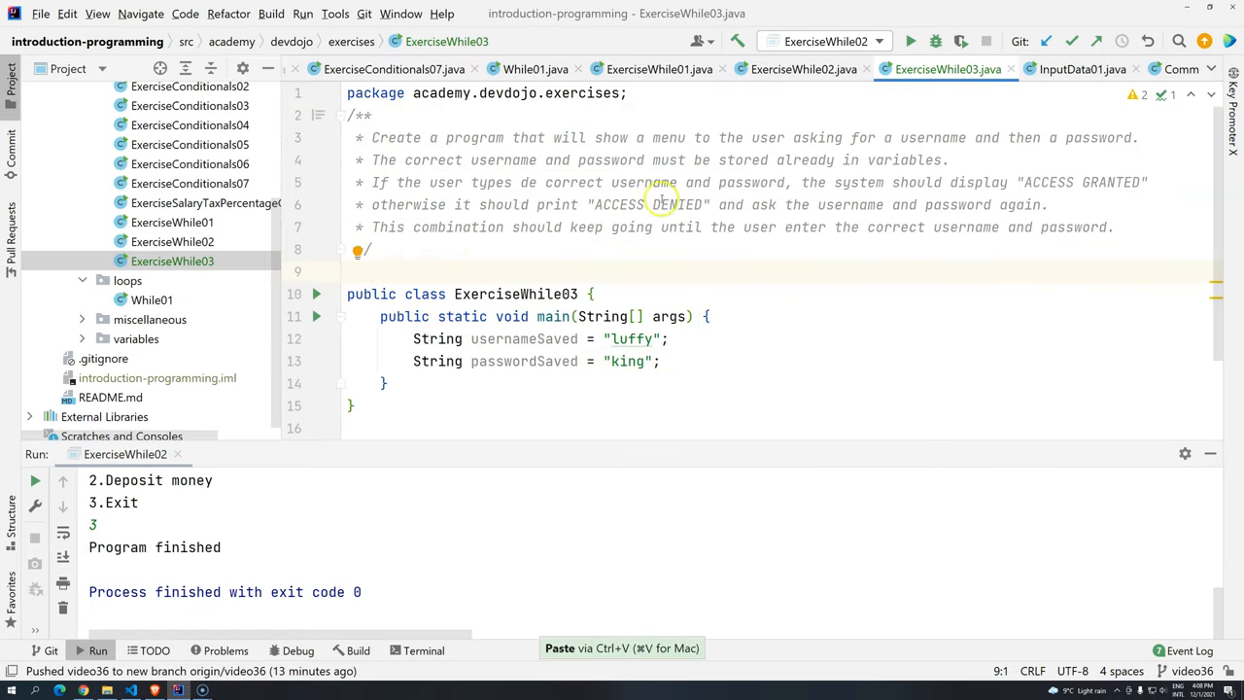
pyautogui.moveTo(541, 334)
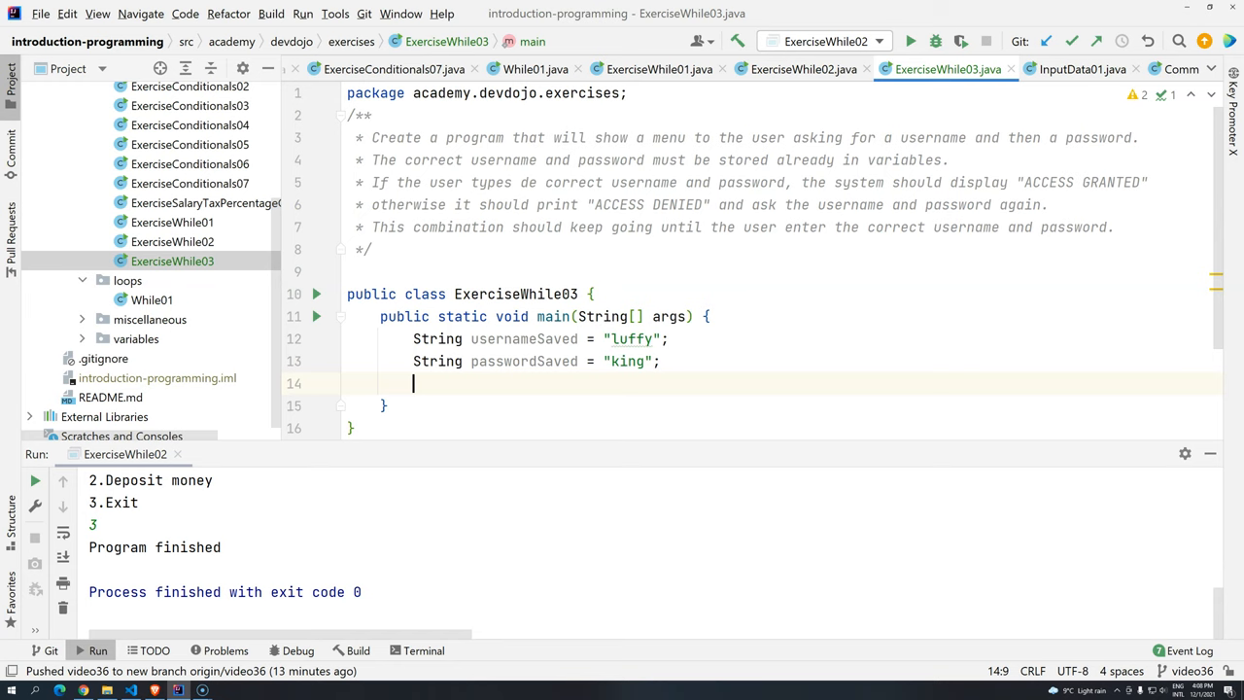
pyautogui.moveTo(877, 233)
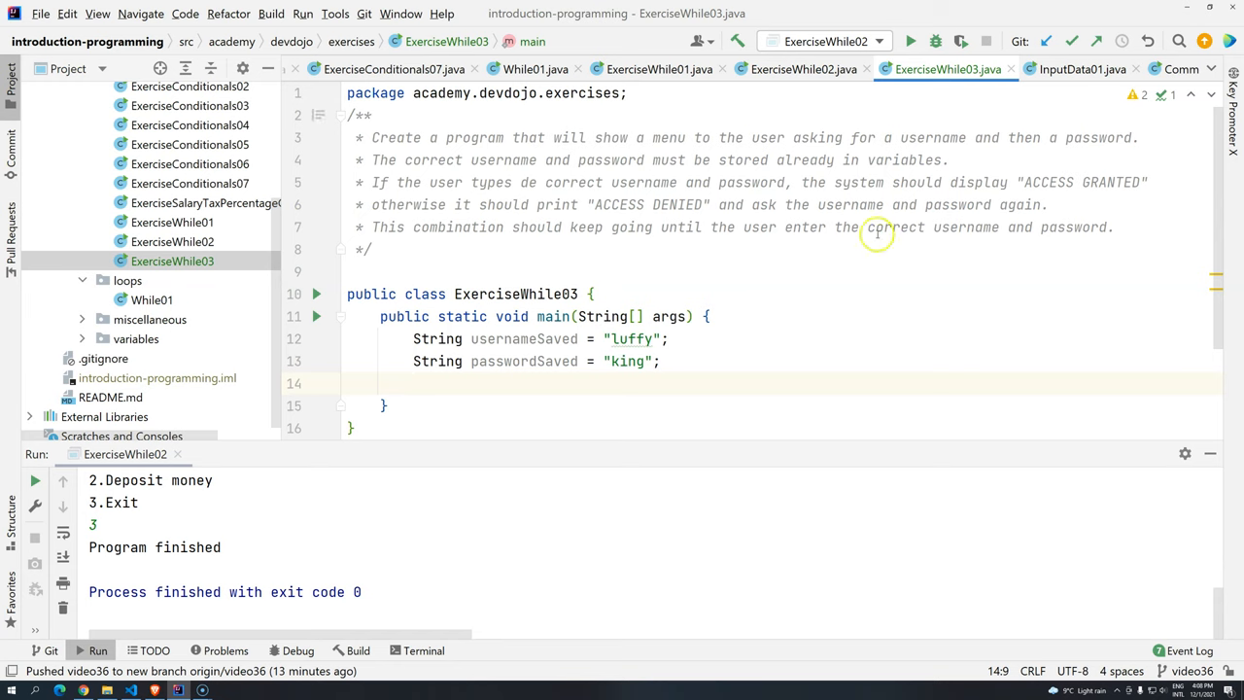
pyautogui.moveTo(599, 204)
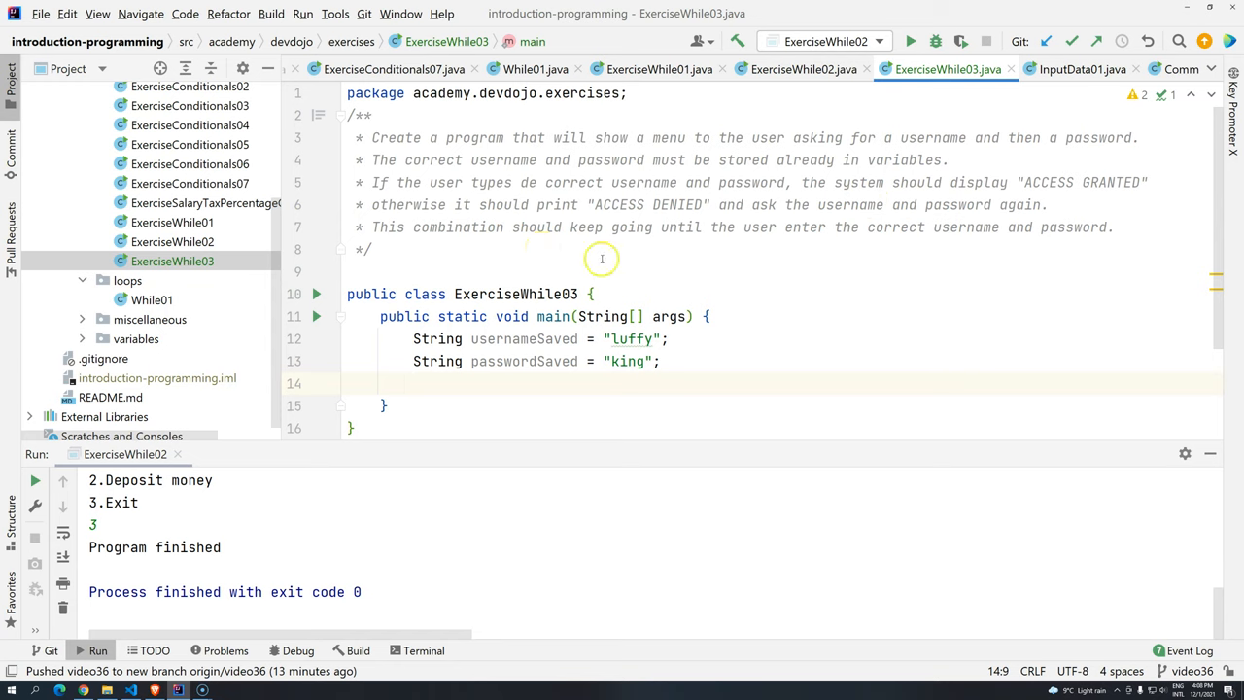
pyautogui.moveTo(913, 225)
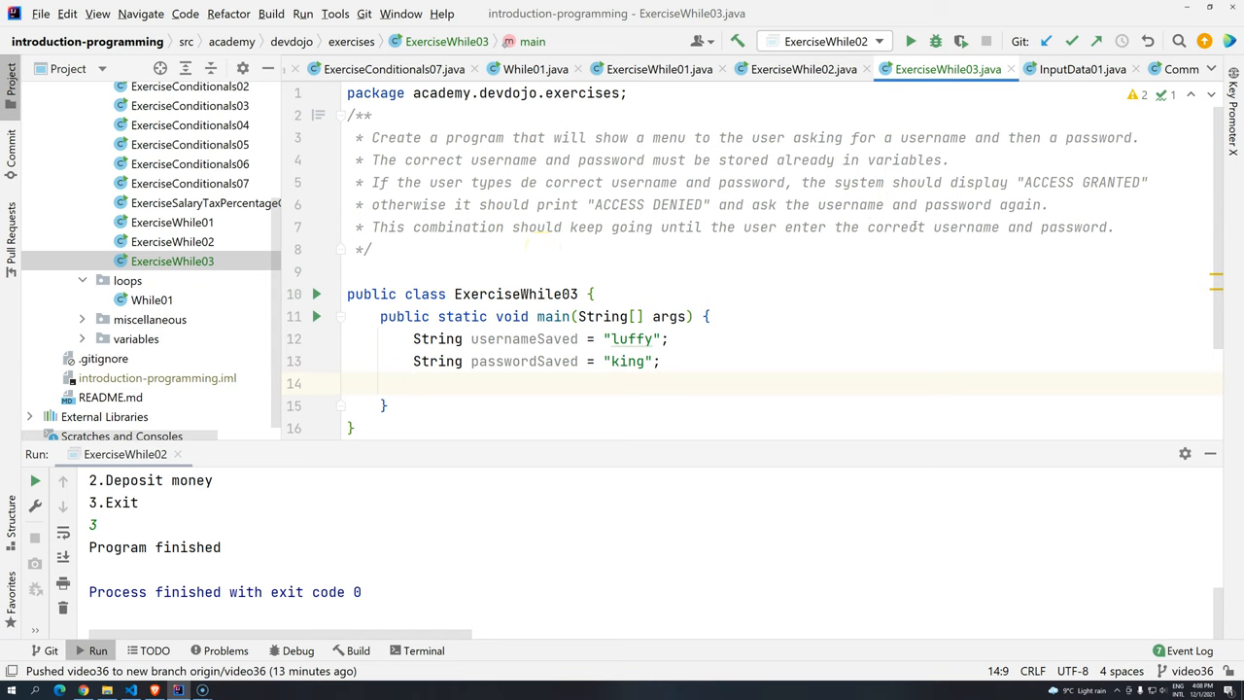
# Declare boolean showMenu = true followed by an empty while(showMenu) loop.
pyautogui.write('boolean')
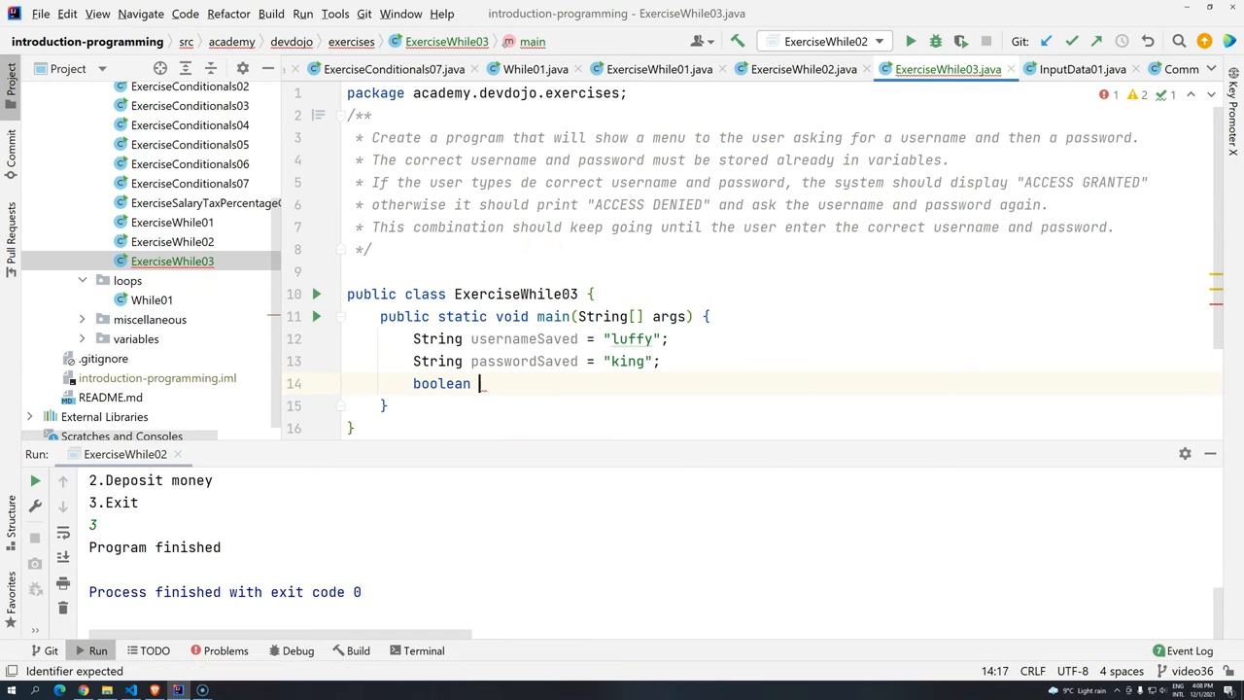
pyautogui.write('showMenu = true;')
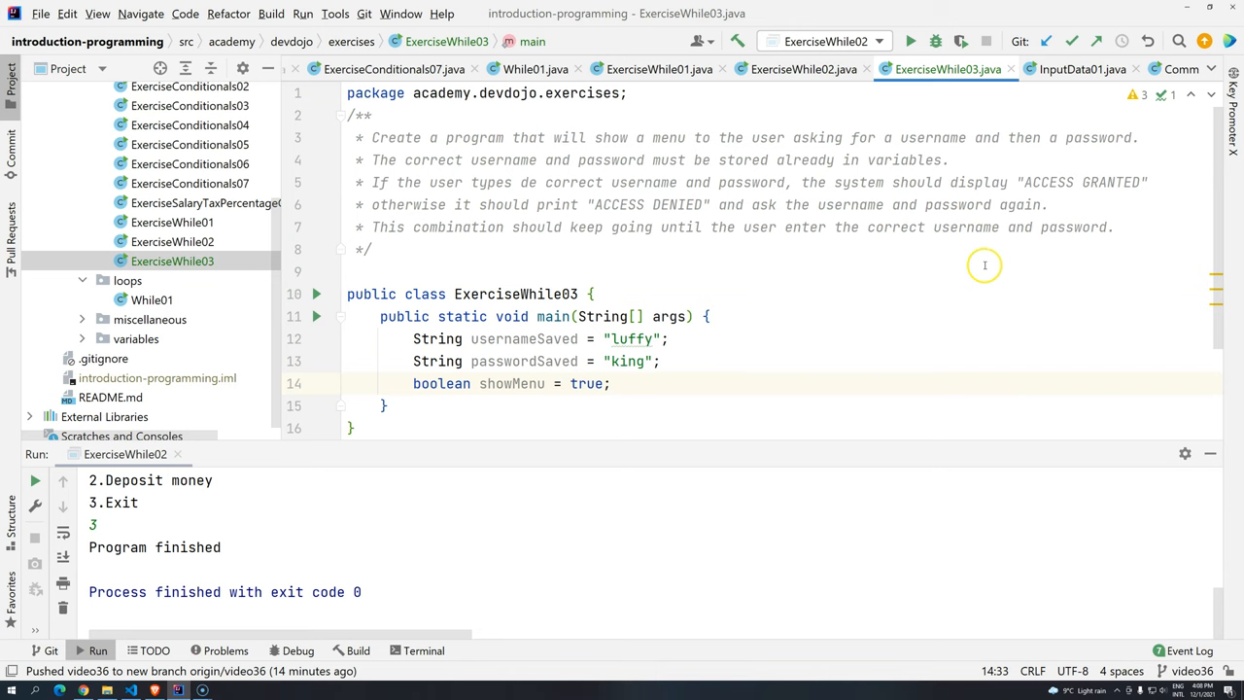
pyautogui.write('while')
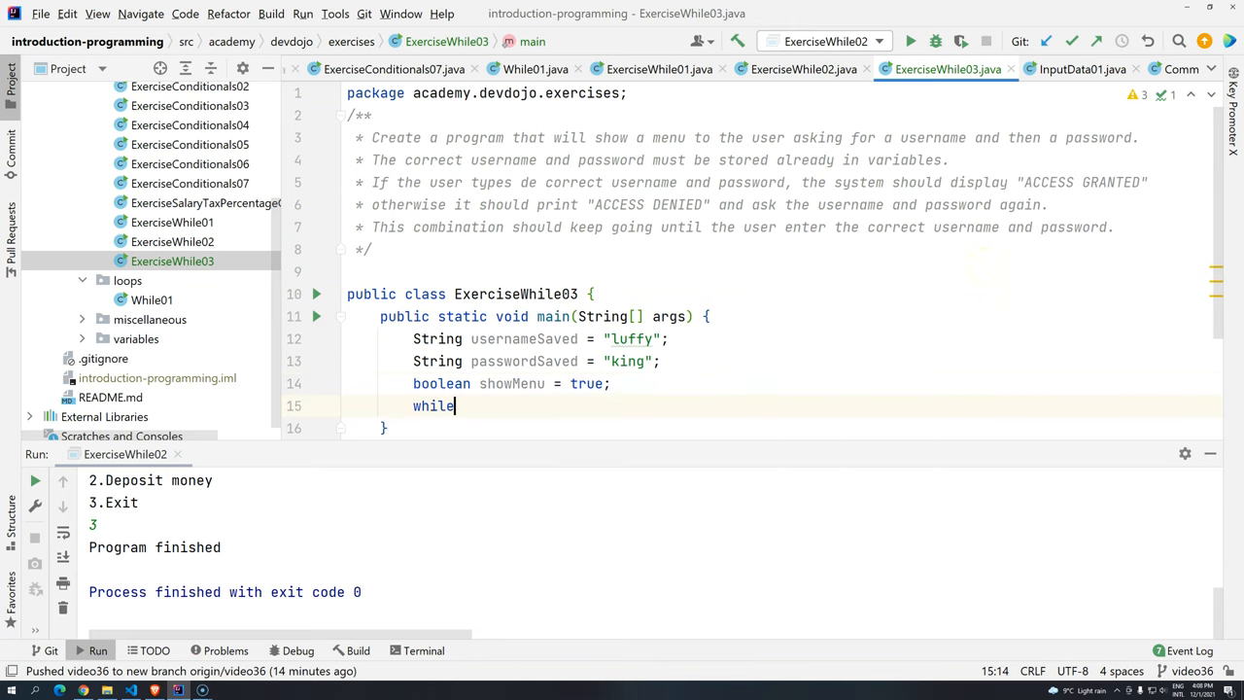
pyautogui.write('(showMenu)')
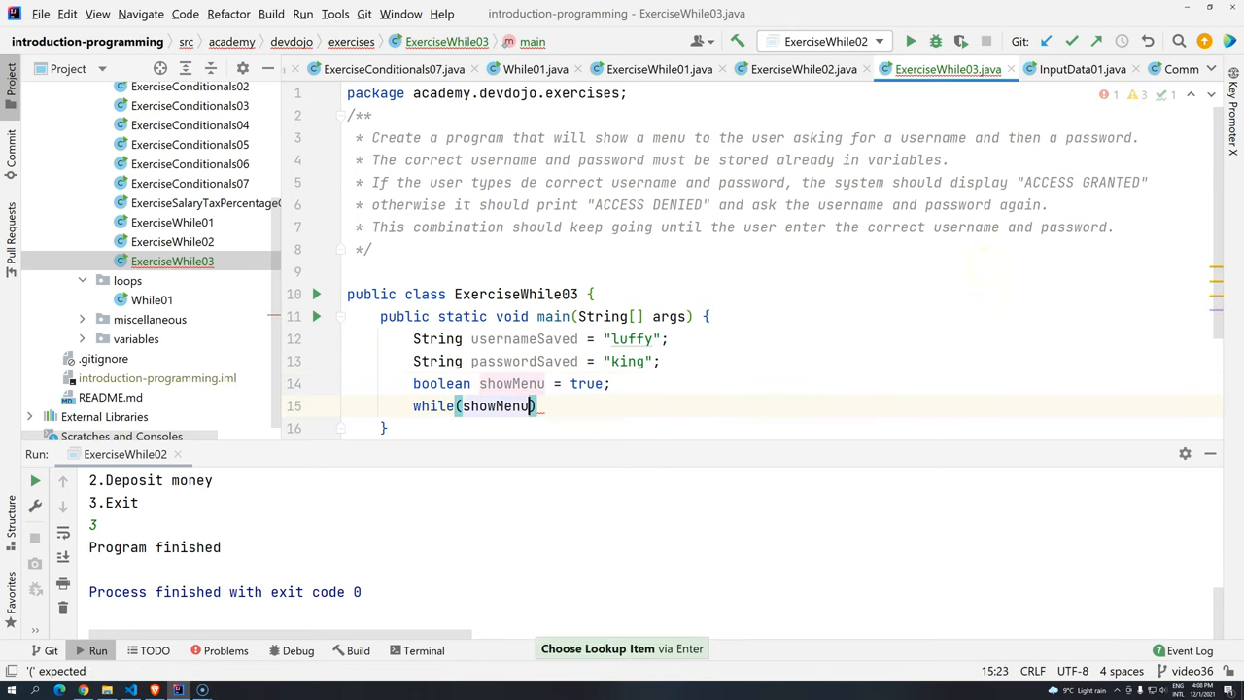
pyautogui.write('{')
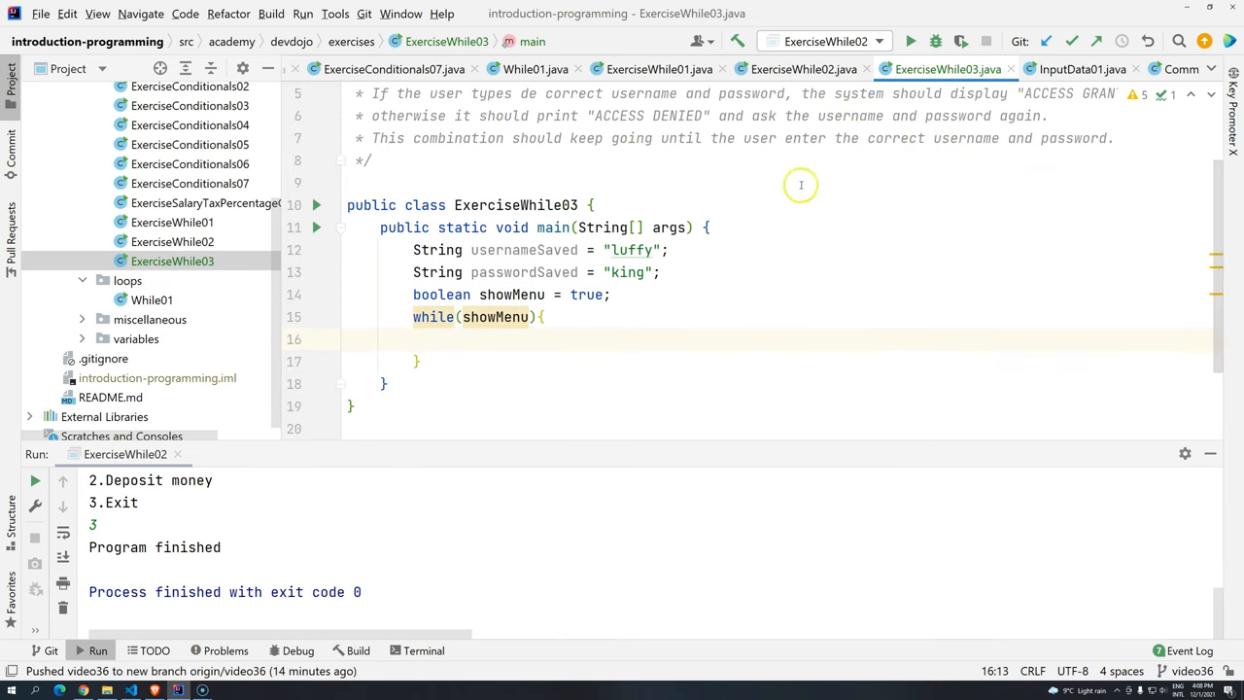
# Create Scanner scanner = new Scanner(System.in) in main.
pyautogui.write('Scanner scanner =')
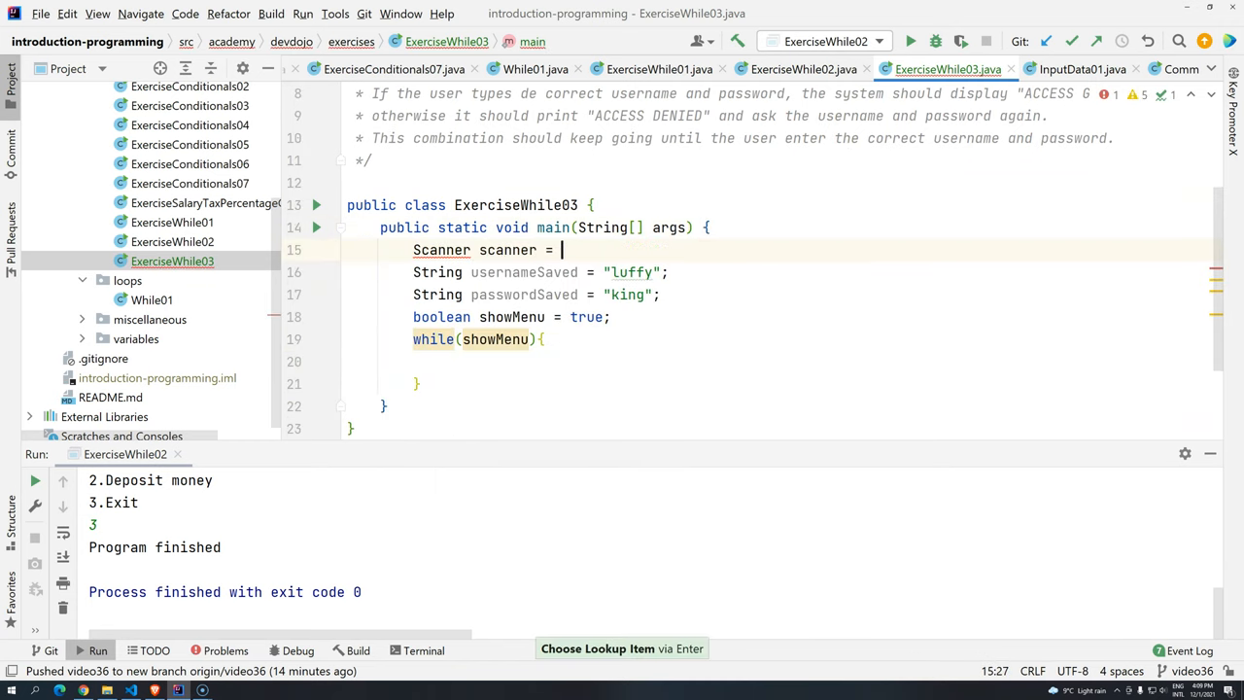
pyautogui.write('new Scanner(S')
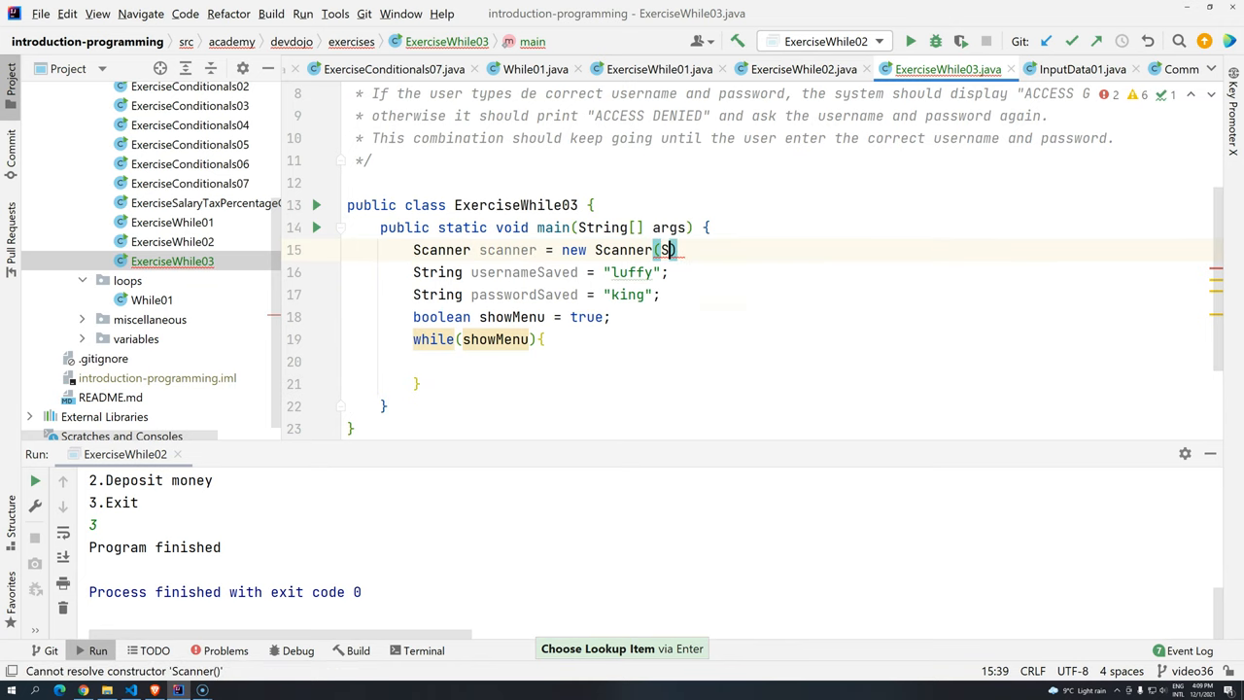
pyautogui.write('ystem.in')
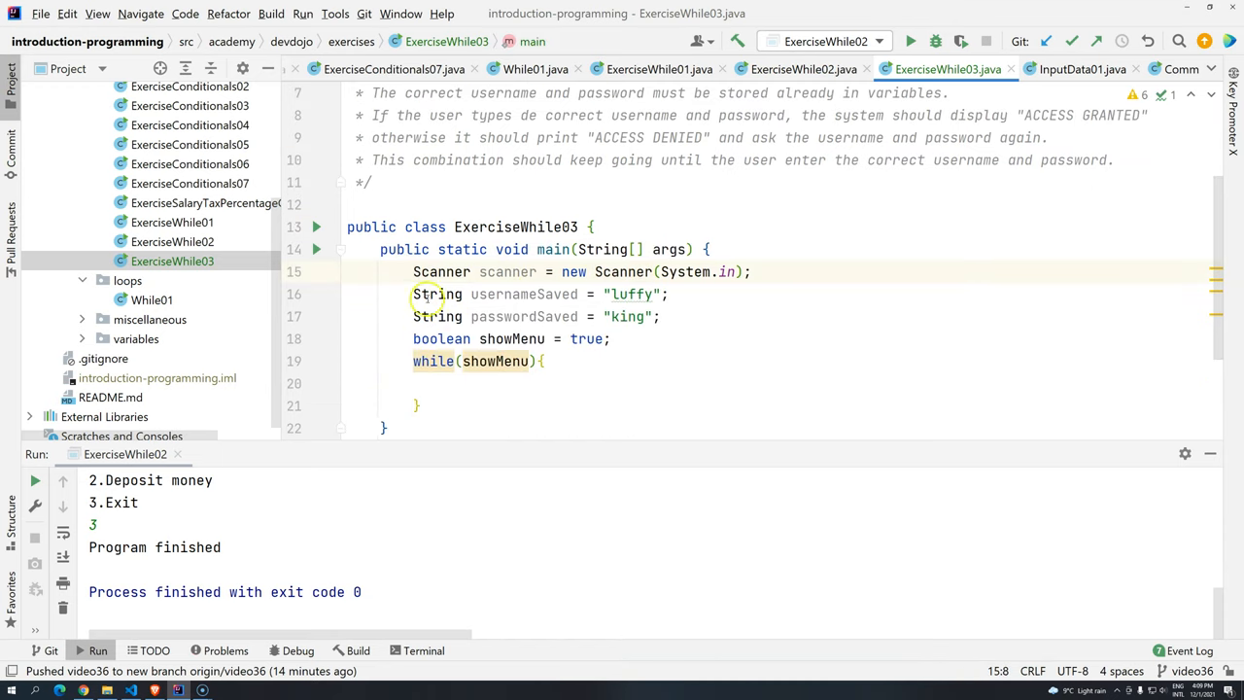
# Inside the loop, prompt "Username:" and "Password:" and read each with scanner.next().
pyautogui.moveTo(412, 294); pyautogui.dragTo(659, 315)
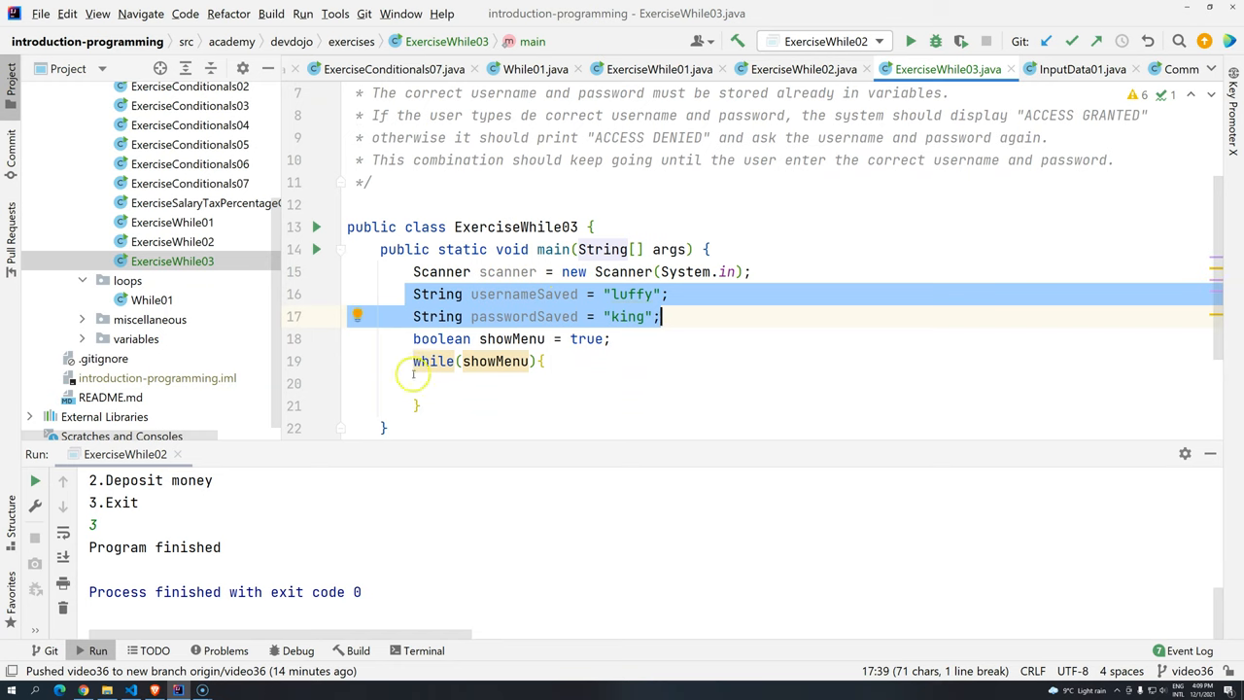
pyautogui.moveTo(502, 374)
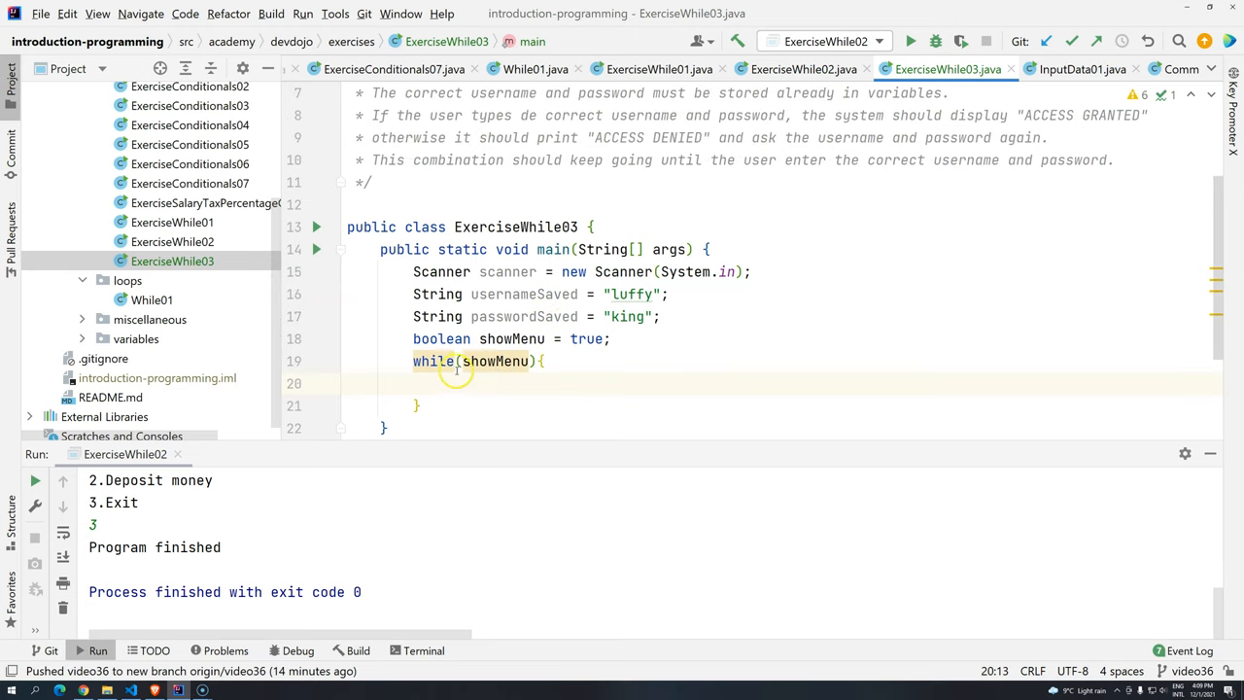
pyautogui.write('stem.out.println("Username:");')
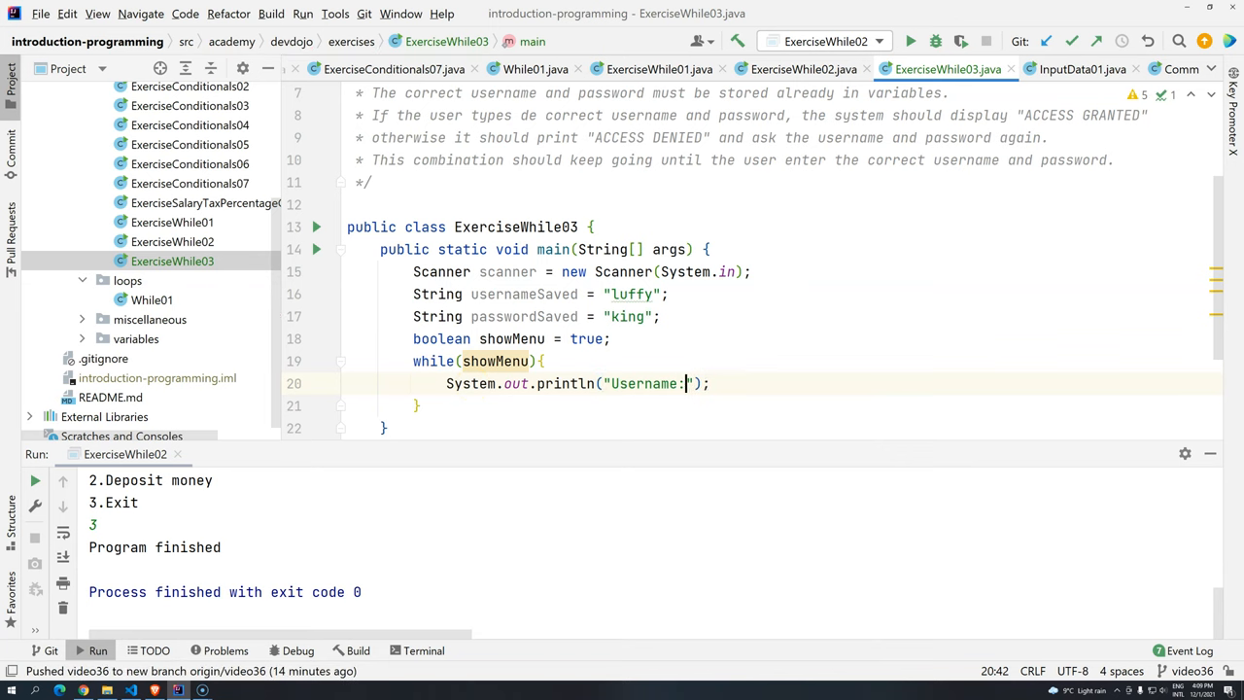
pyautogui.press('enter')
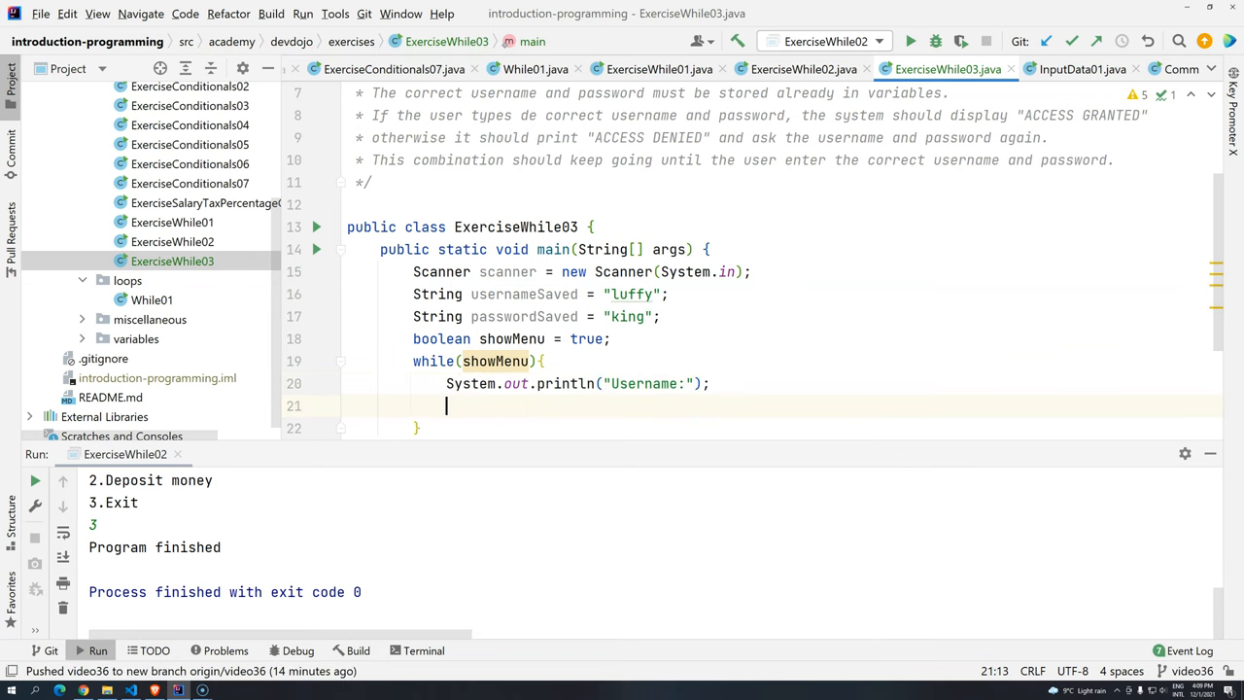
pyautogui.write('scanner.next();')
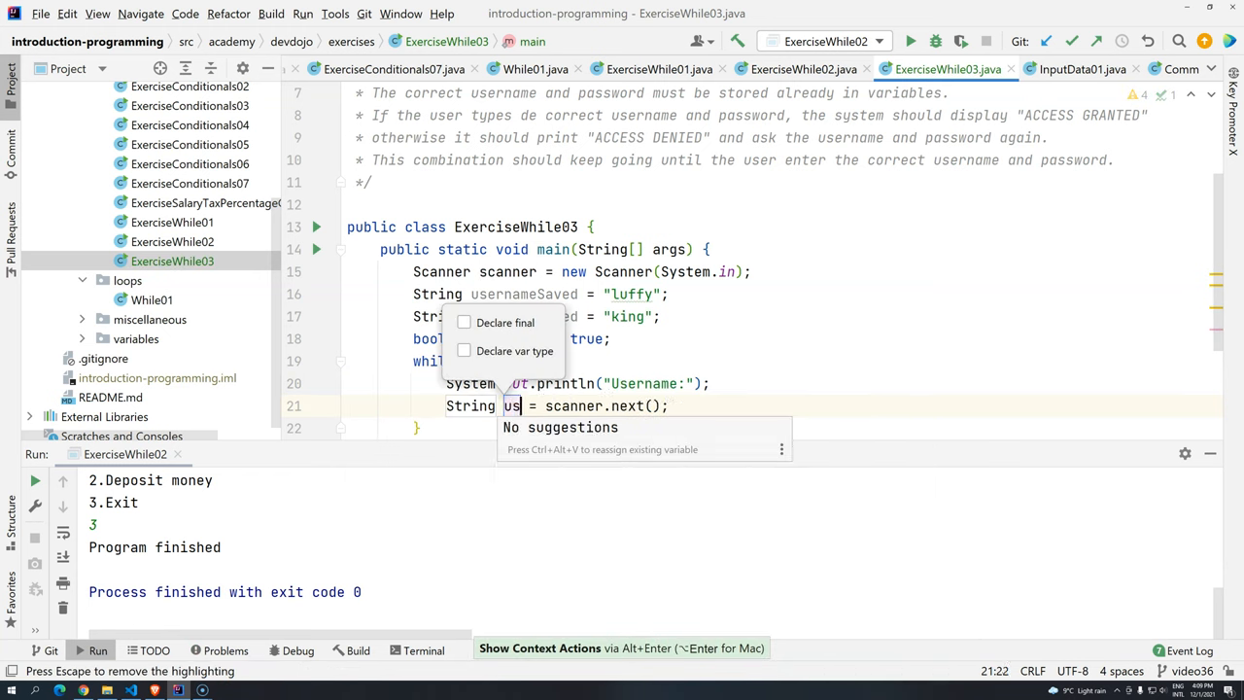
pyautogui.write('ername')
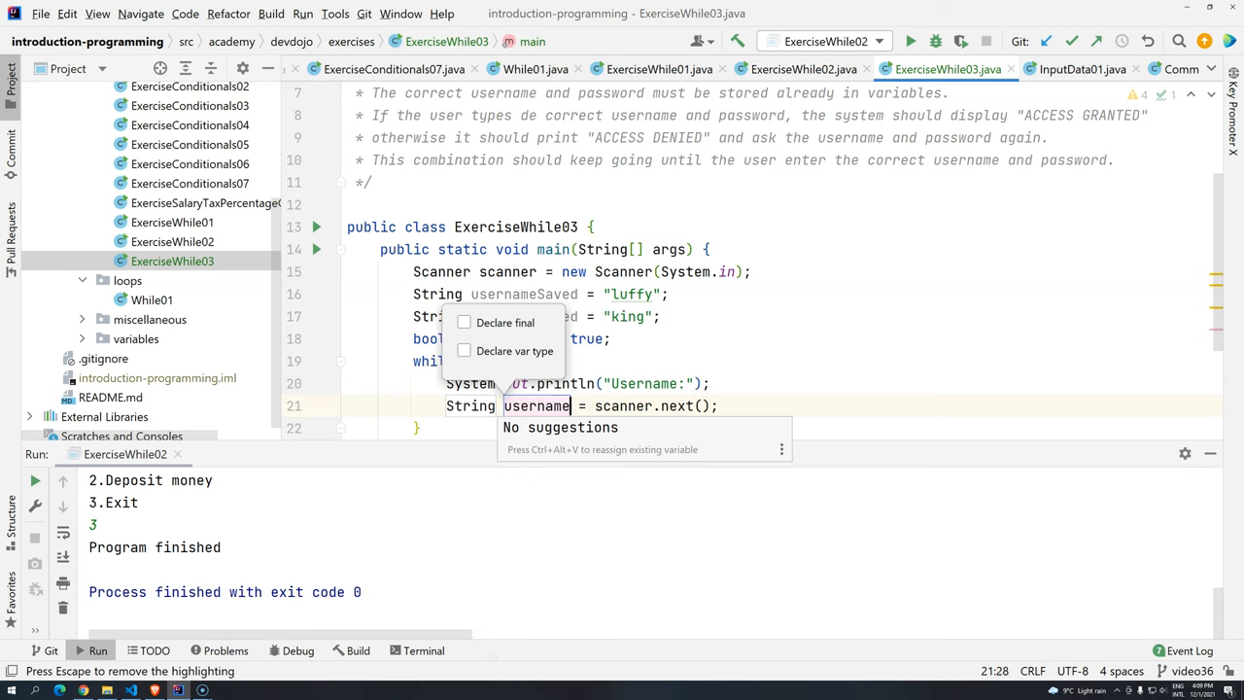
pyautogui.press('ctrl+shift+left')
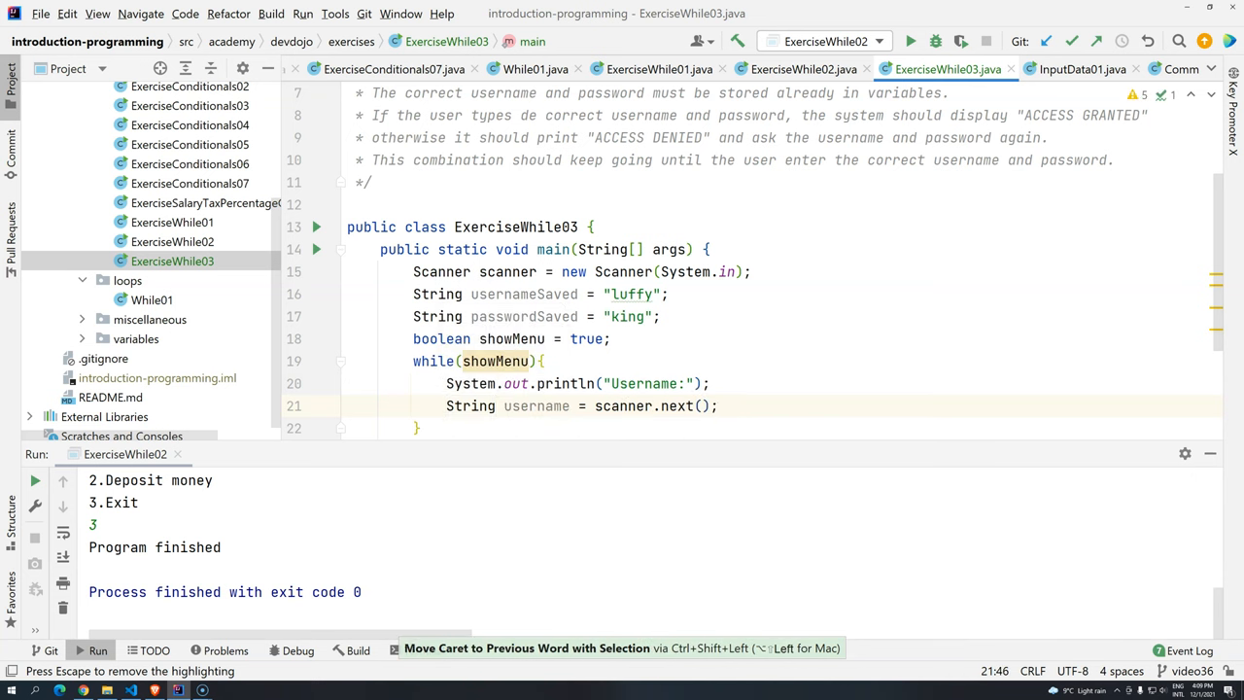
pyautogui.write('so')
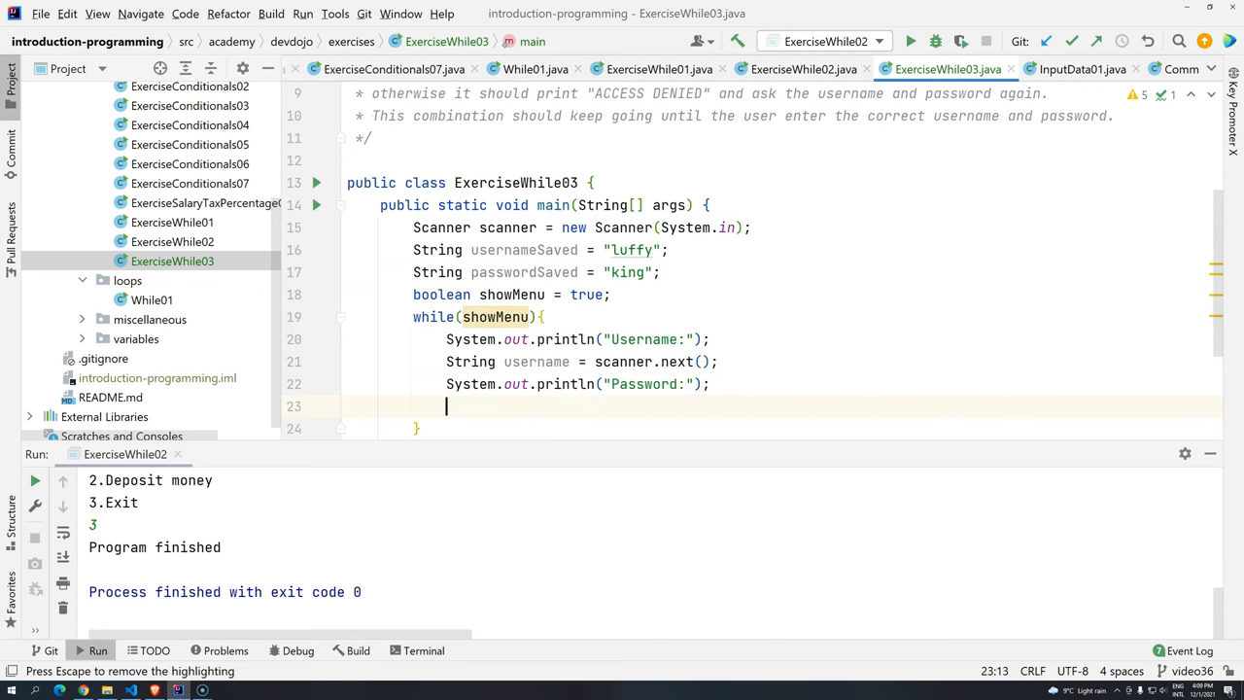
pyautogui.write('scanner.n')
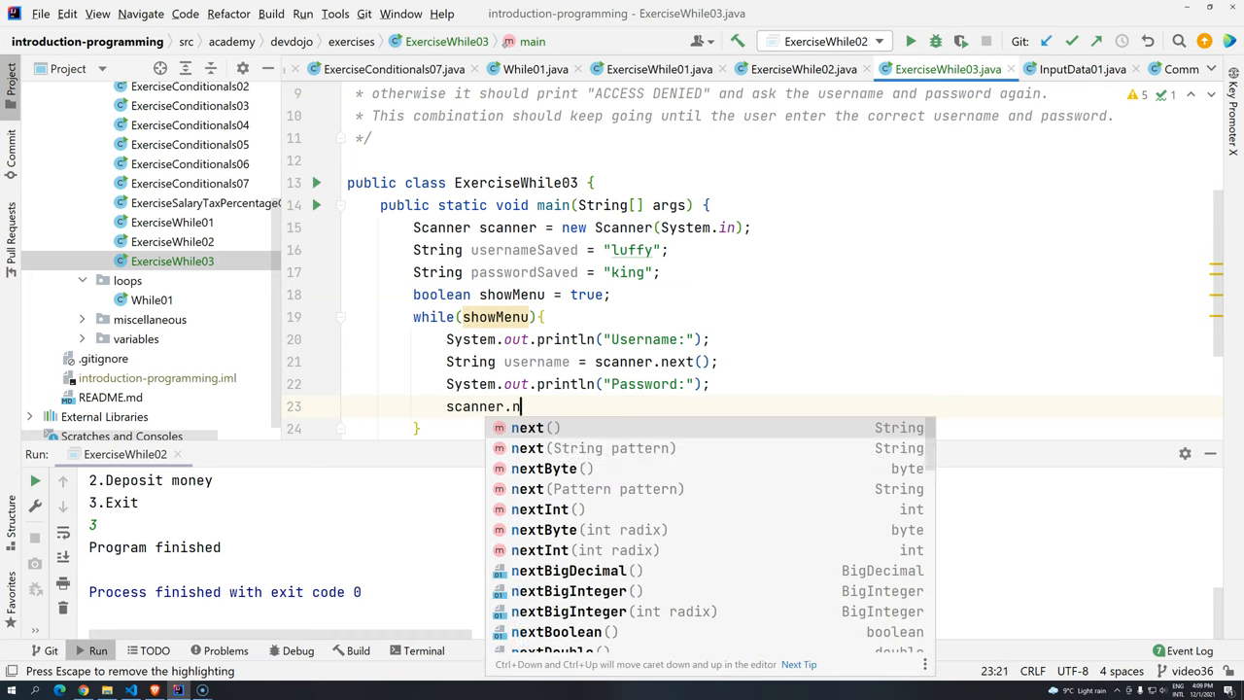
pyautogui.click(535, 428)
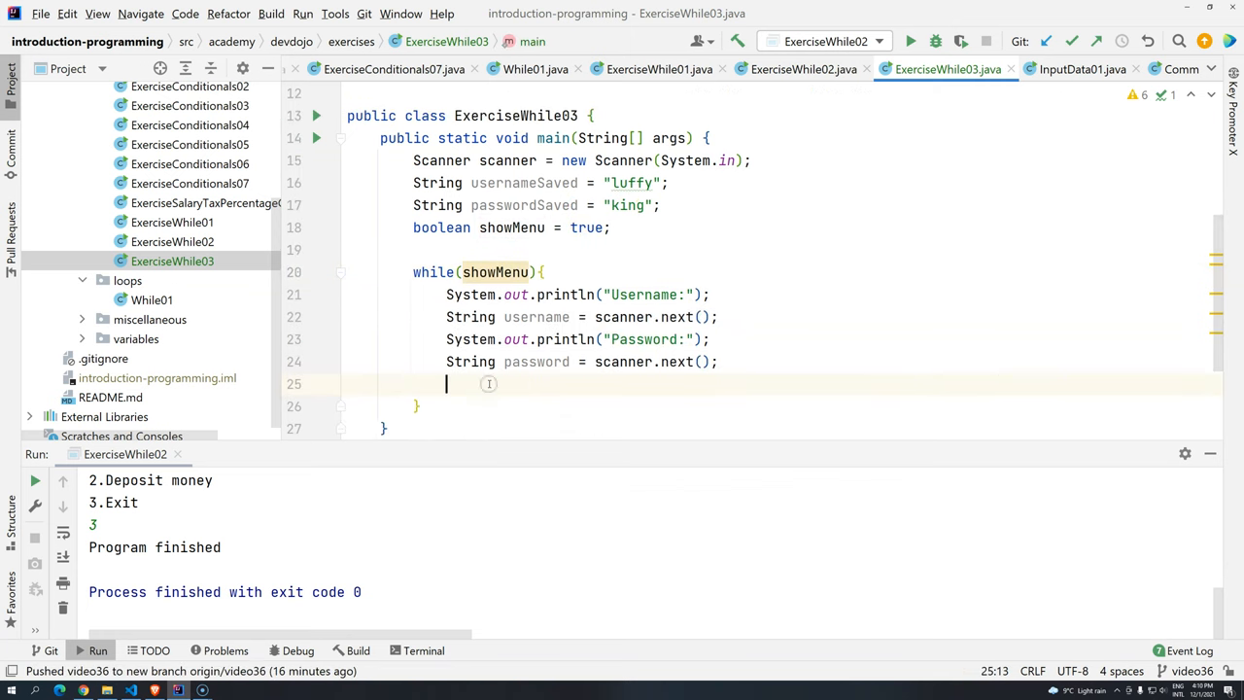
# Add an if checking username.equals(usernameSaved) and password.equals(passwordSaved).
pyautogui.write('if(is')
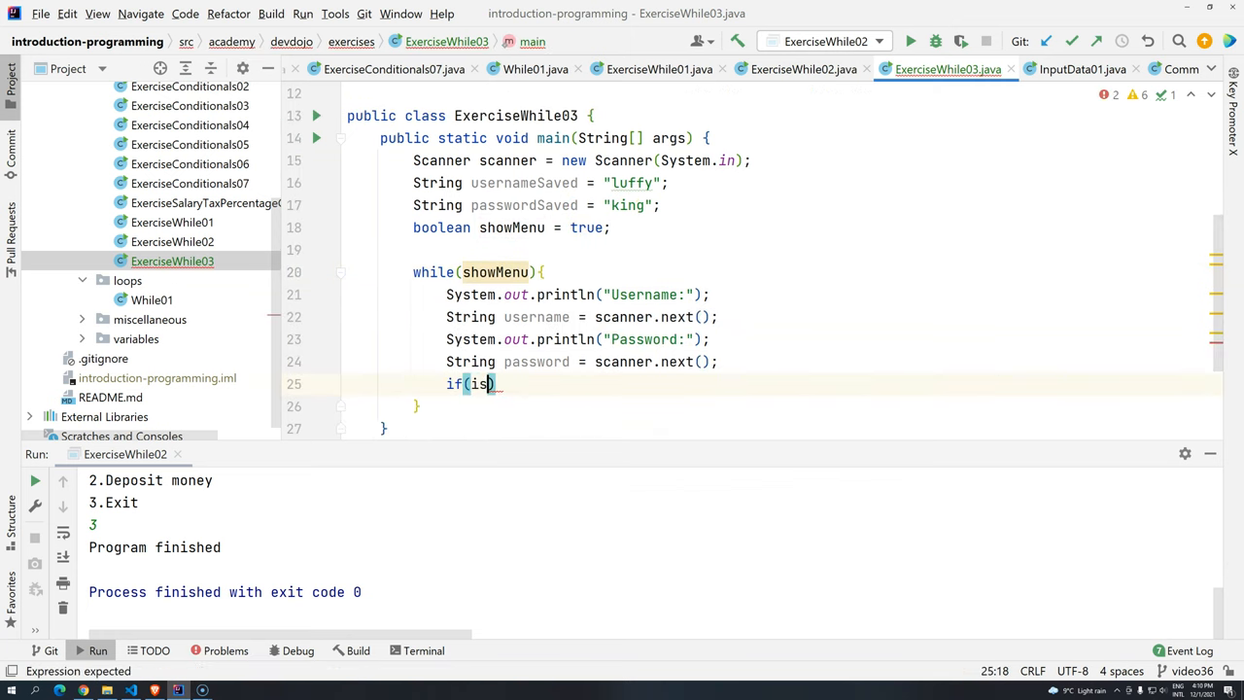
pyautogui.write('username')
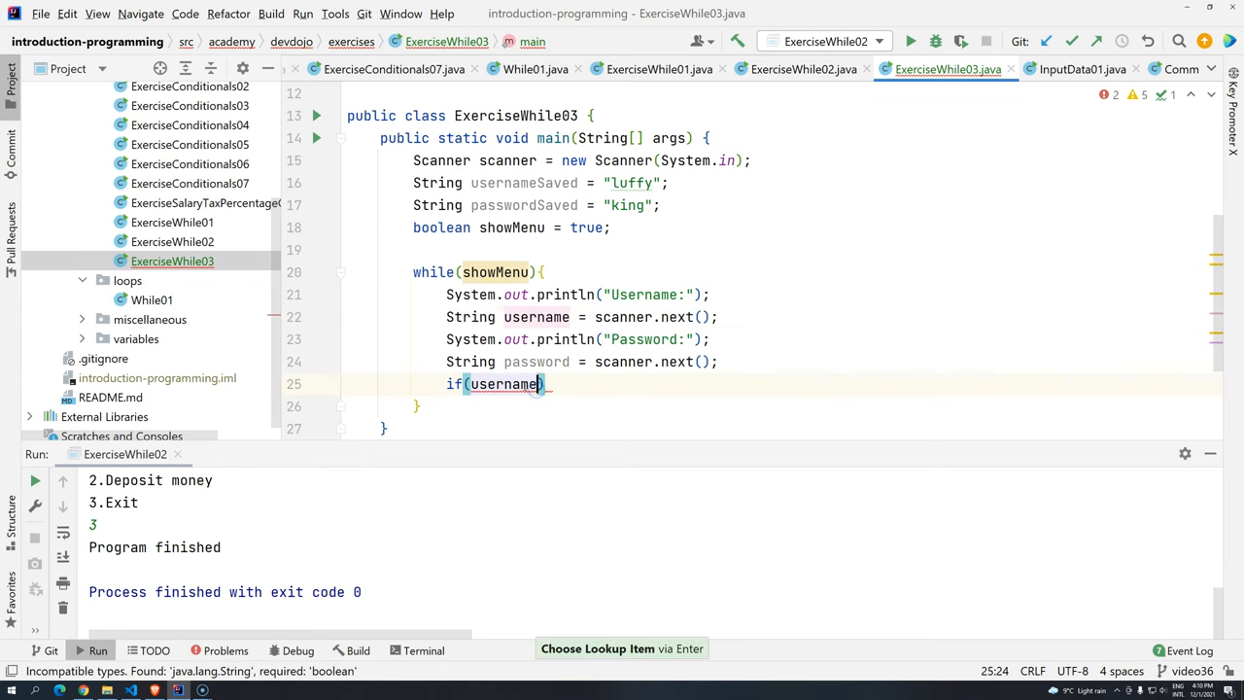
pyautogui.write('.equals(')
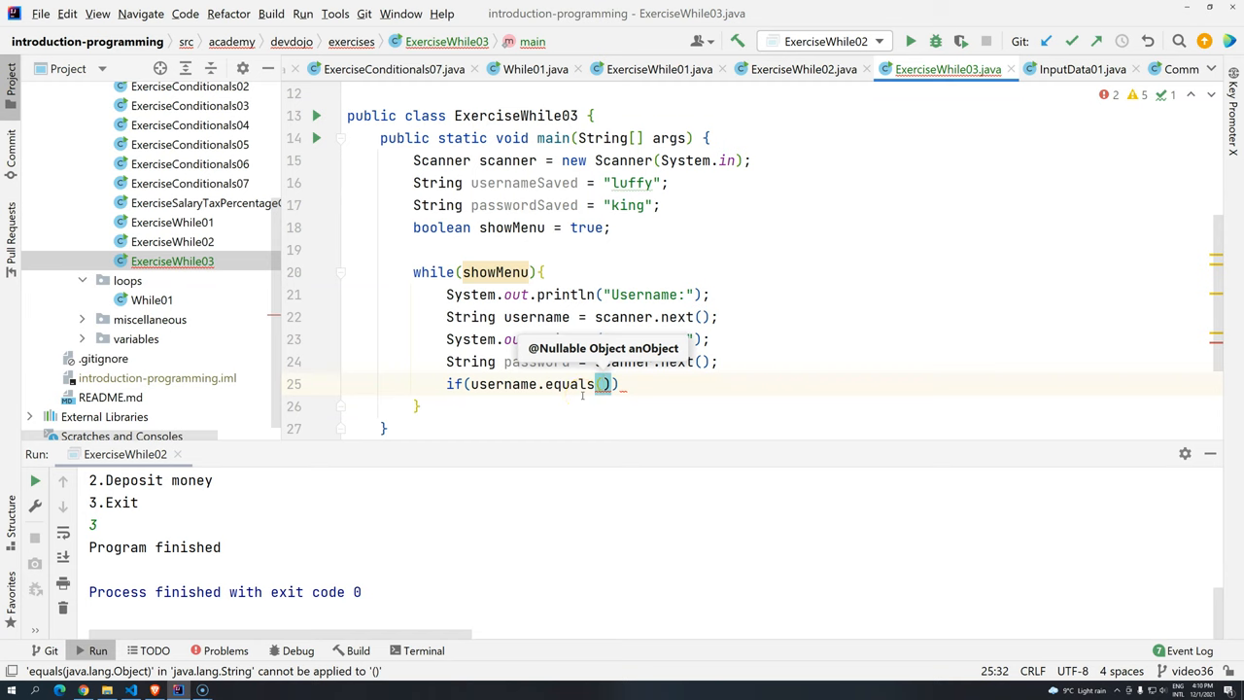
pyautogui.write('usernameSaved')
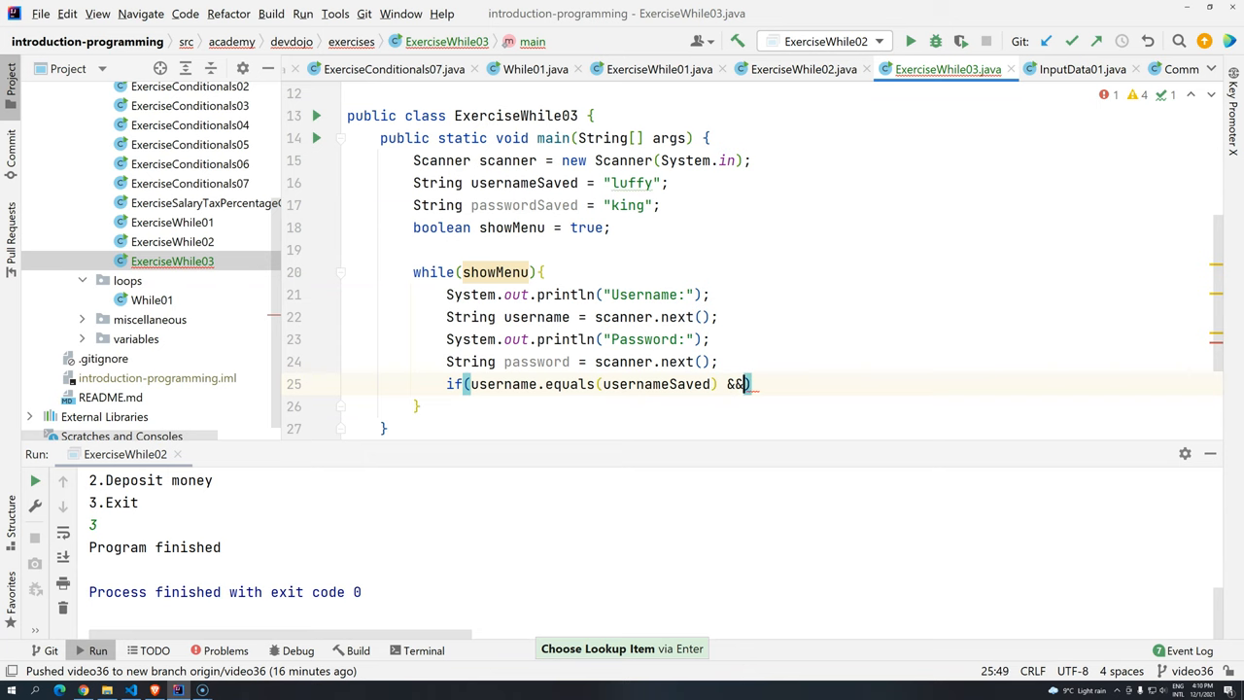
pyautogui.write('password')
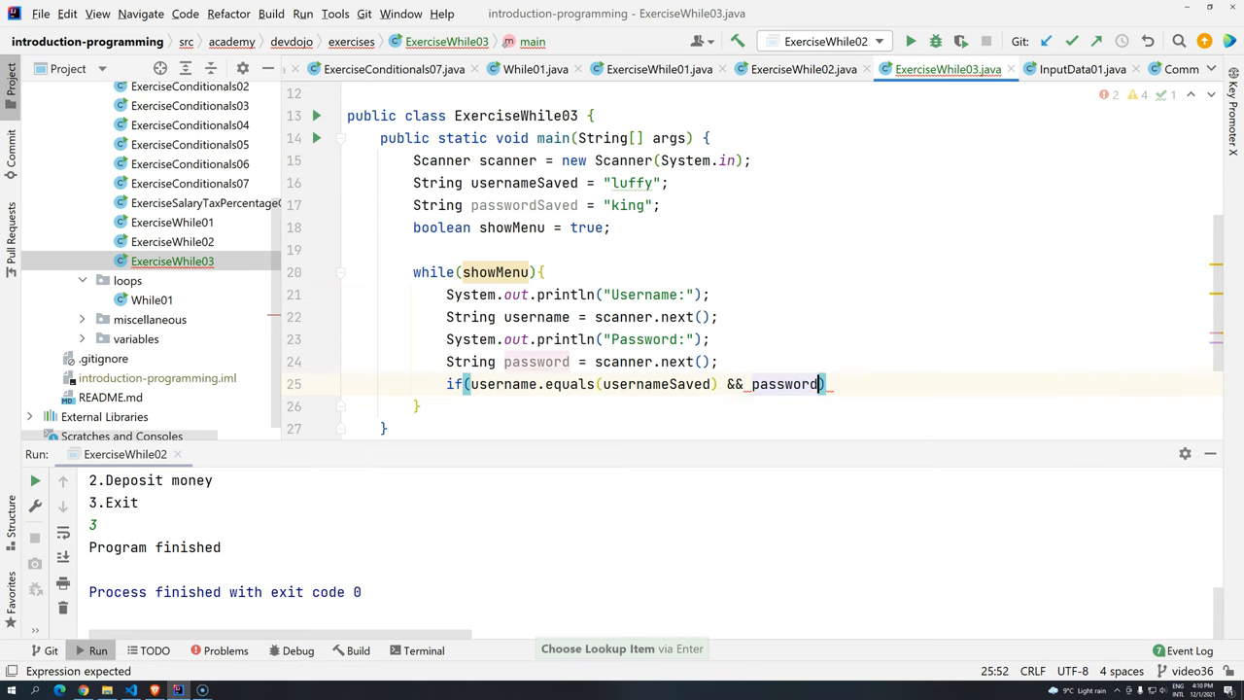
pyautogui.write('.equals(')
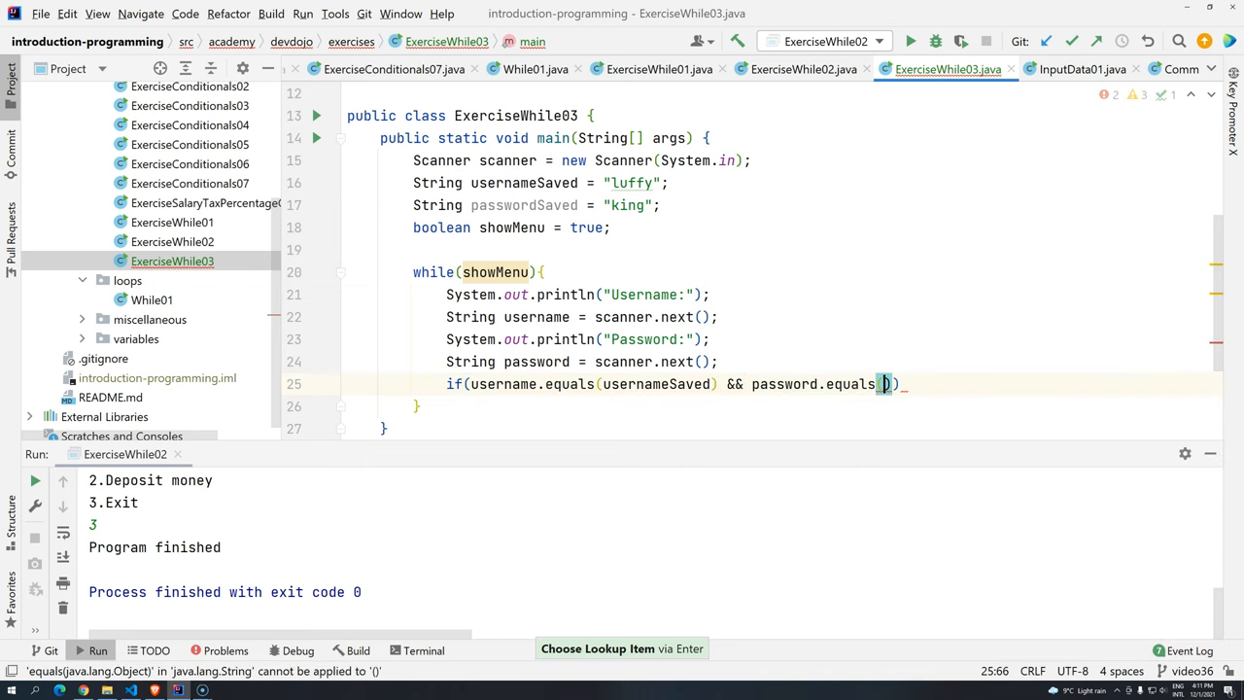
pyautogui.write('passwordSaved')
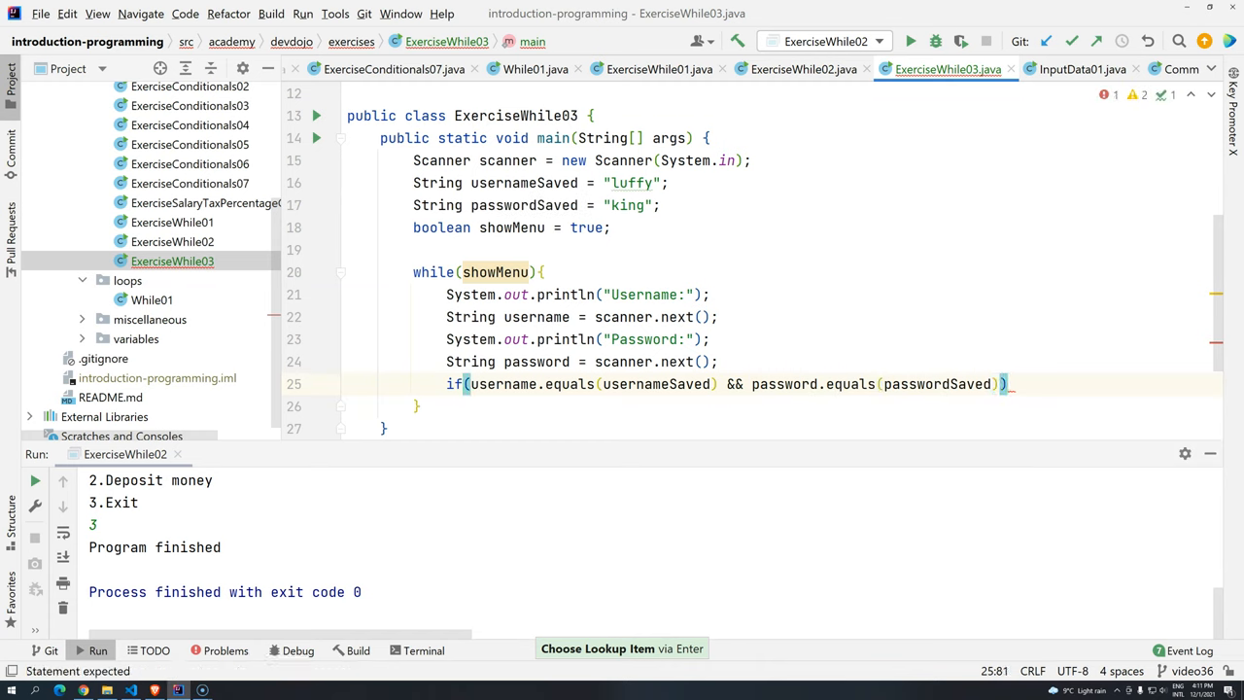
pyautogui.write('{')
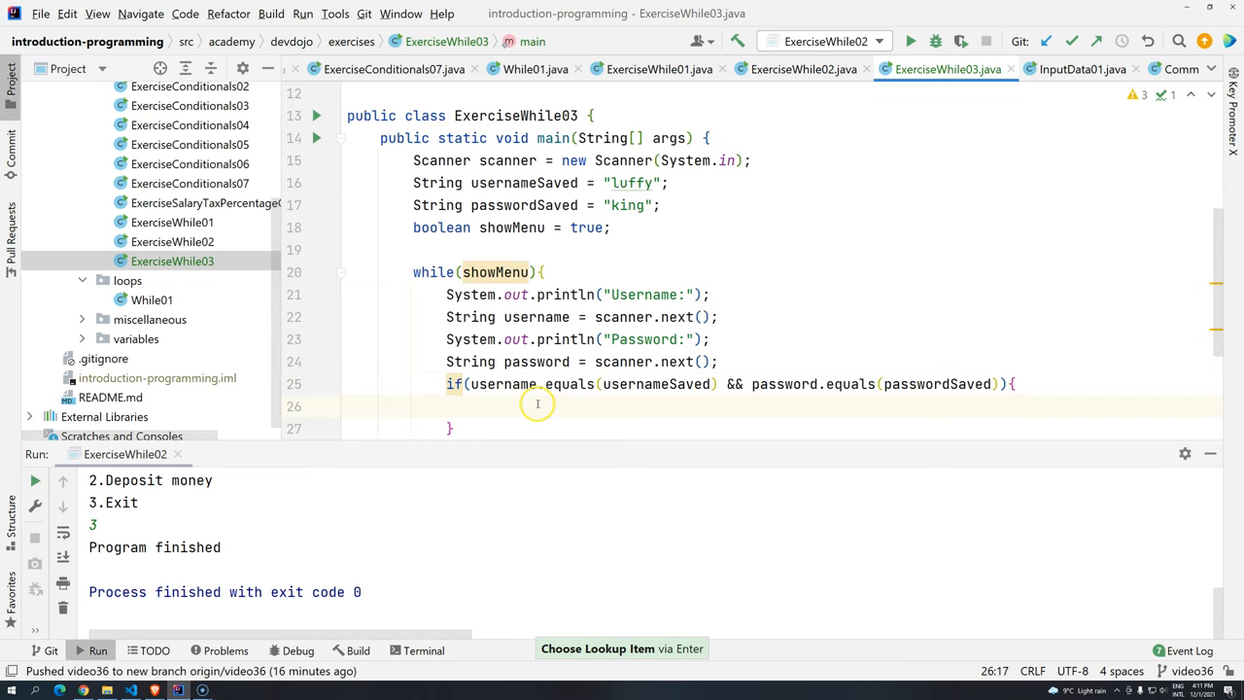
# Print "ACCESS GRANTED", set showMenu = false in the if, and start an else branch.
pyautogui.write('System.out.println("A");')
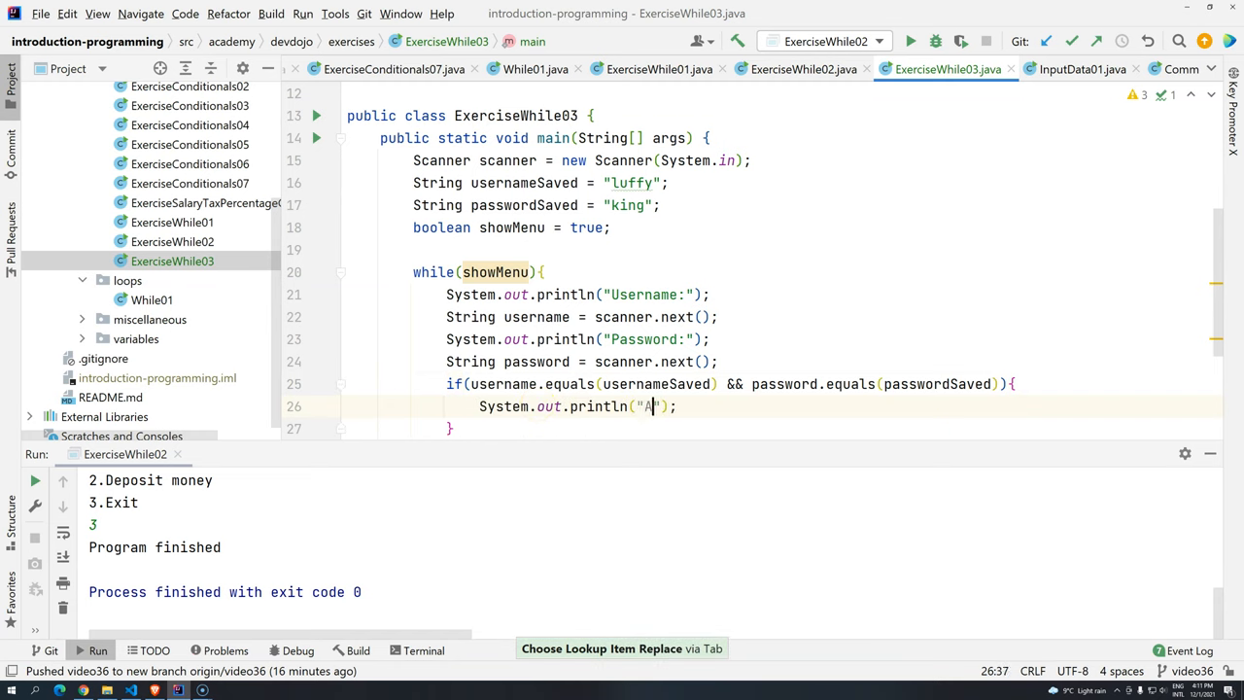
pyautogui.write('CCESS GRANTE')
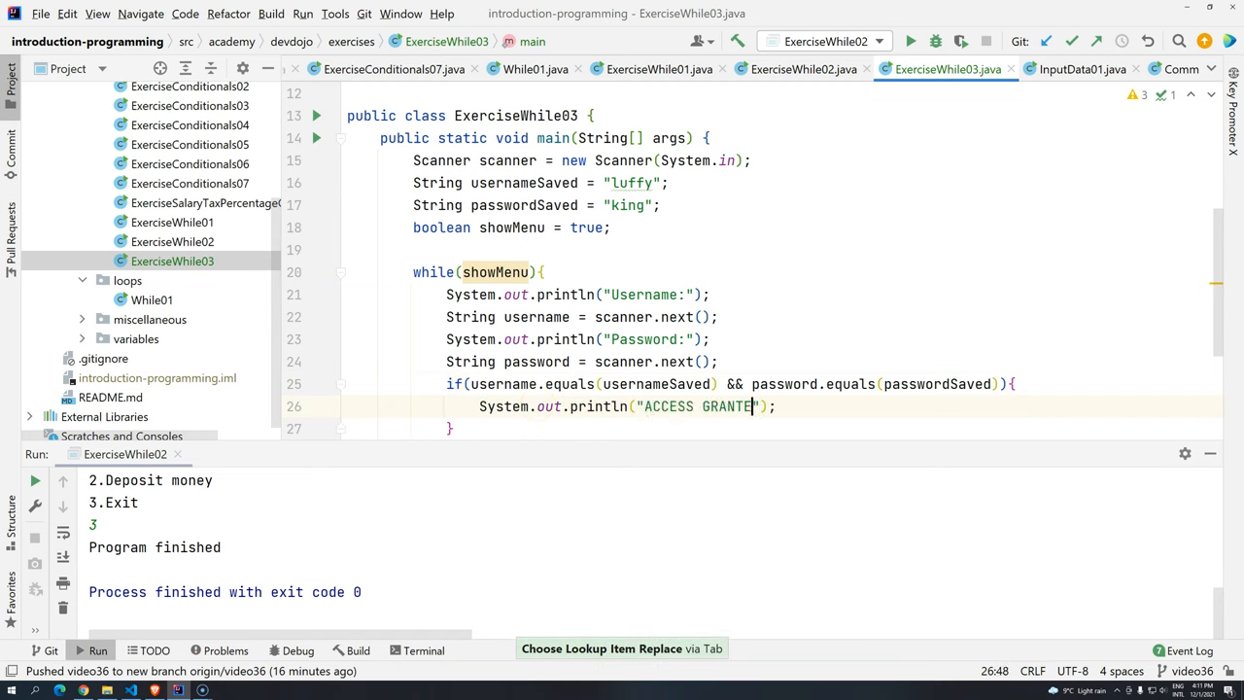
pyautogui.write('D')
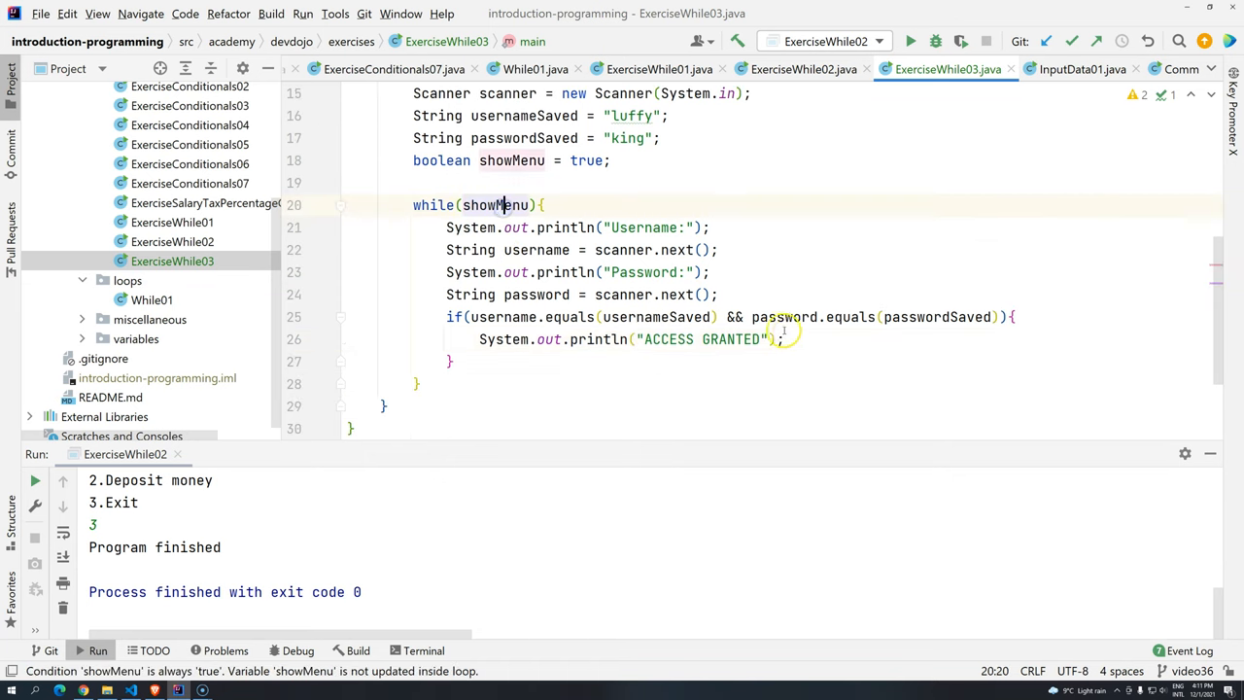
pyautogui.write('false')
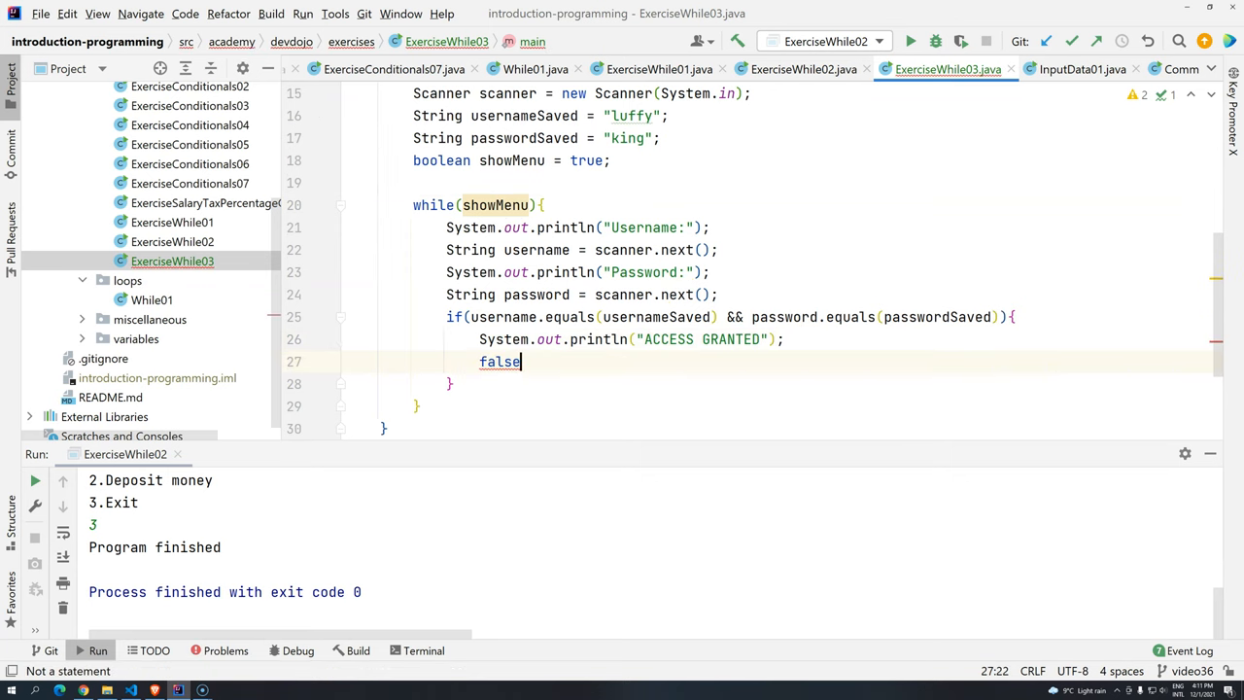
pyautogui.write('showMenu =')
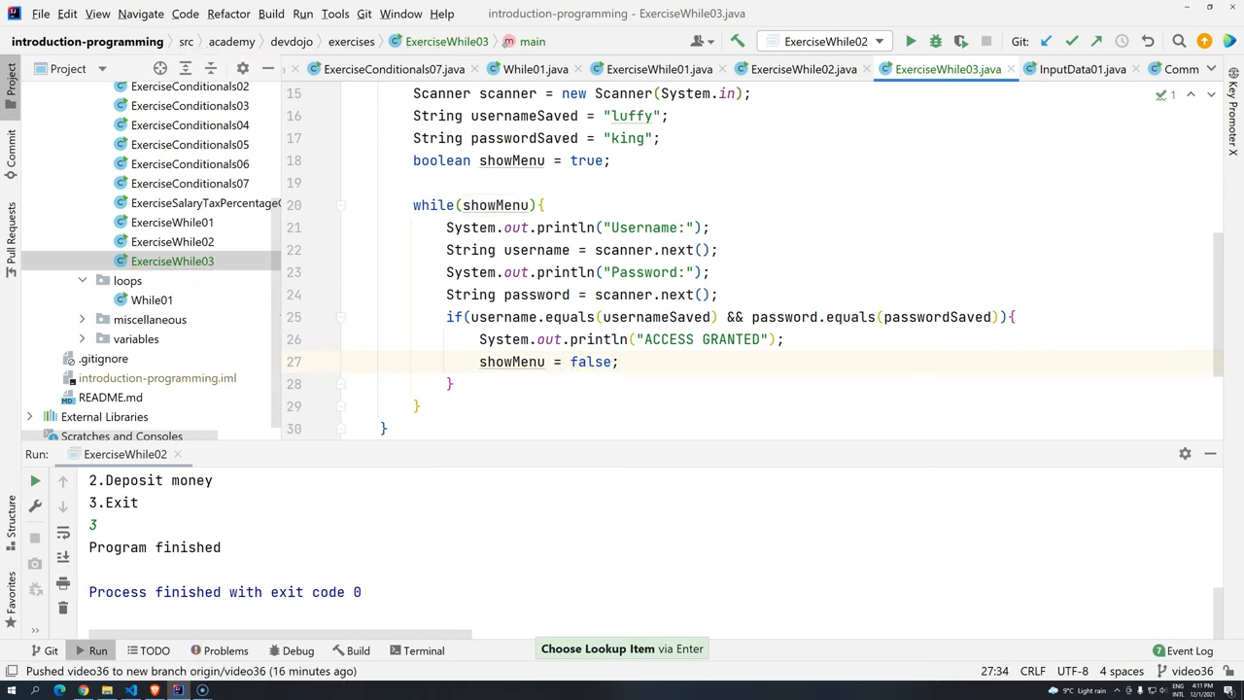
pyautogui.write('else{')
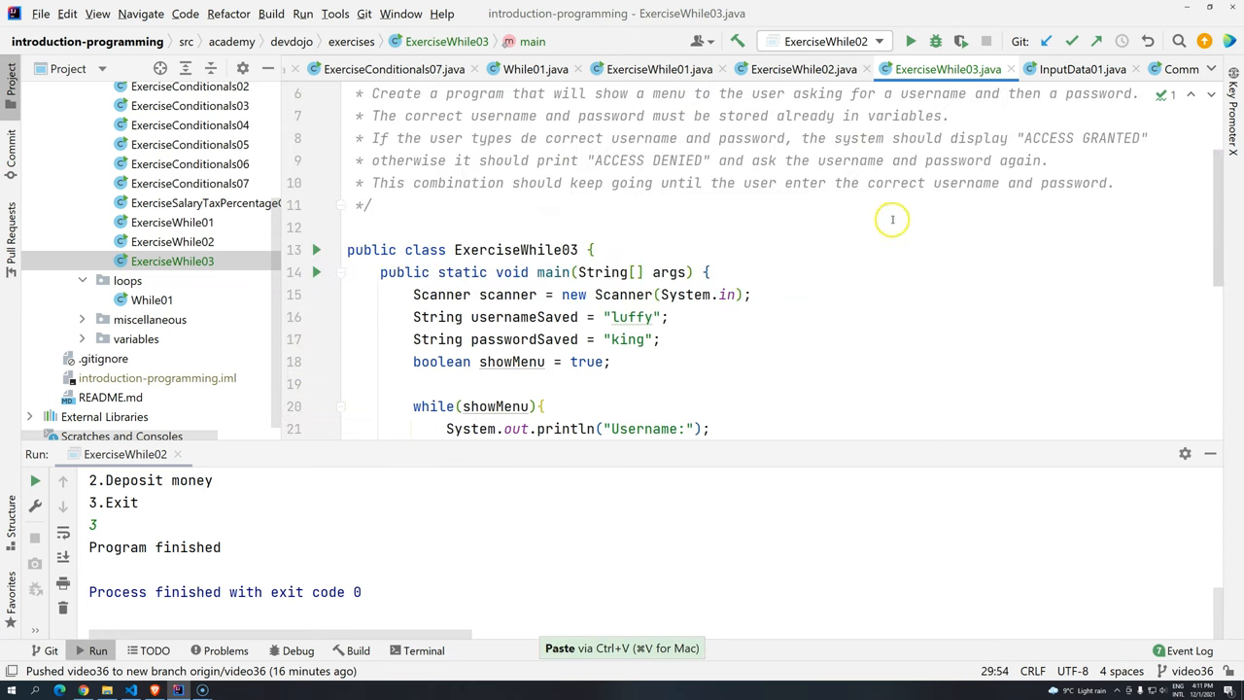
pyautogui.moveTo(601, 160)
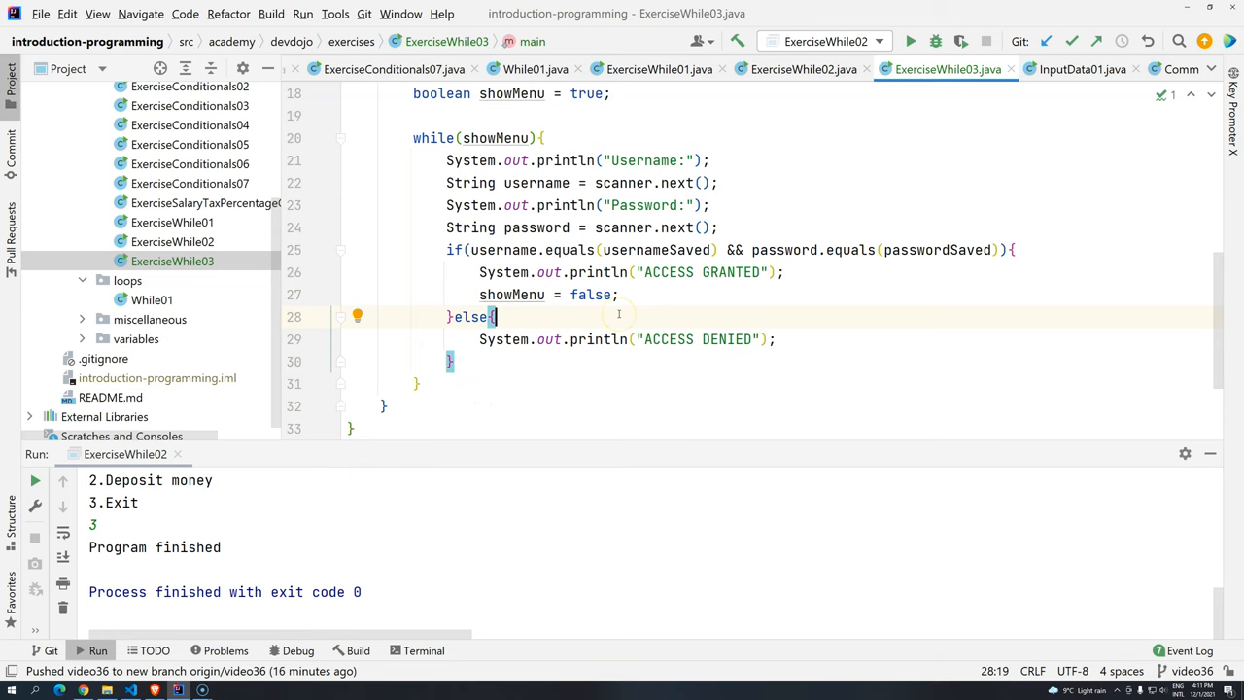
pyautogui.click(910, 41)
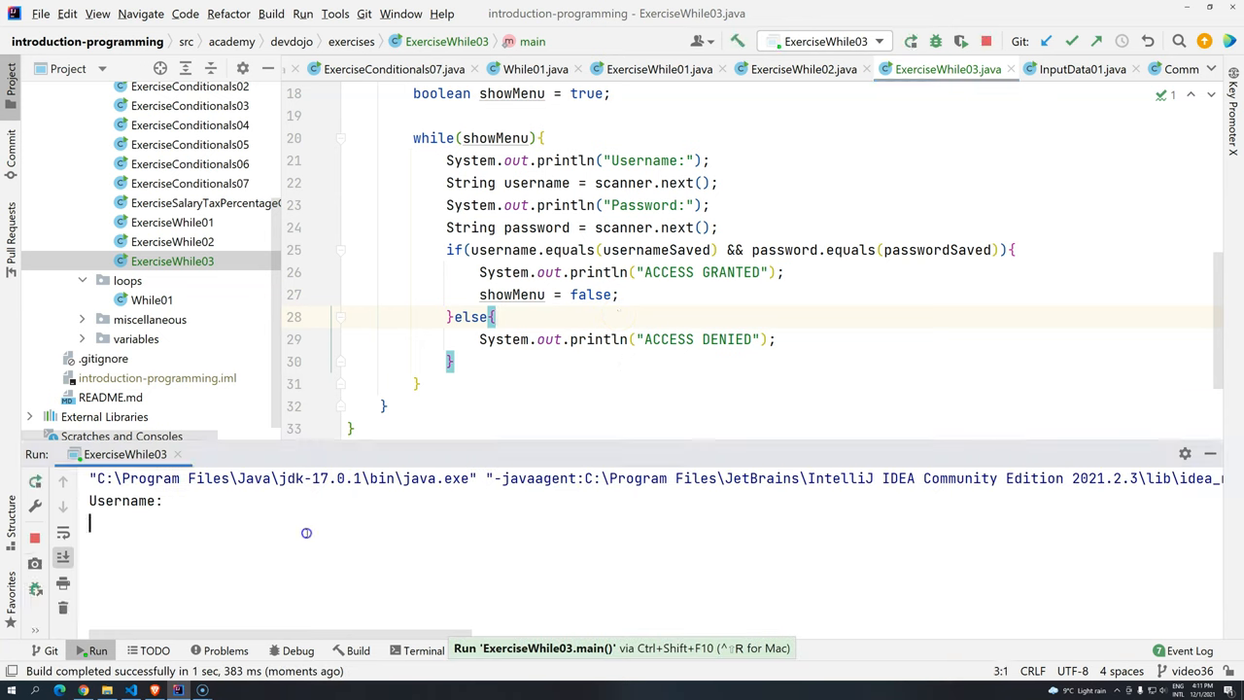
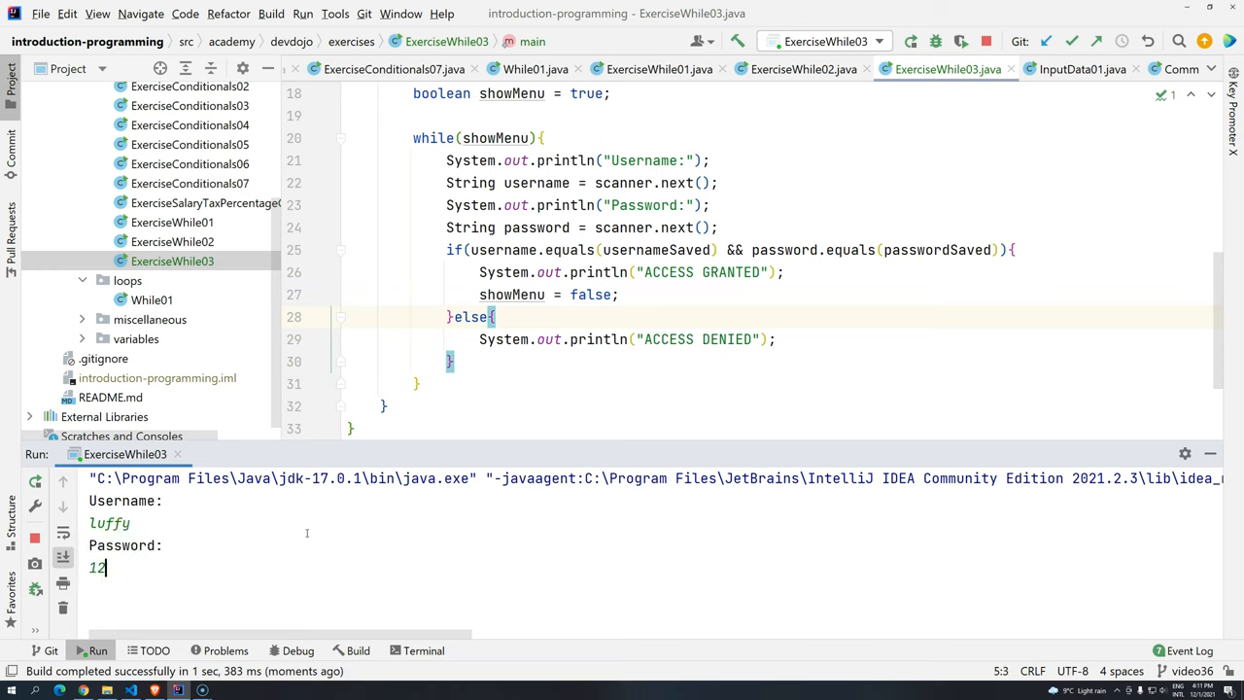
pyautogui.press('enter')
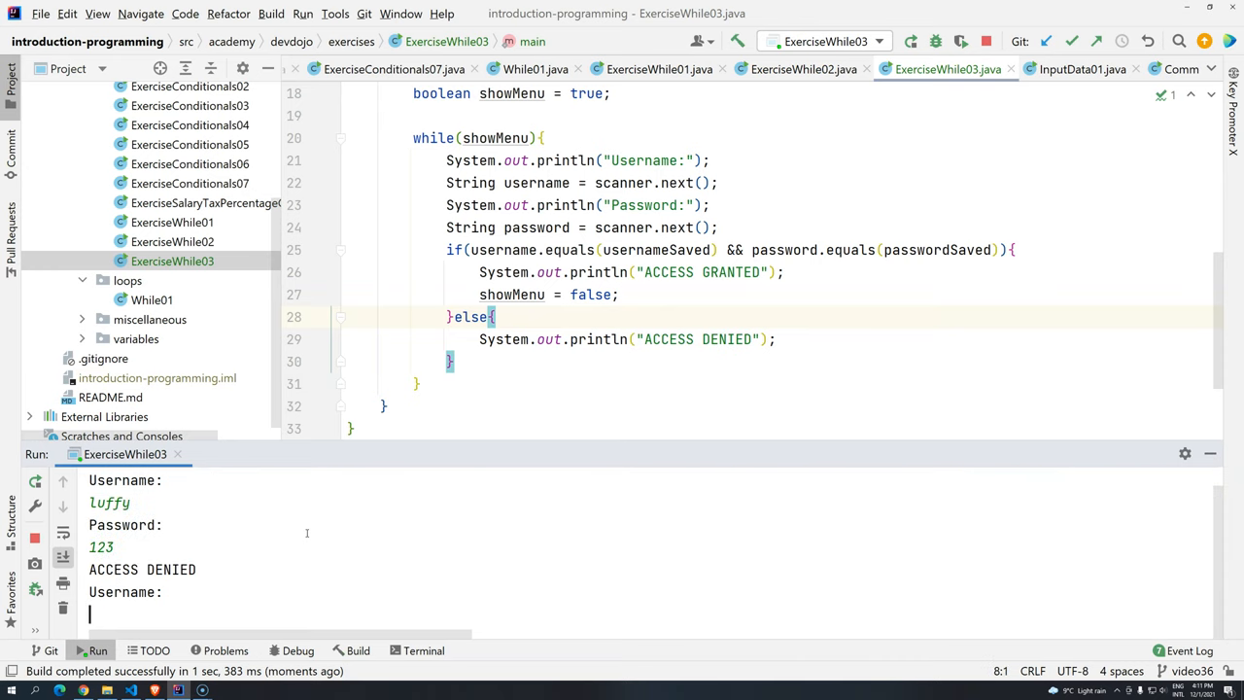
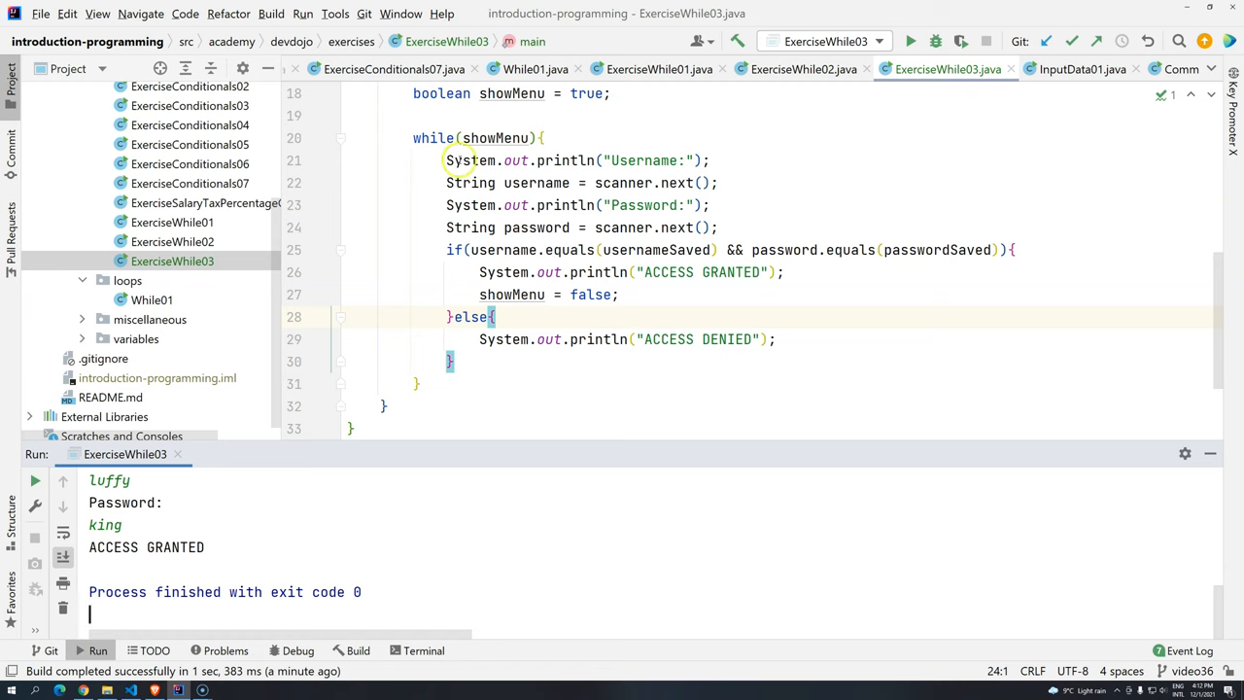
pyautogui.moveTo(543, 138)
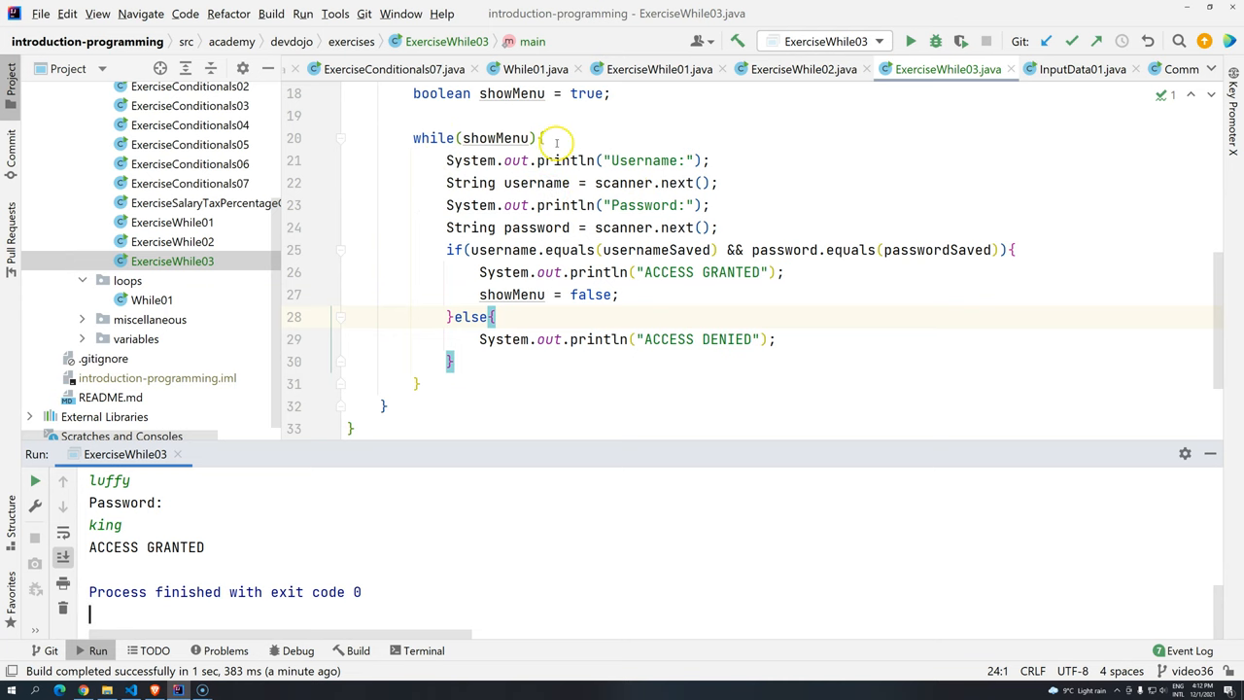
# Add break; after showMenu = false and set a breakpoint on the credential check line.
pyautogui.write('break')
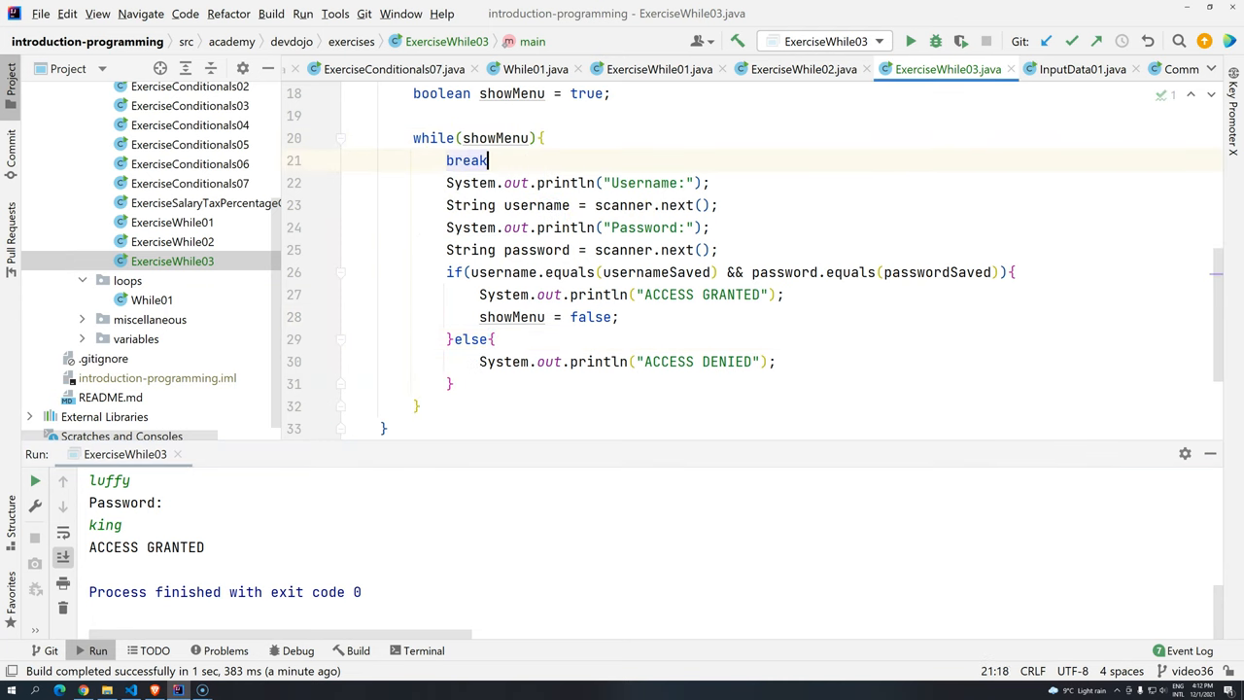
pyautogui.write(';')
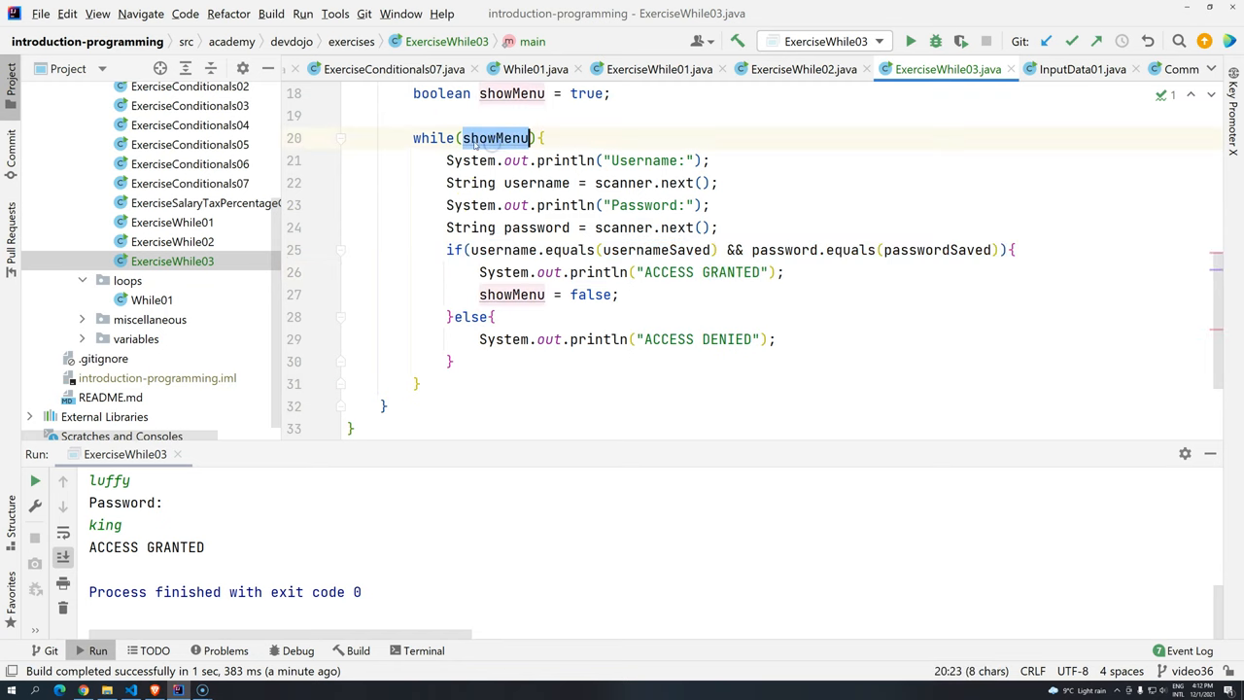
pyautogui.click(618, 296)
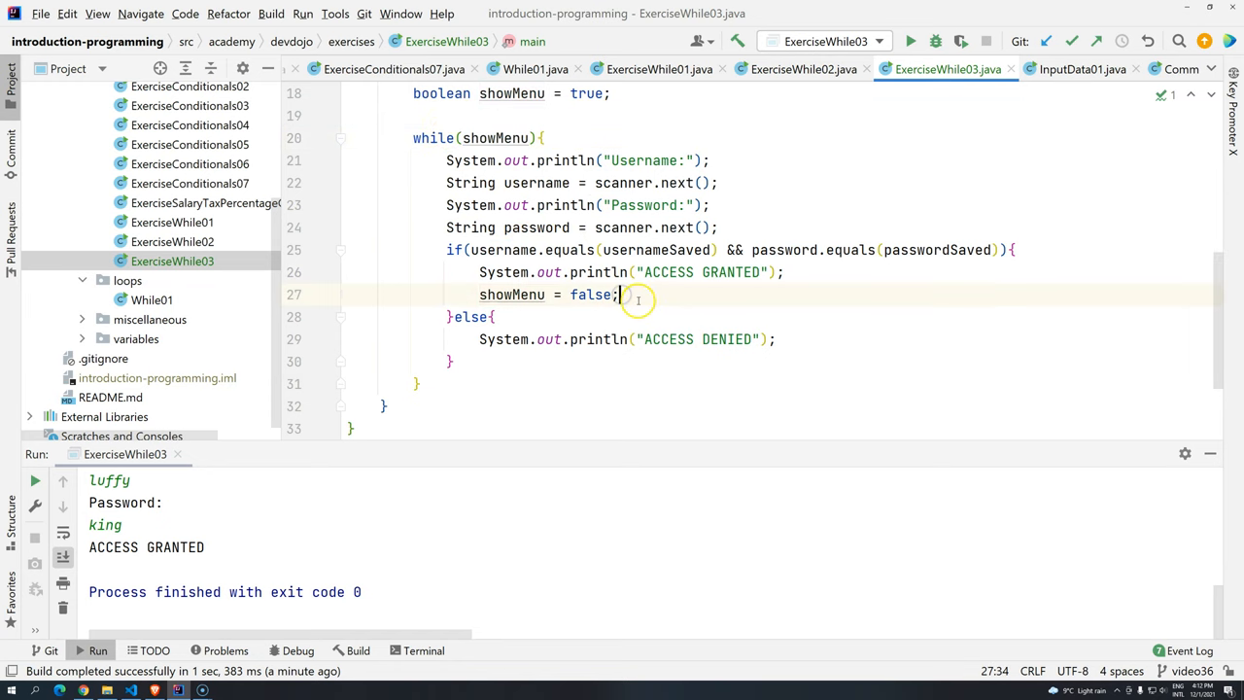
pyautogui.write('break;')
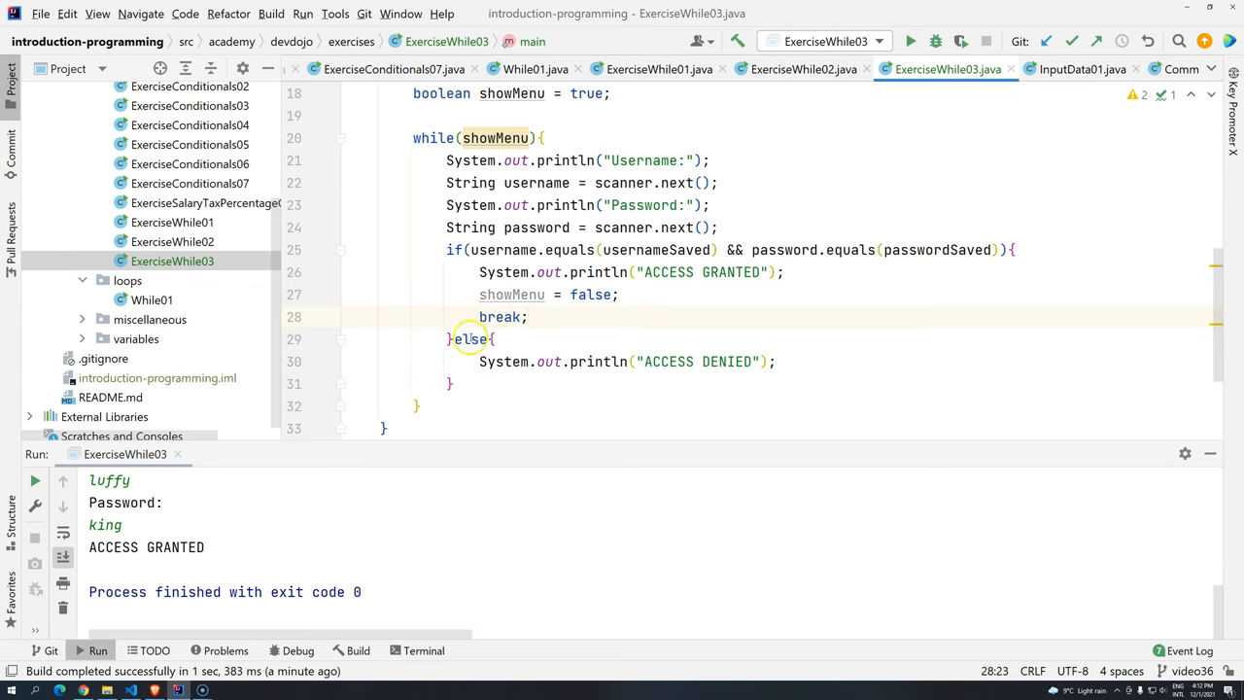
pyautogui.moveTo(445, 249); pyautogui.dragTo(529, 317)
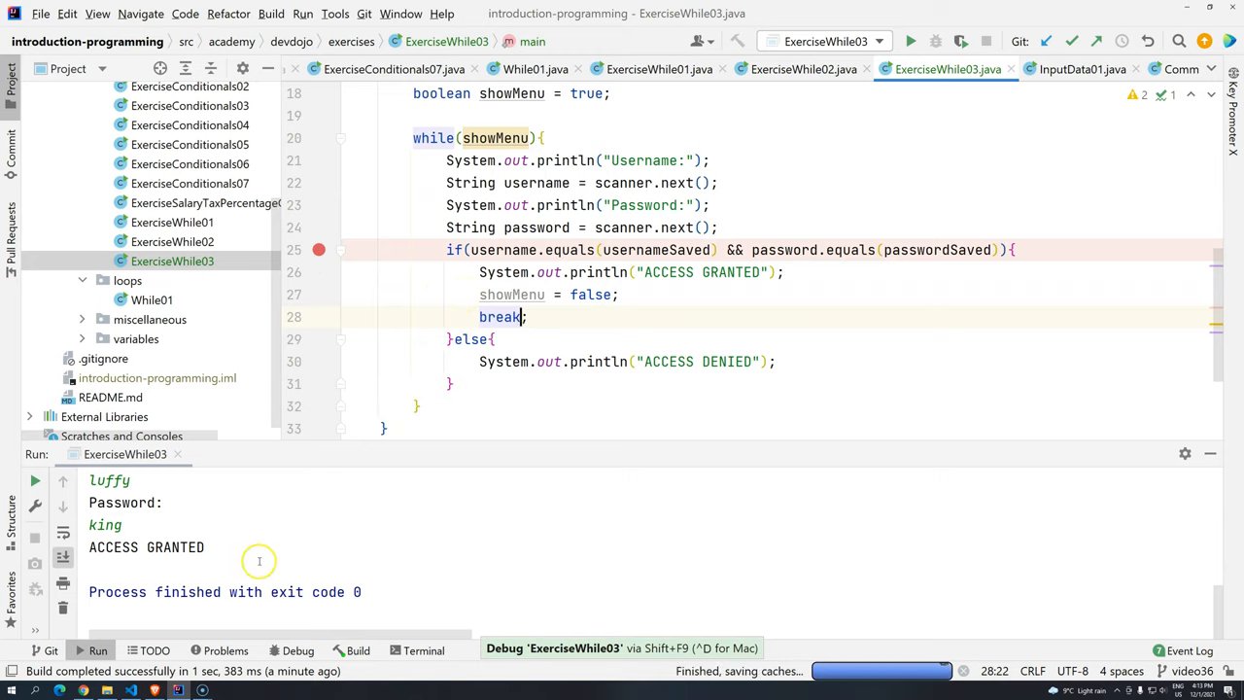
# Debug without the break, log in as luffy/king, and step over showMenu = false until termination.
pyautogui.click(933, 41)
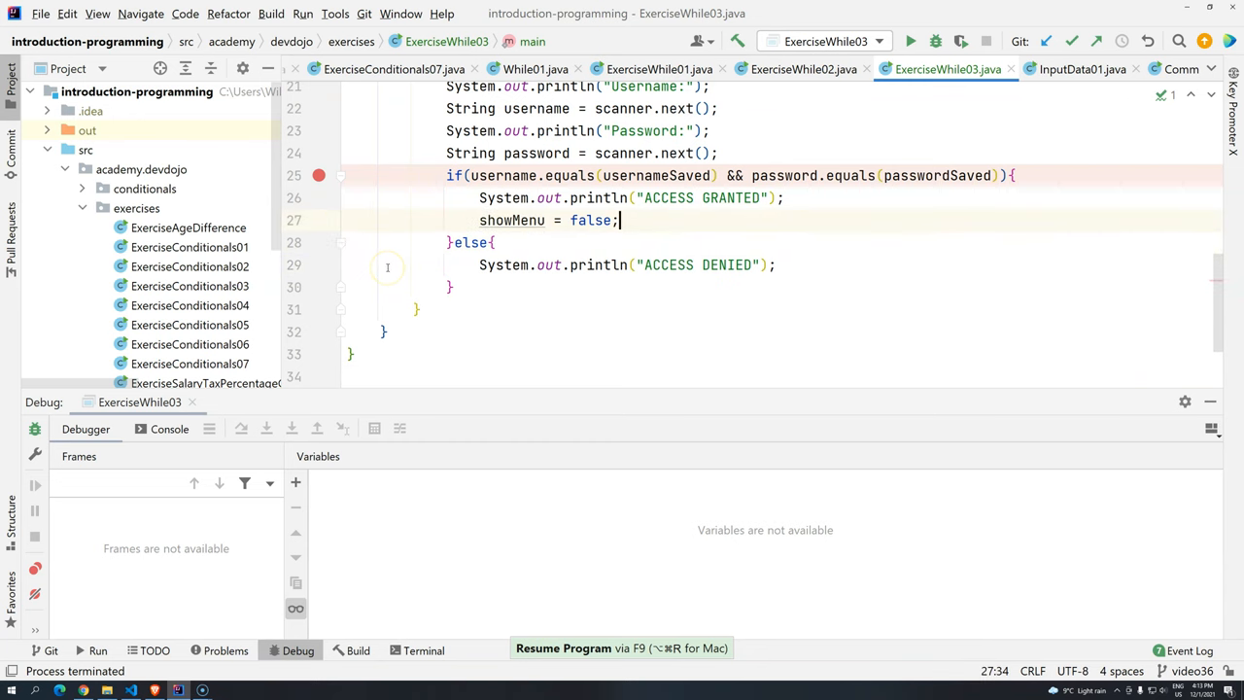
pyautogui.click(910, 41)
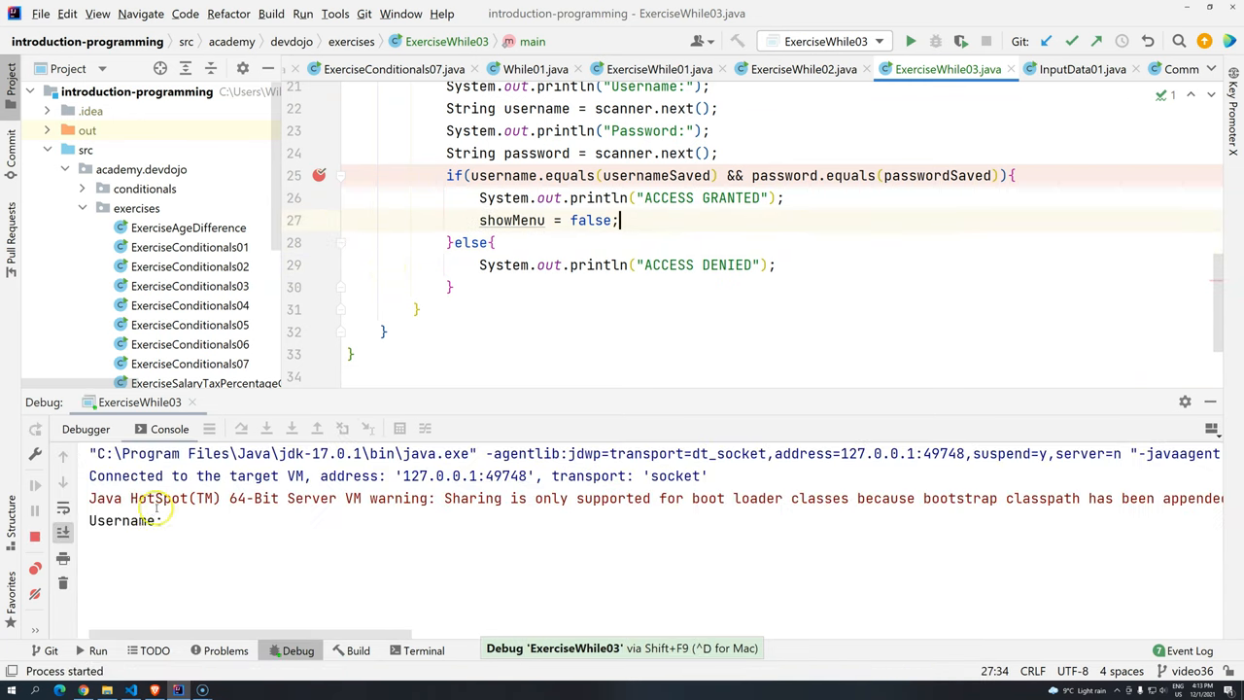
pyautogui.write('luffy')
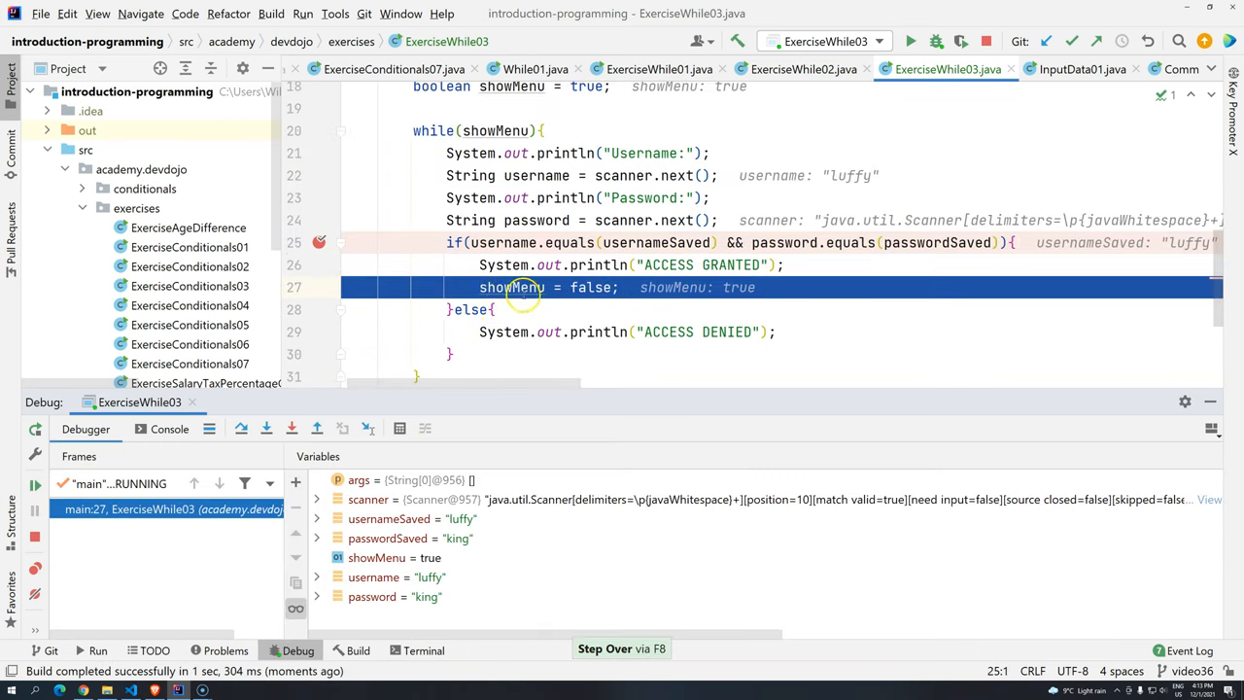
pyautogui.moveTo(523, 282)
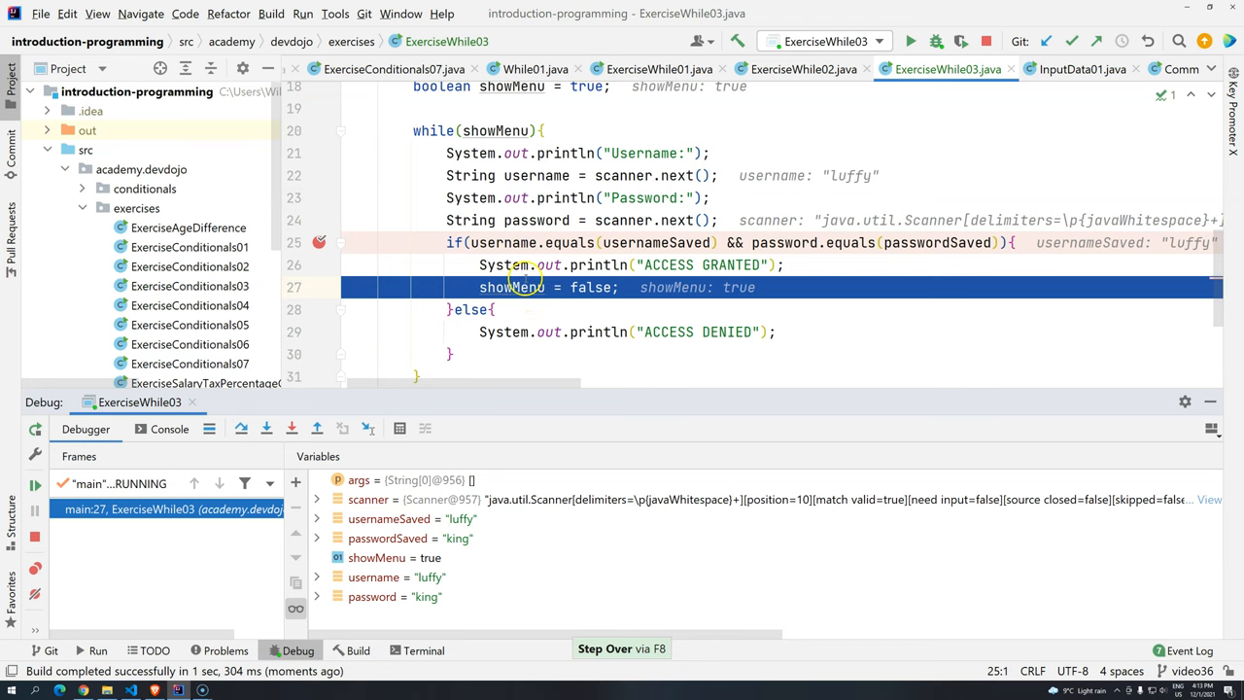
pyautogui.press('F8')
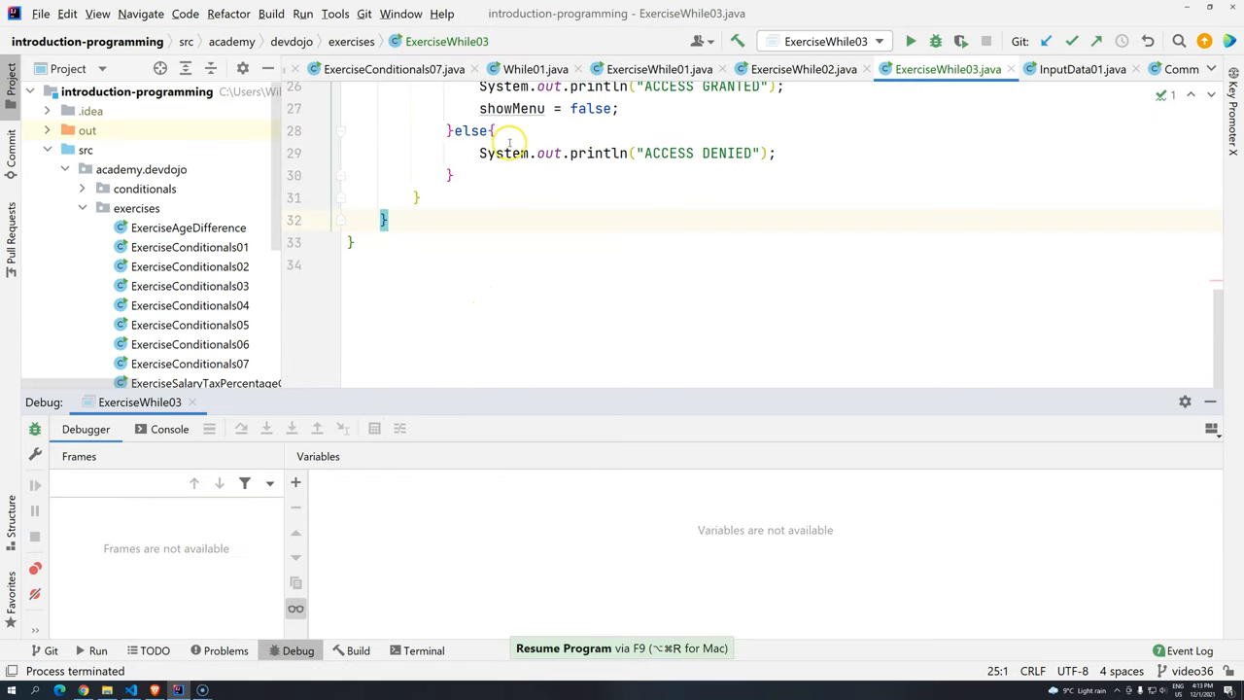
# Restore break;, debug again with luffy/king and advance past the credential check to the end.
pyautogui.write('break;')
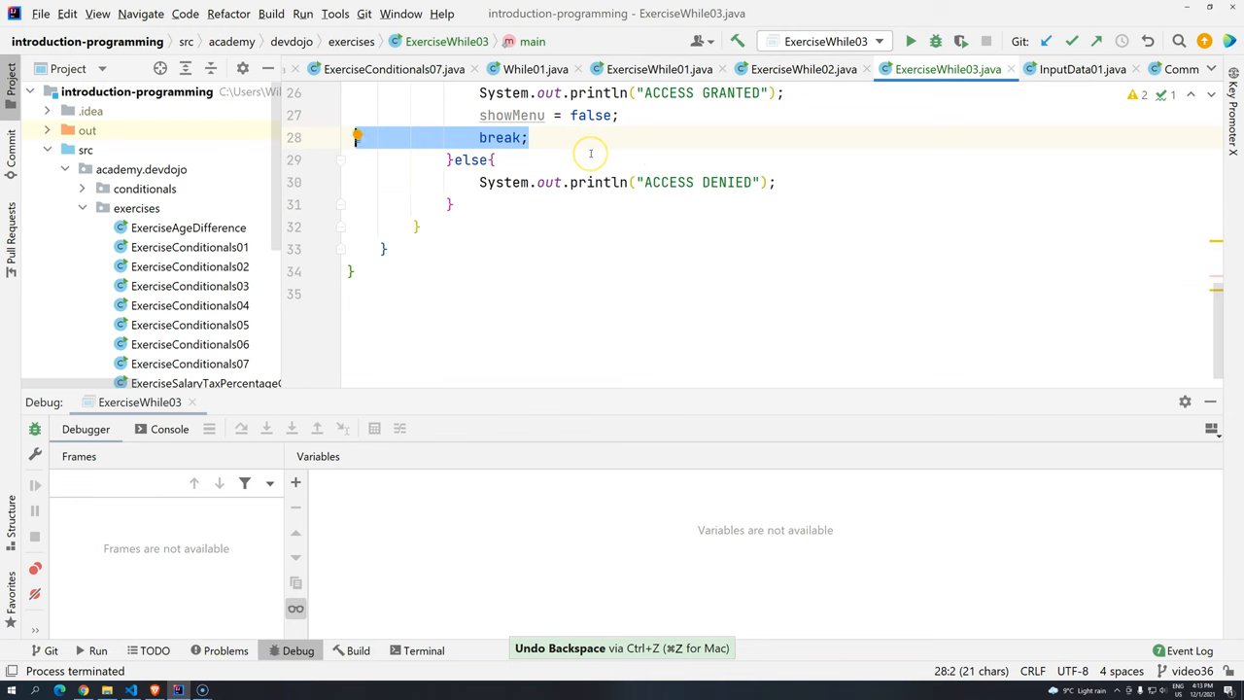
pyautogui.click(910, 41)
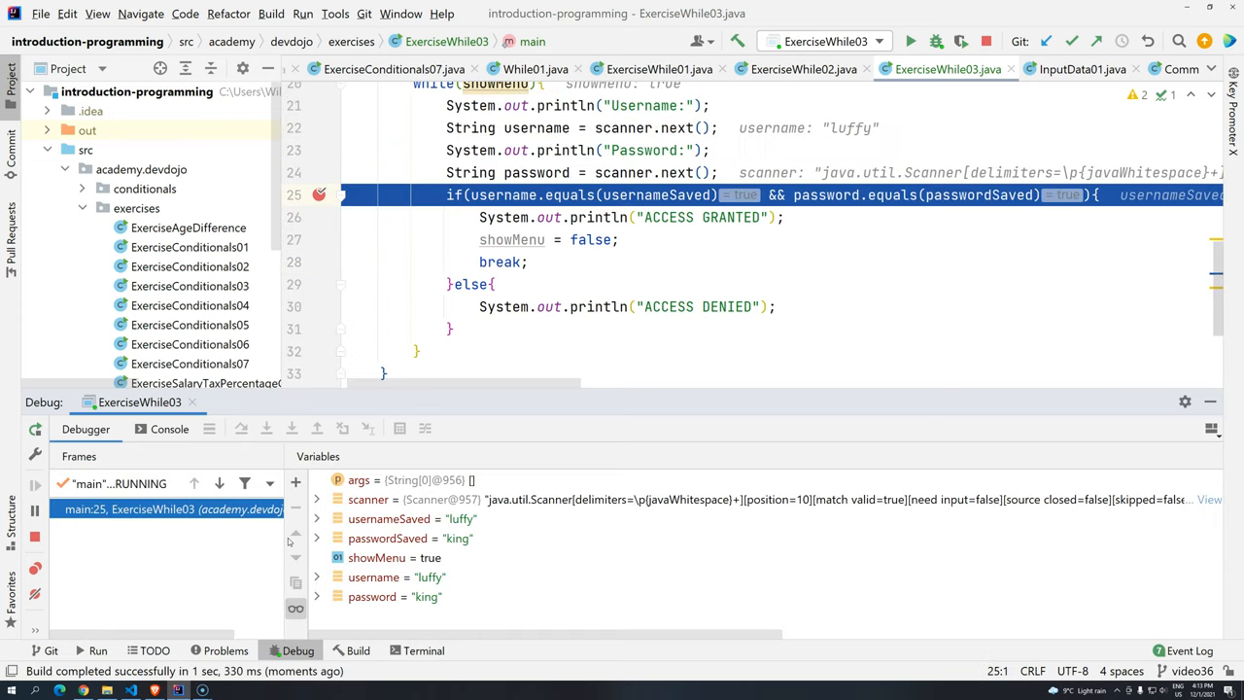
pyautogui.click(264, 428)
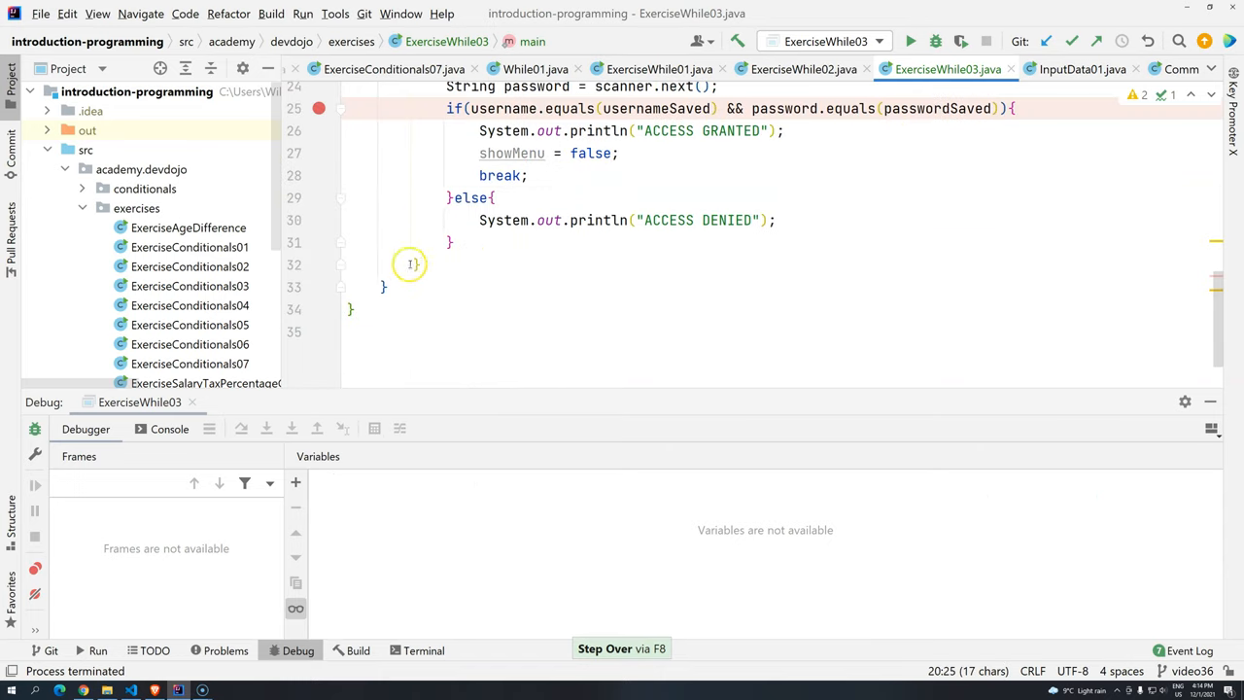
# Add System.out.println("Program finished") after the while loop's closing brace.
pyautogui.write('sout')
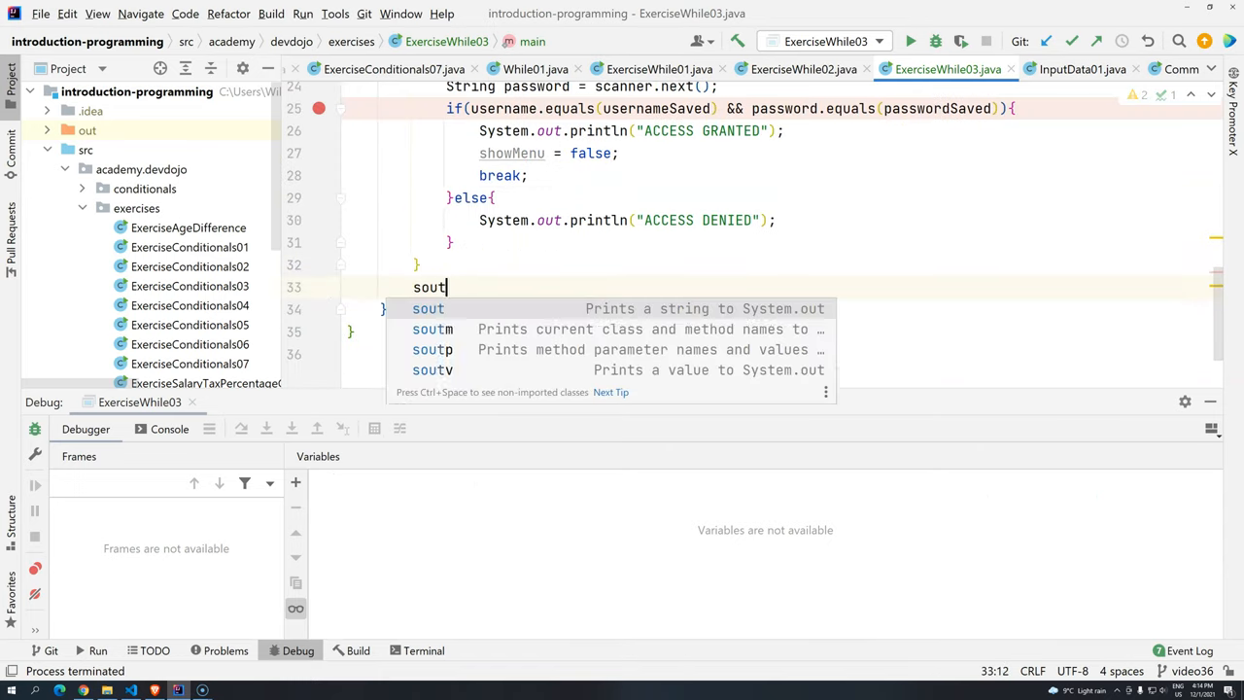
pyautogui.write('Program fi");')
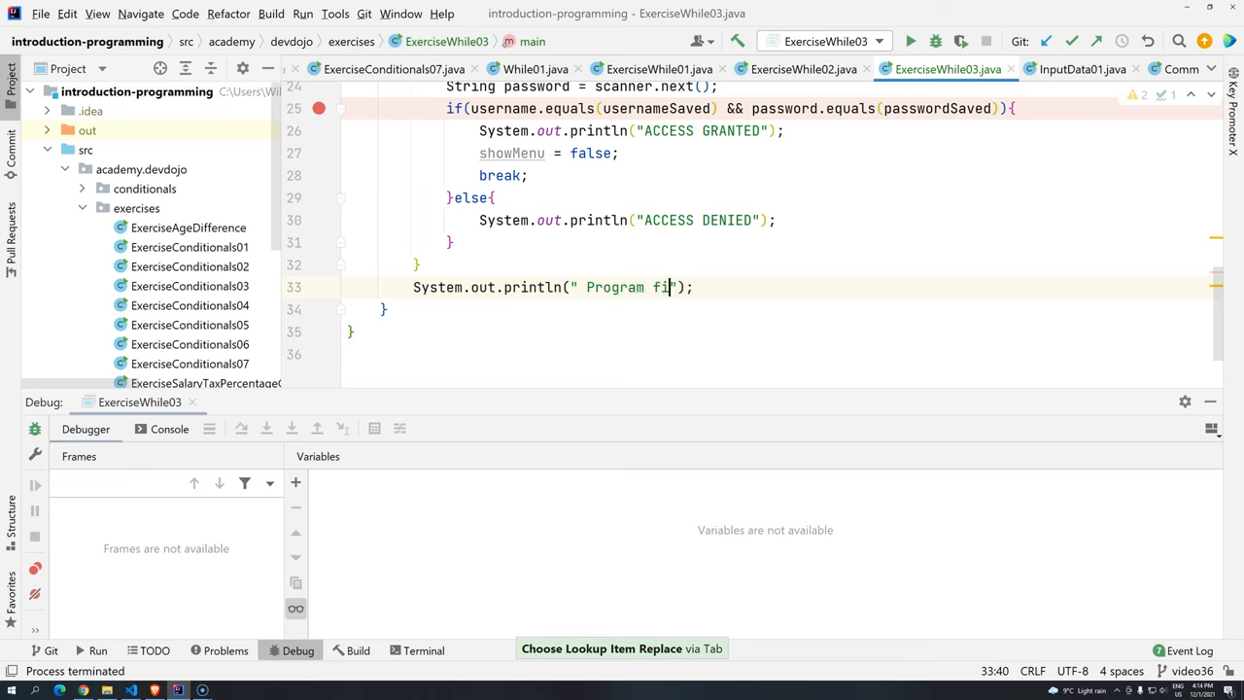
pyautogui.write('nished')
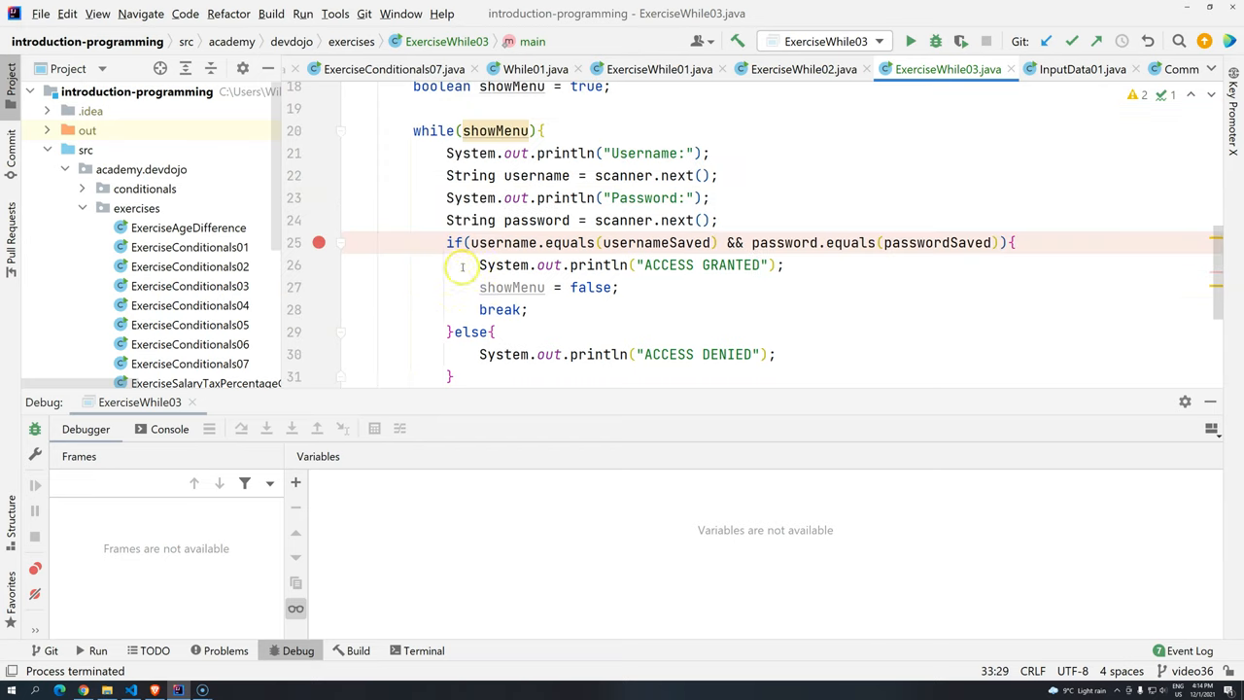
pyautogui.scroll(-3)
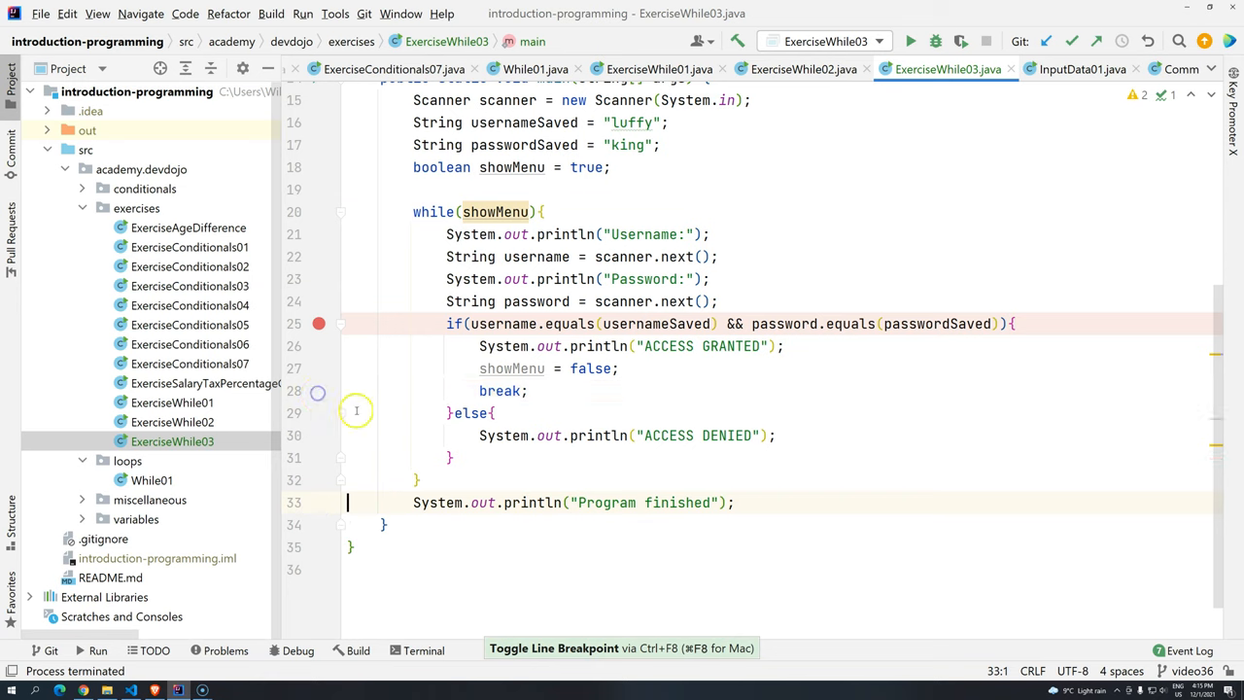
pyautogui.moveTo(513, 370)
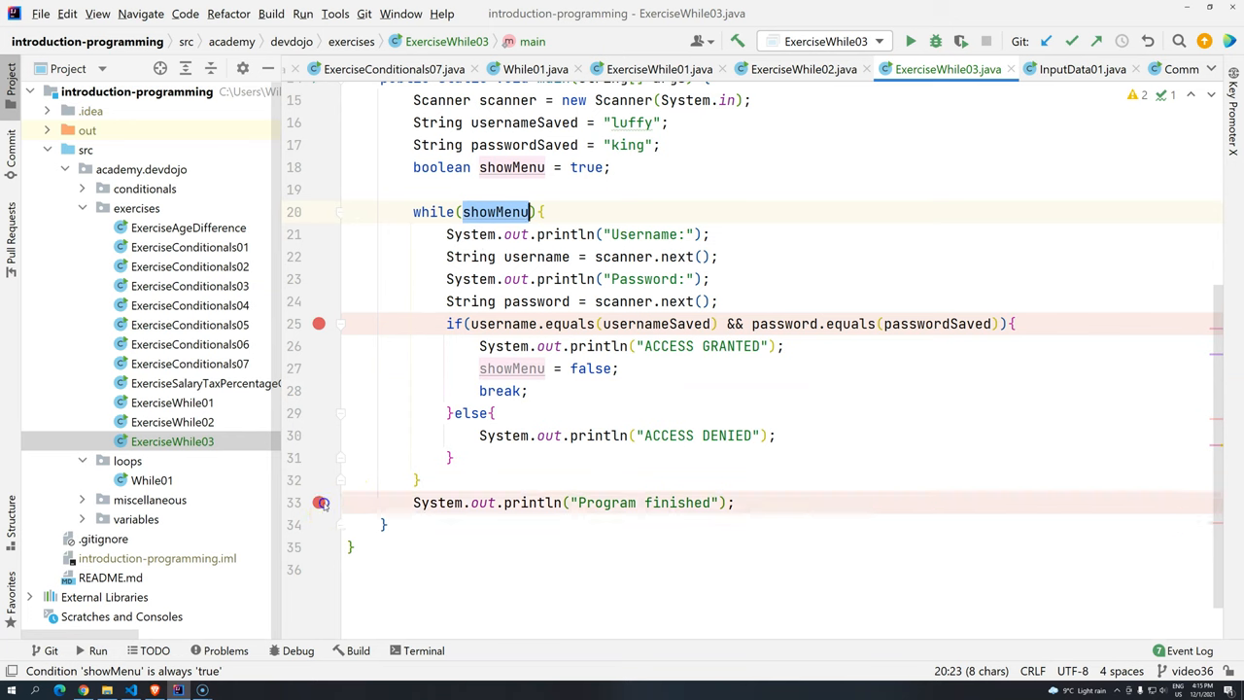
pyautogui.moveTo(377, 497)
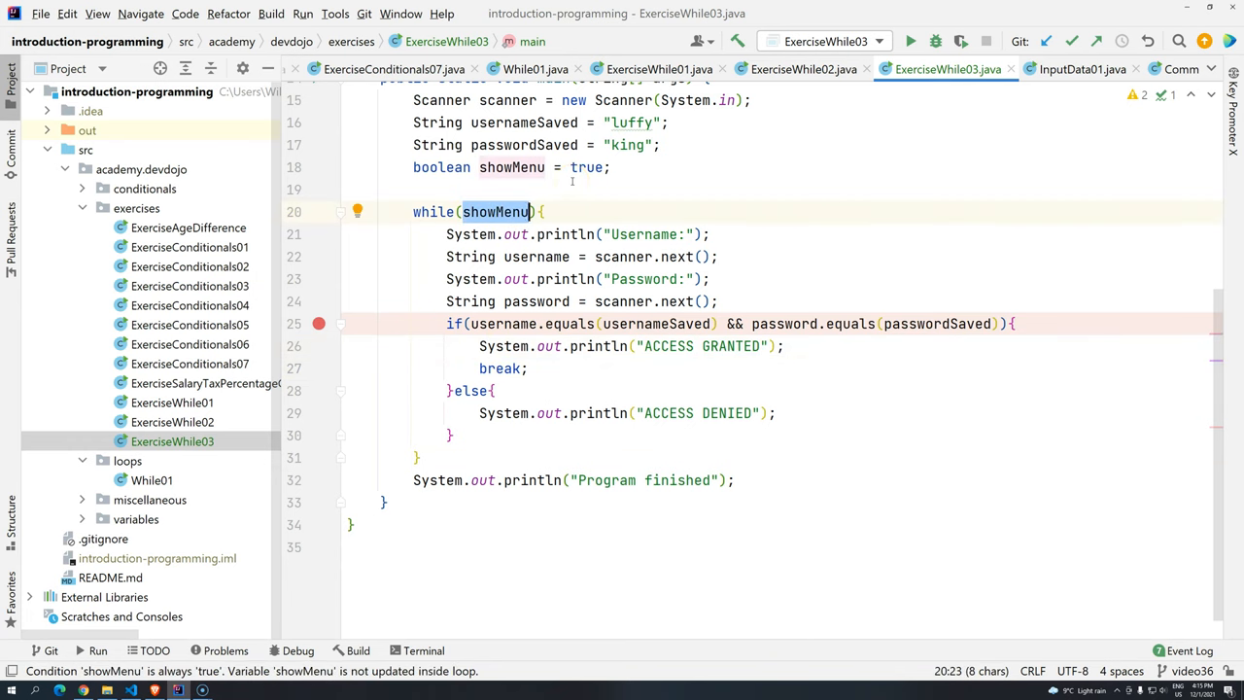
# Replace the loop condition showMenu with true so the loop runs as while(true).
pyautogui.write('true')
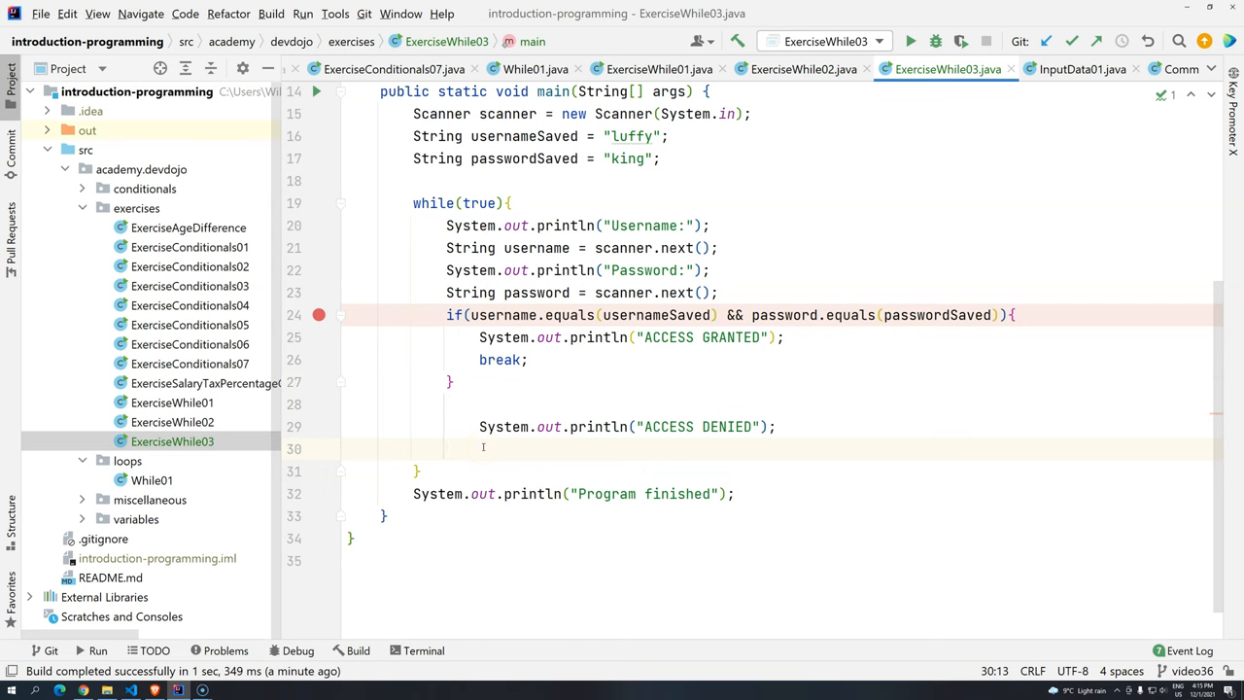
# Reformat the class with Ctrl+Alt+L and place the ACCESS DENIED println right after the if block.
pyautogui.press('ctrl+alt+l')
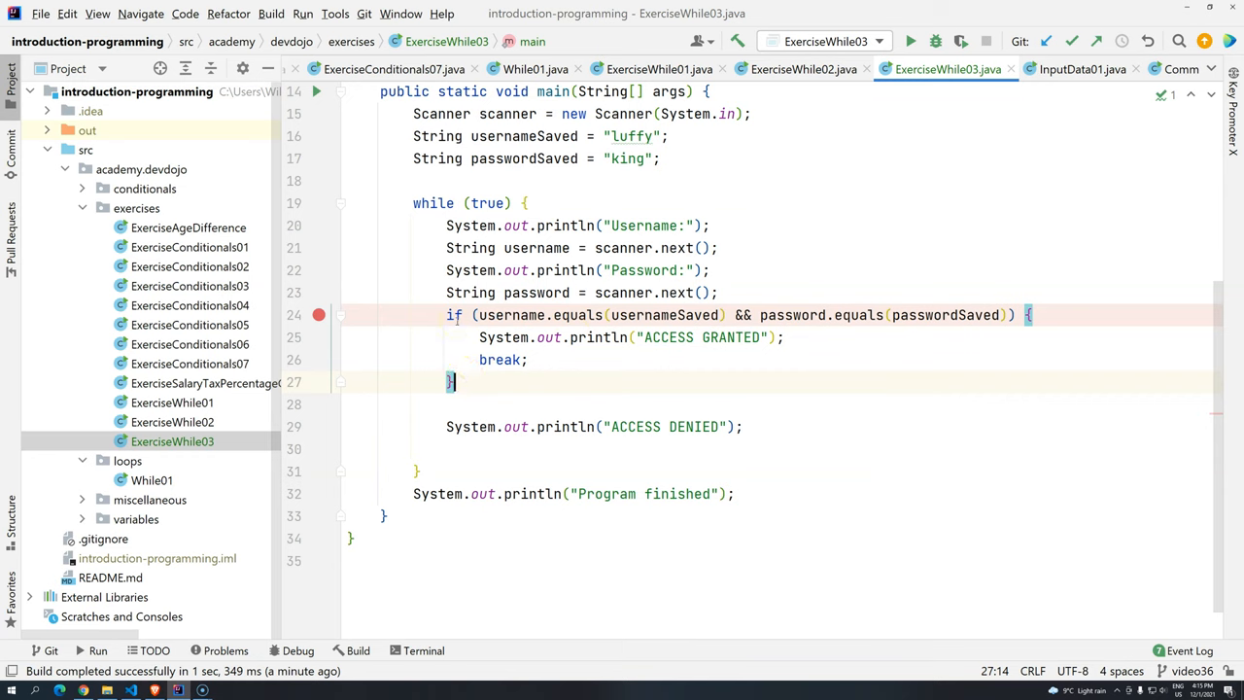
pyautogui.click(449, 315)
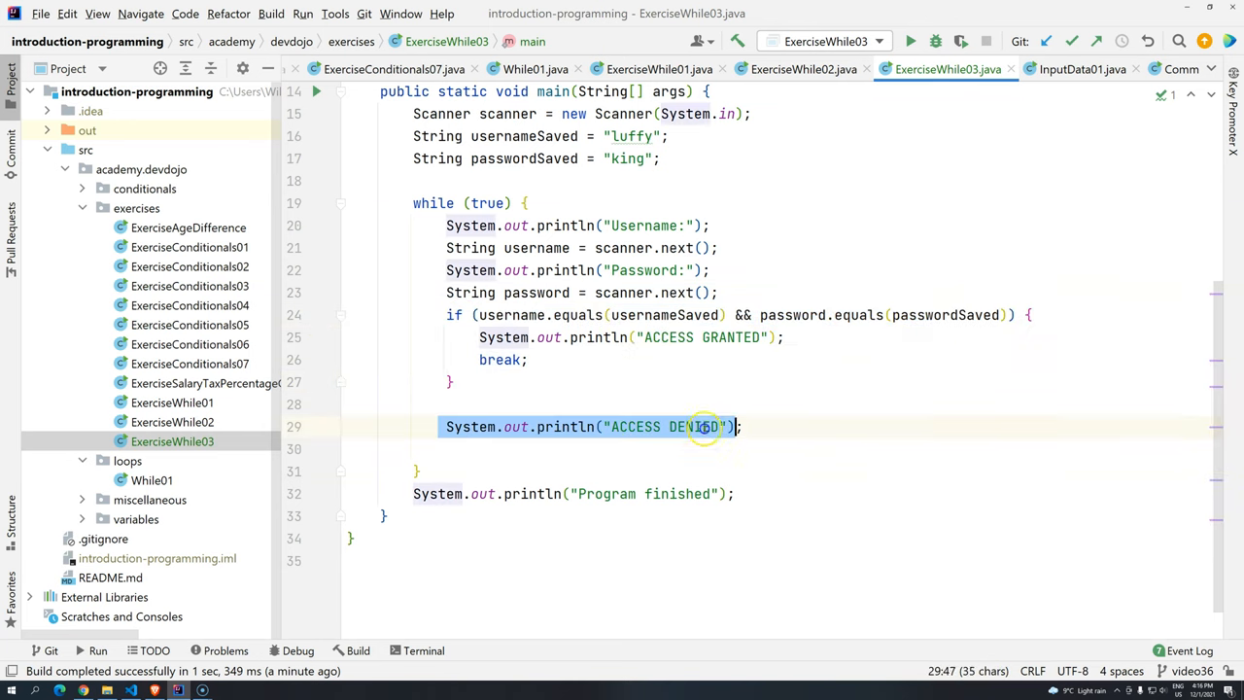
pyautogui.press('ctrl+alt+l')
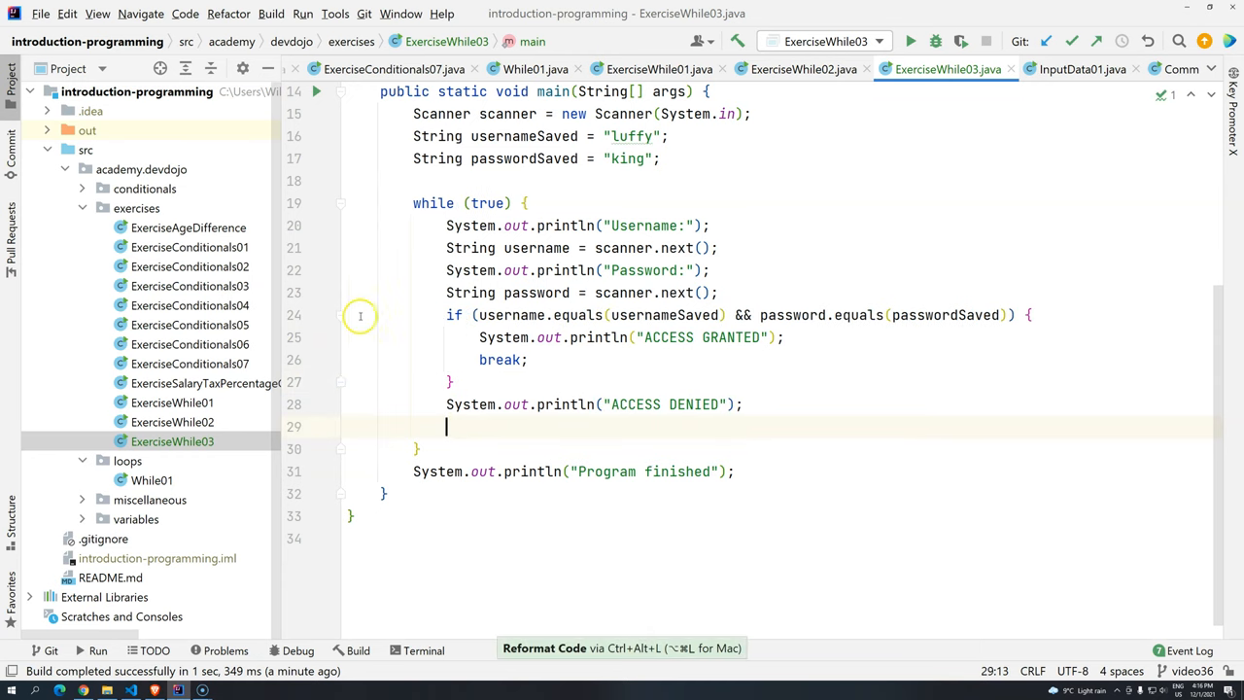
pyautogui.click(319, 315)
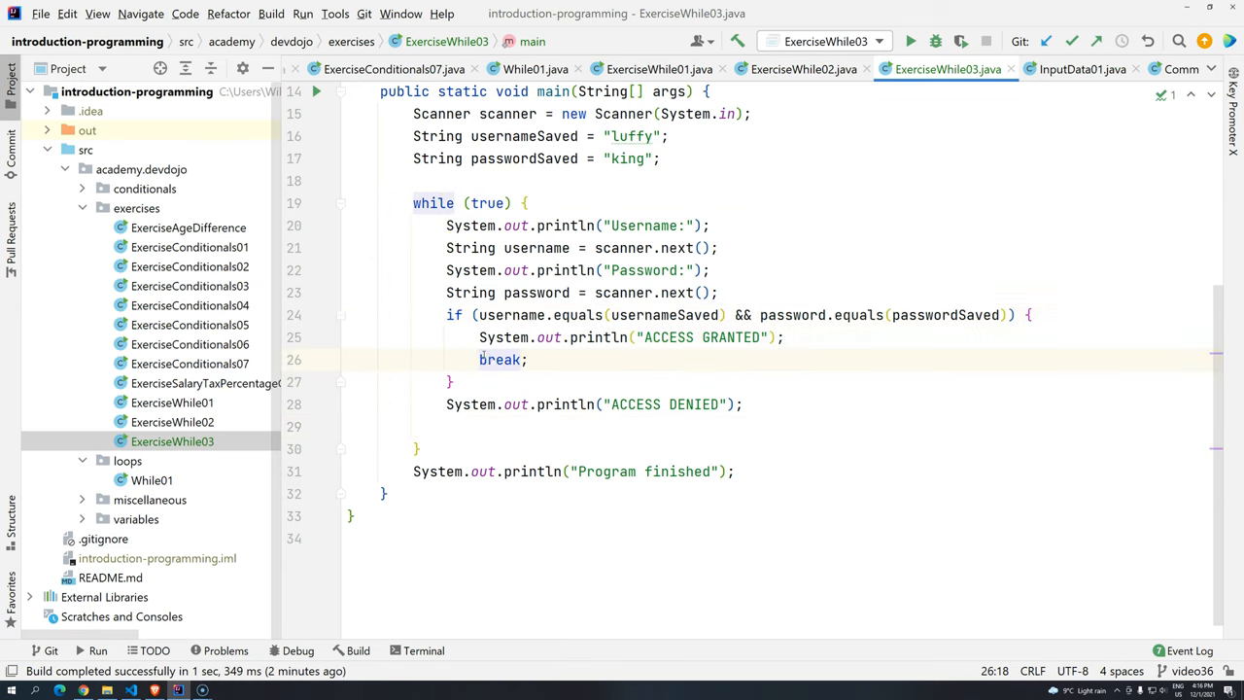
# Start a debug run and enter a wrong password 'sd', watching ACCESS DENIED in the Console.
pyautogui.click(910, 41)
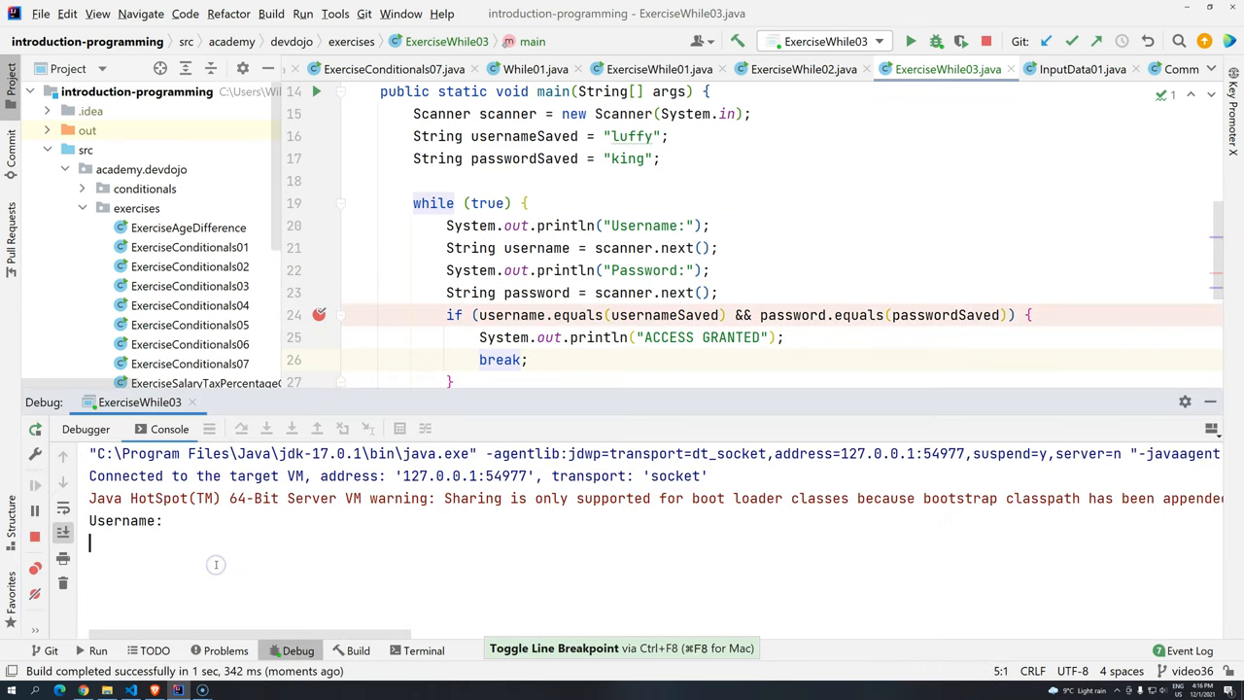
pyautogui.write('sd')
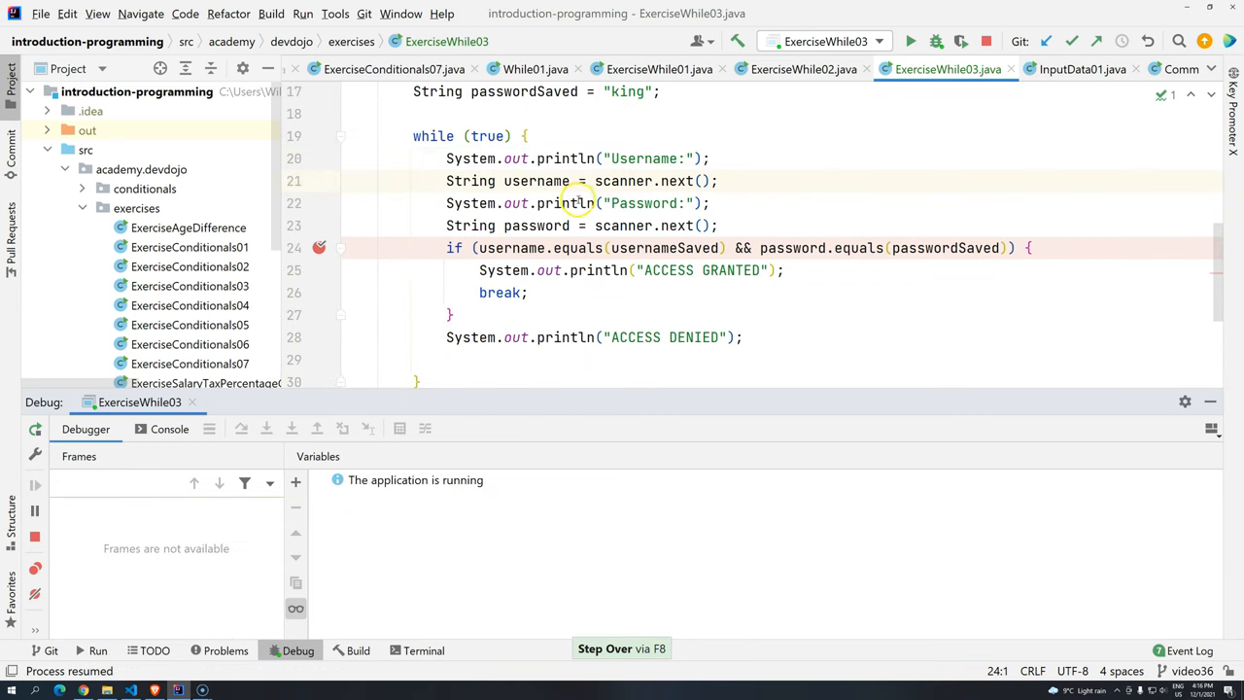
pyautogui.click(169, 430)
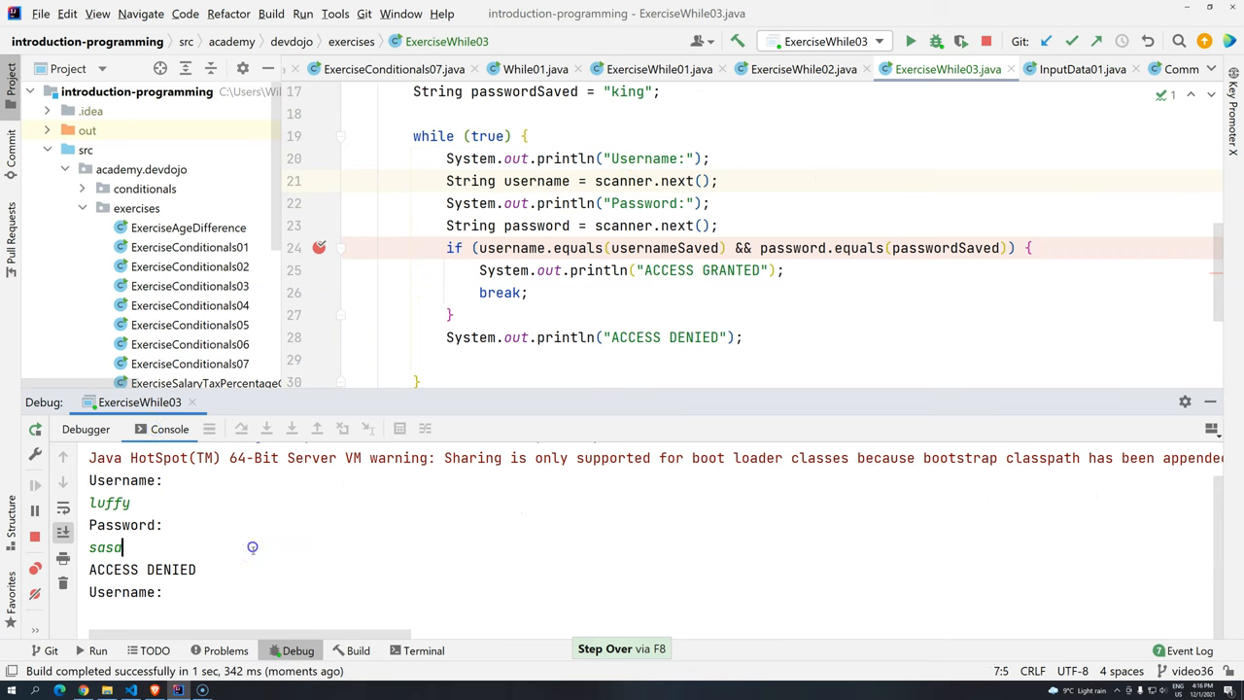
pyautogui.write('uffy')
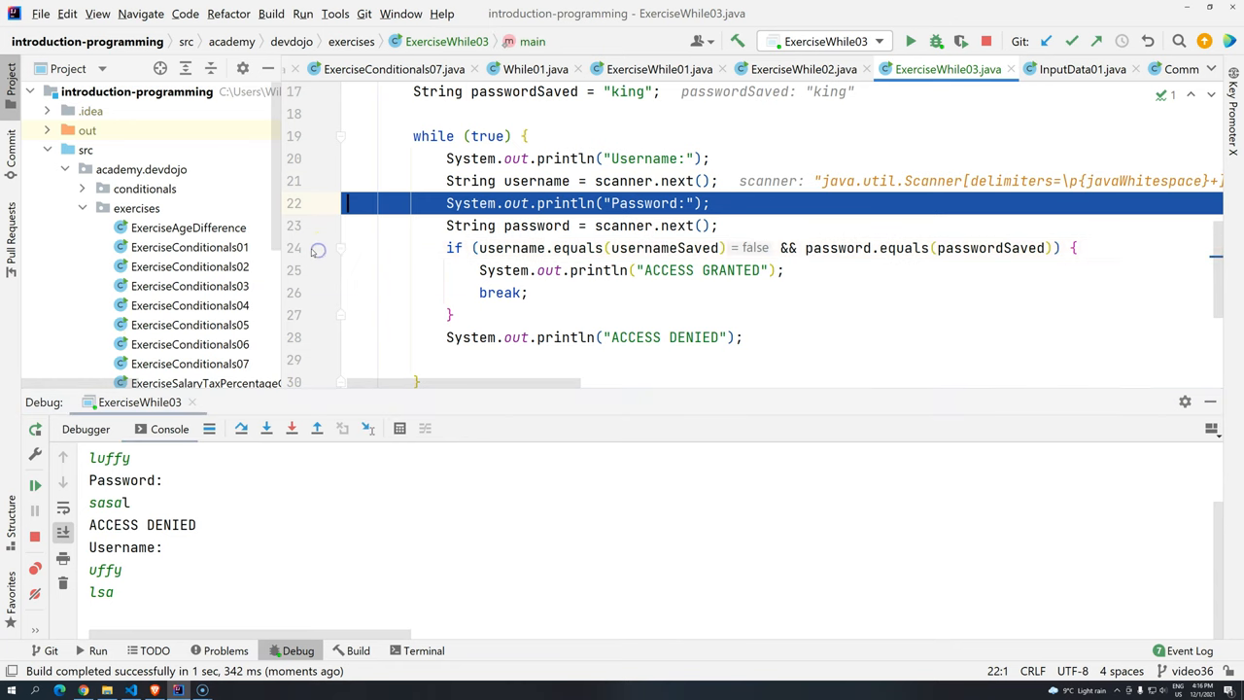
pyautogui.click(35, 486)
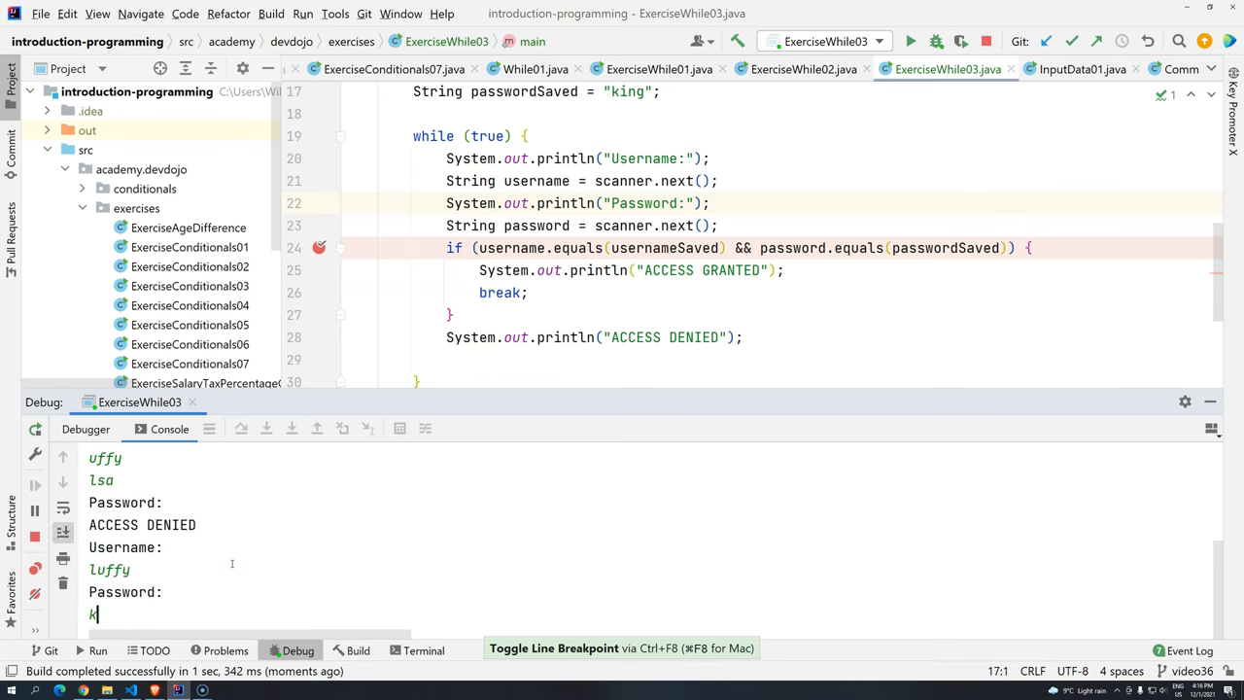
pyautogui.click(400, 430)
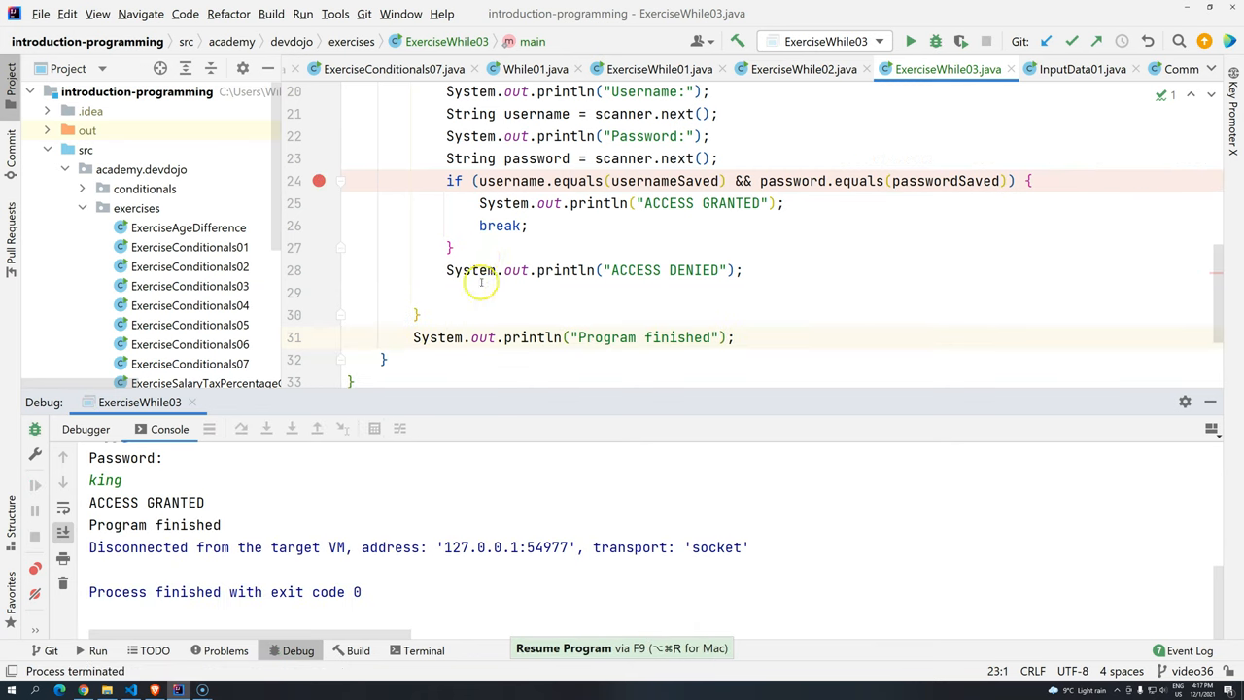
pyautogui.moveTo(493, 237)
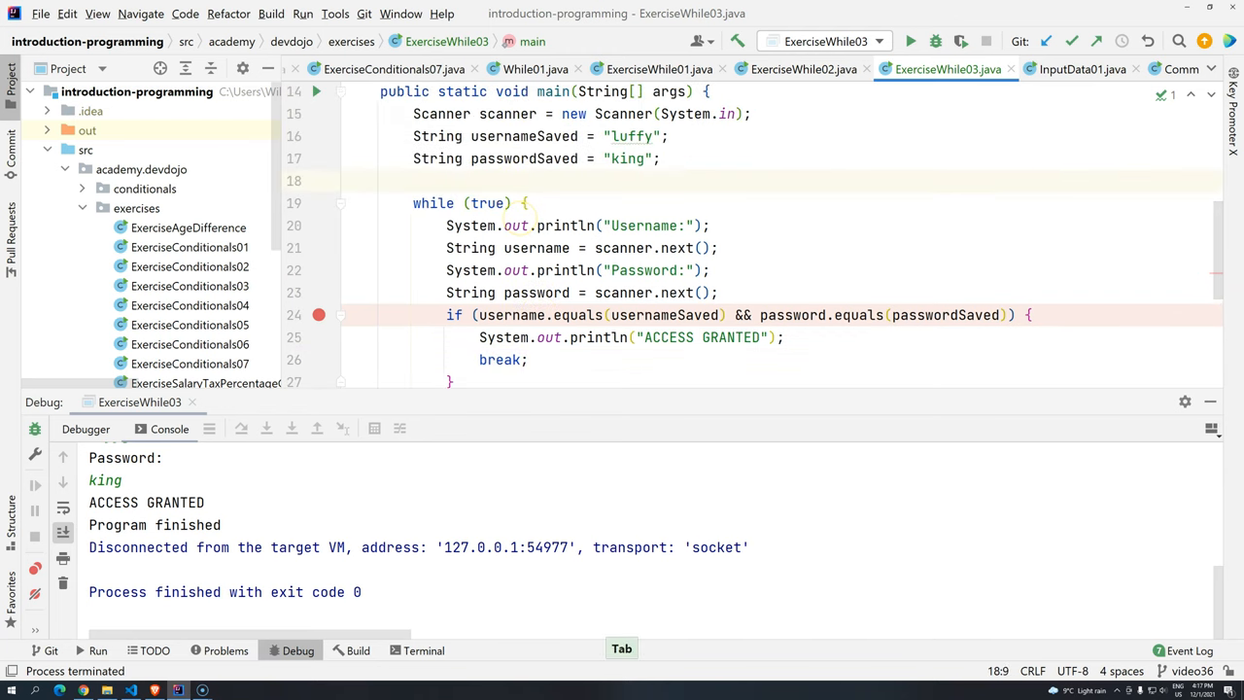
# Declare boolean showMenu = true above the loop and select the flag's name to reuse it.
pyautogui.write('boolean sh')
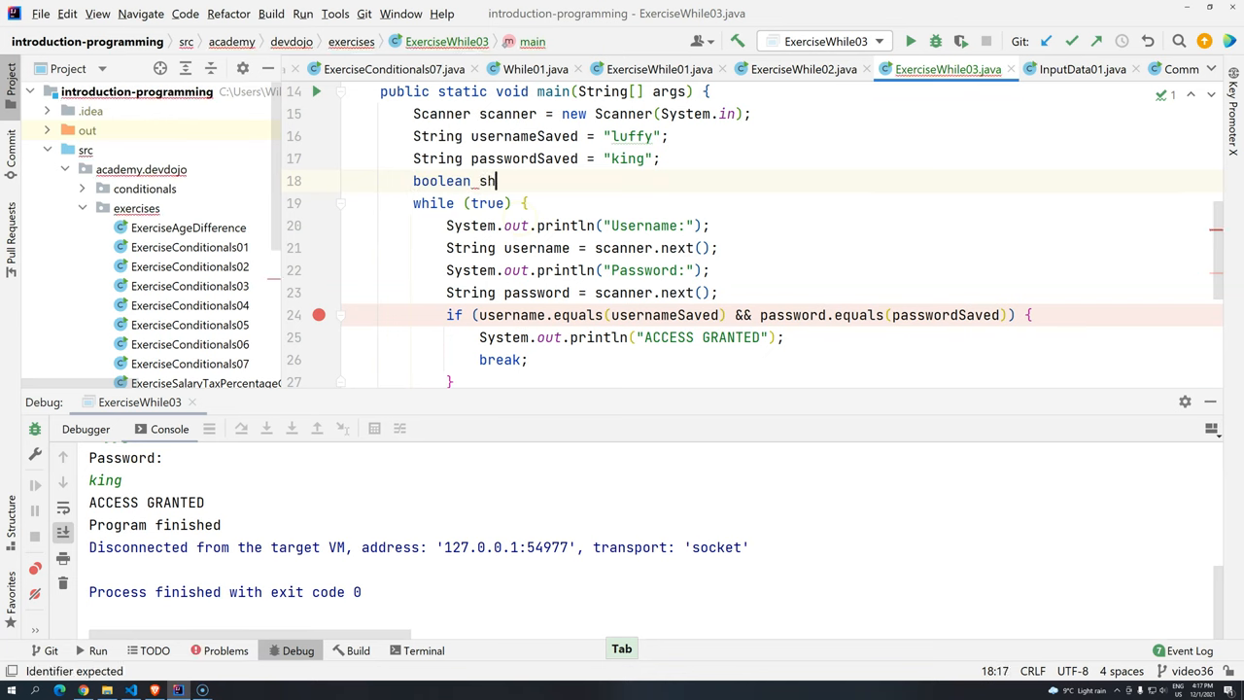
pyautogui.write('owMen')
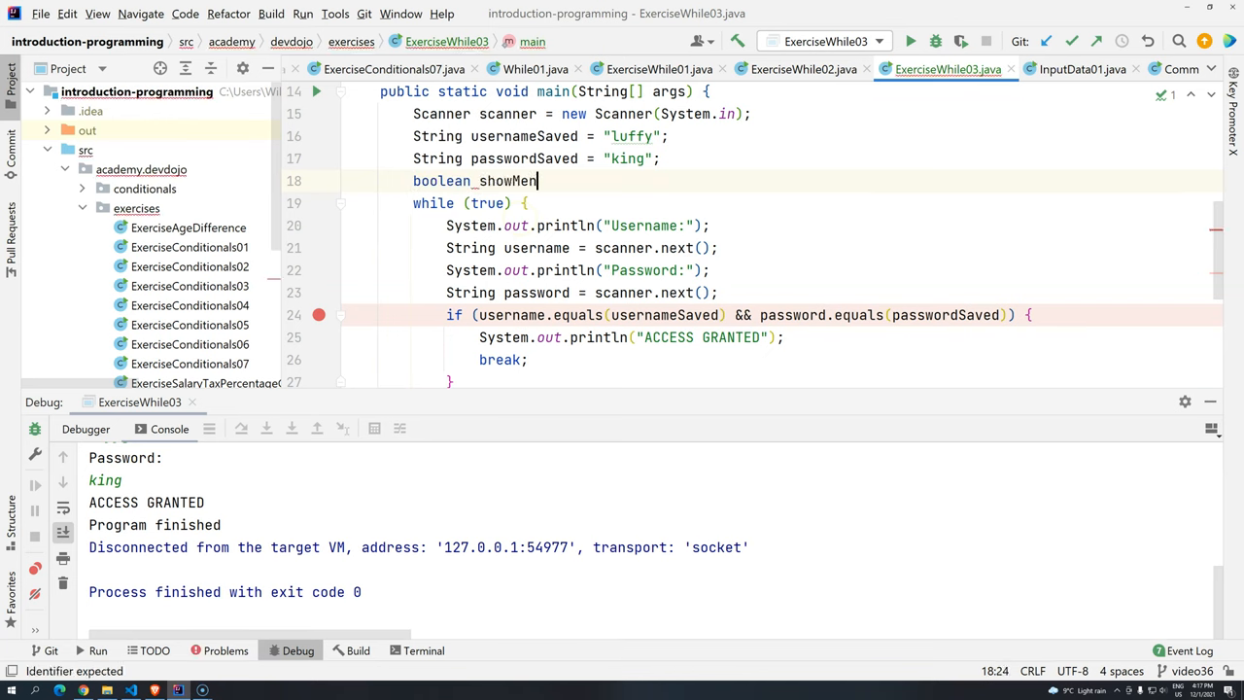
pyautogui.write('u_')
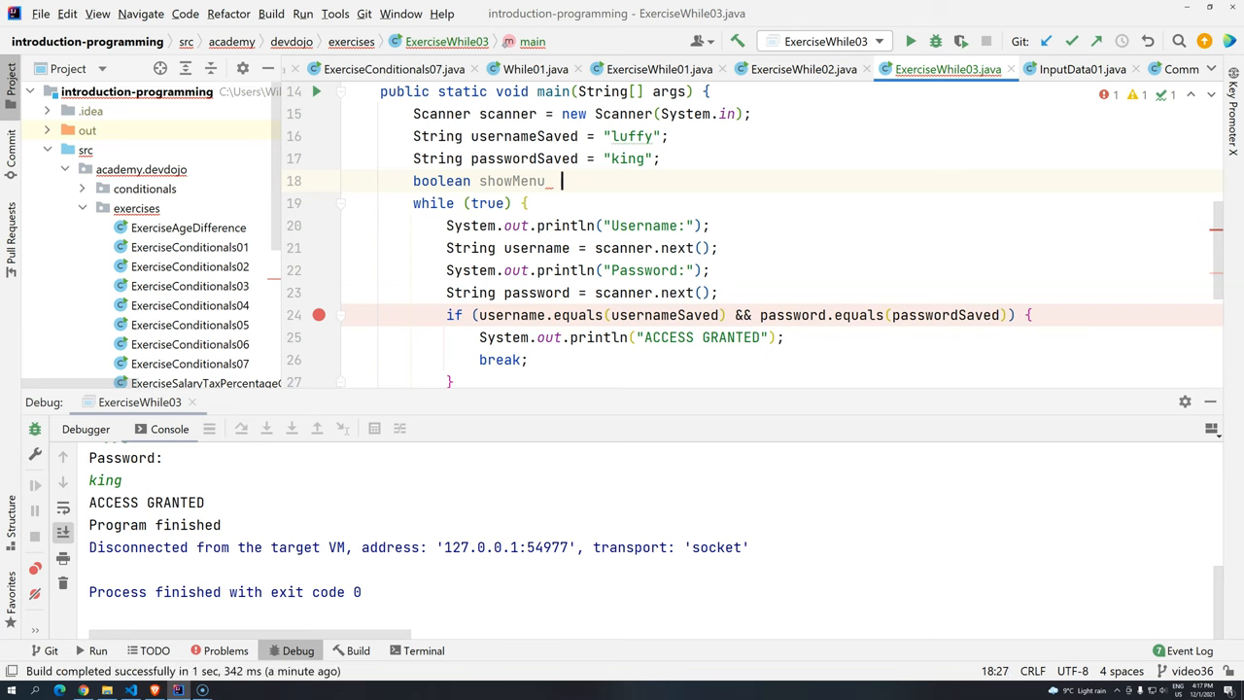
pyautogui.write('= true')
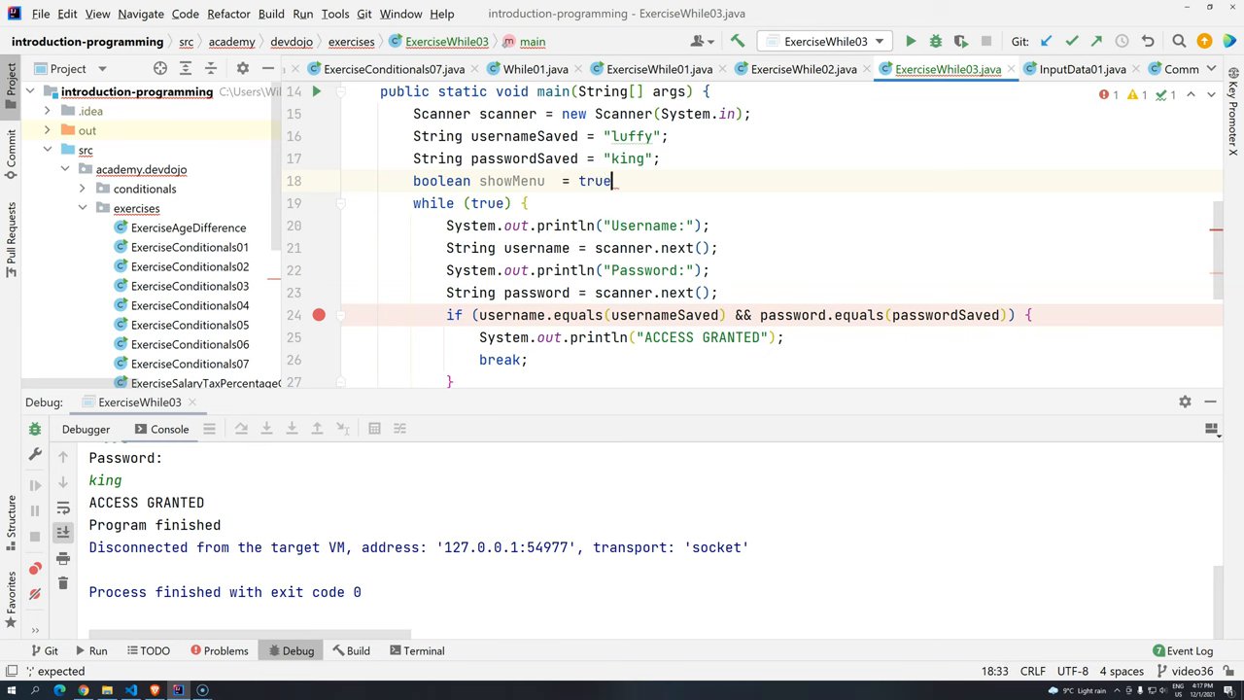
pyautogui.doubleClick(513, 180)
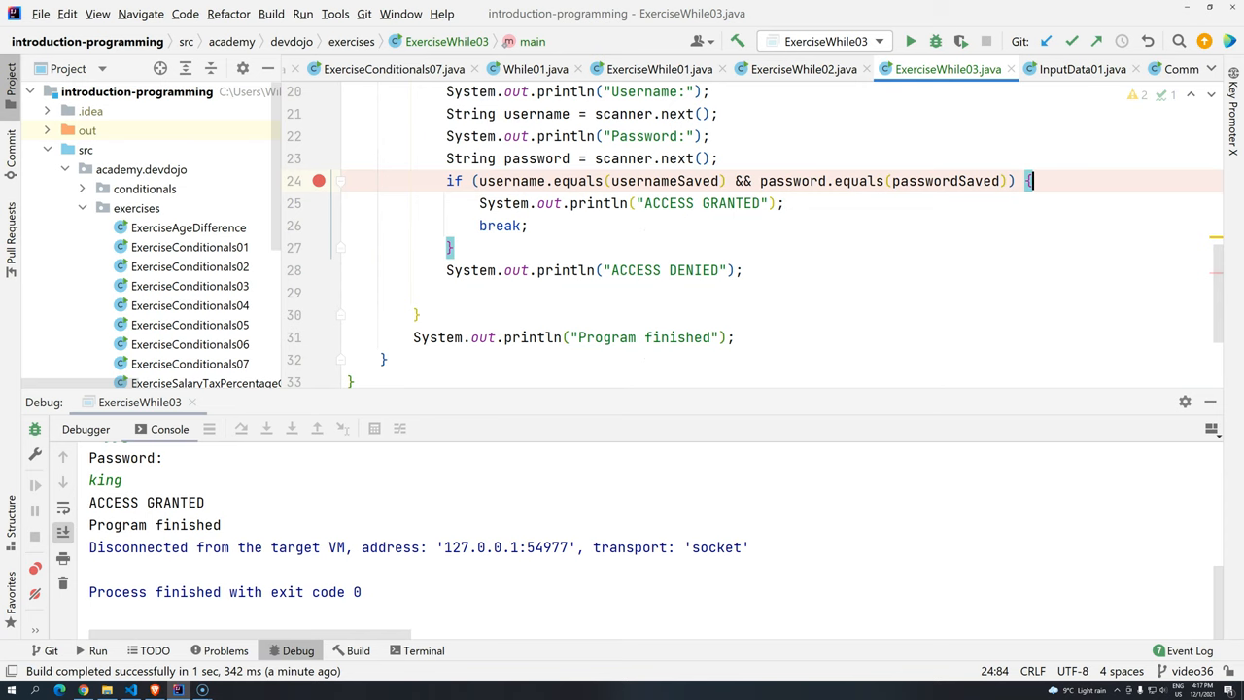
# Set showMenu = false inside the if on successful login and comment out the break statement.
pyautogui.write('showMenu')
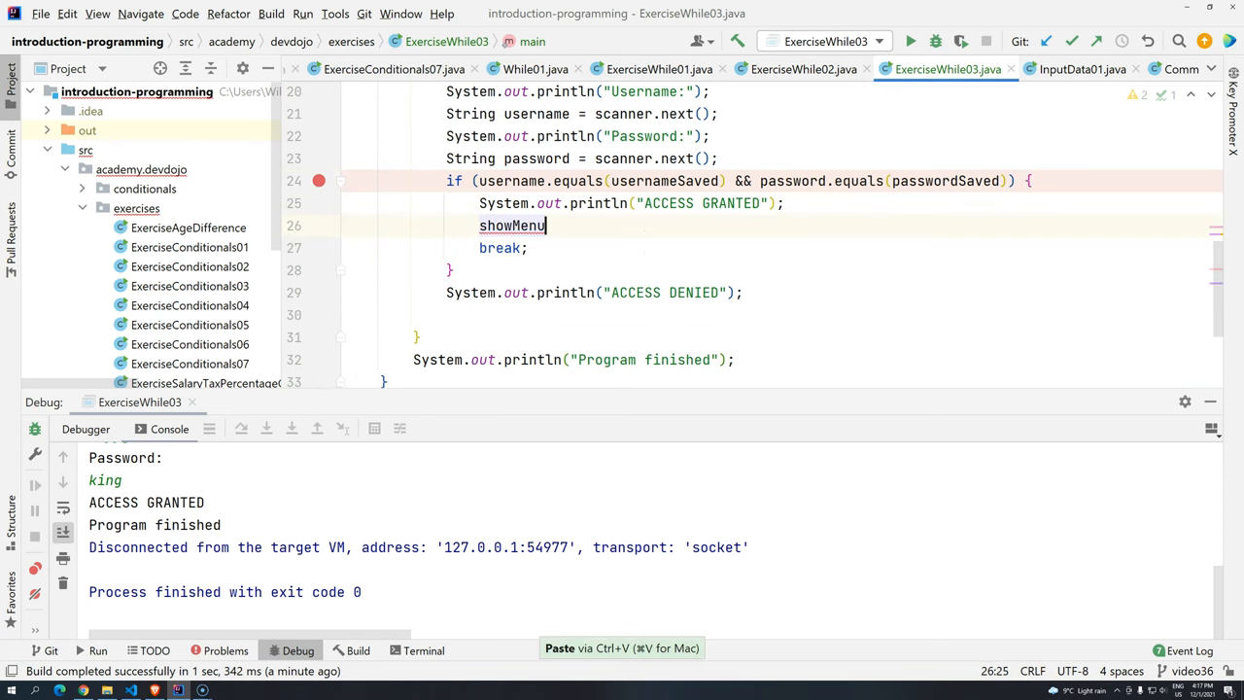
pyautogui.write('= false;')
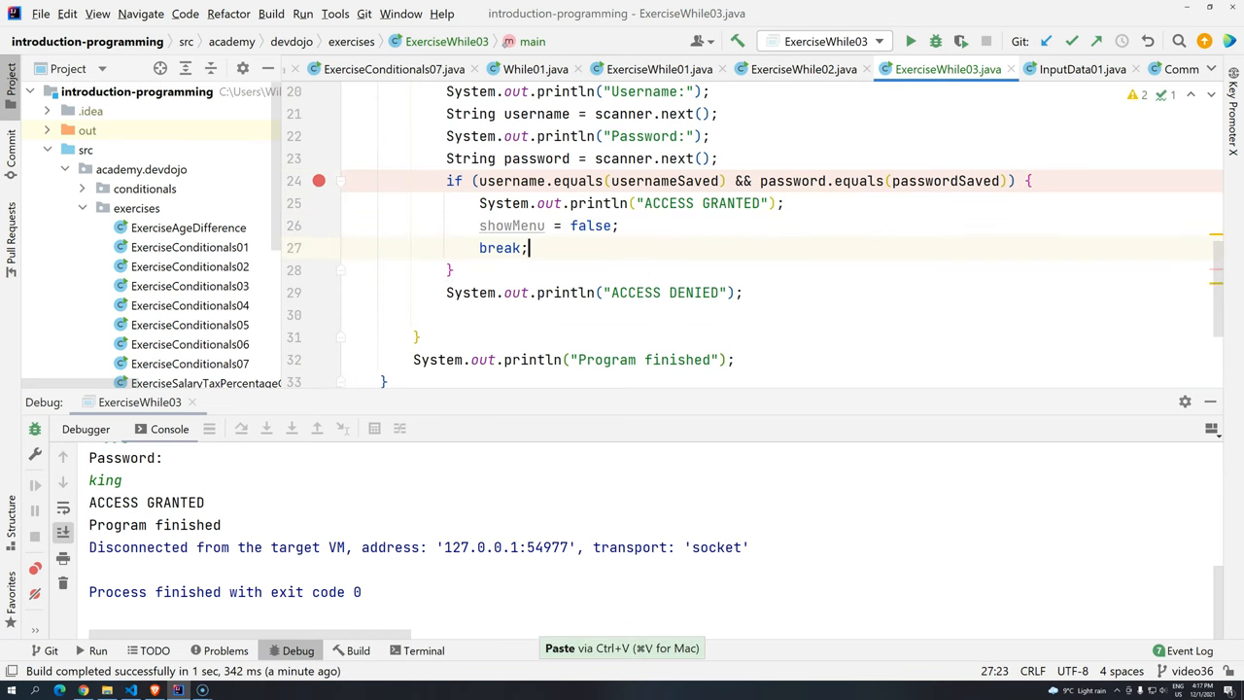
pyautogui.press('ctrl+/')
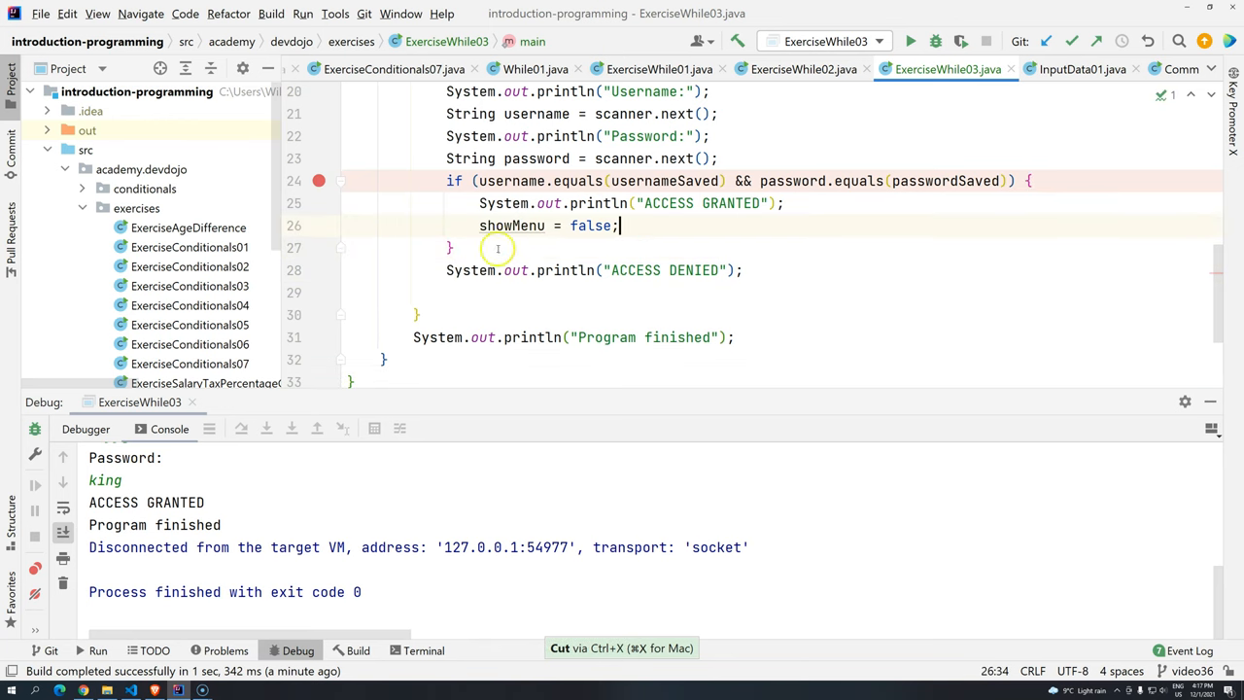
pyautogui.click(474, 247)
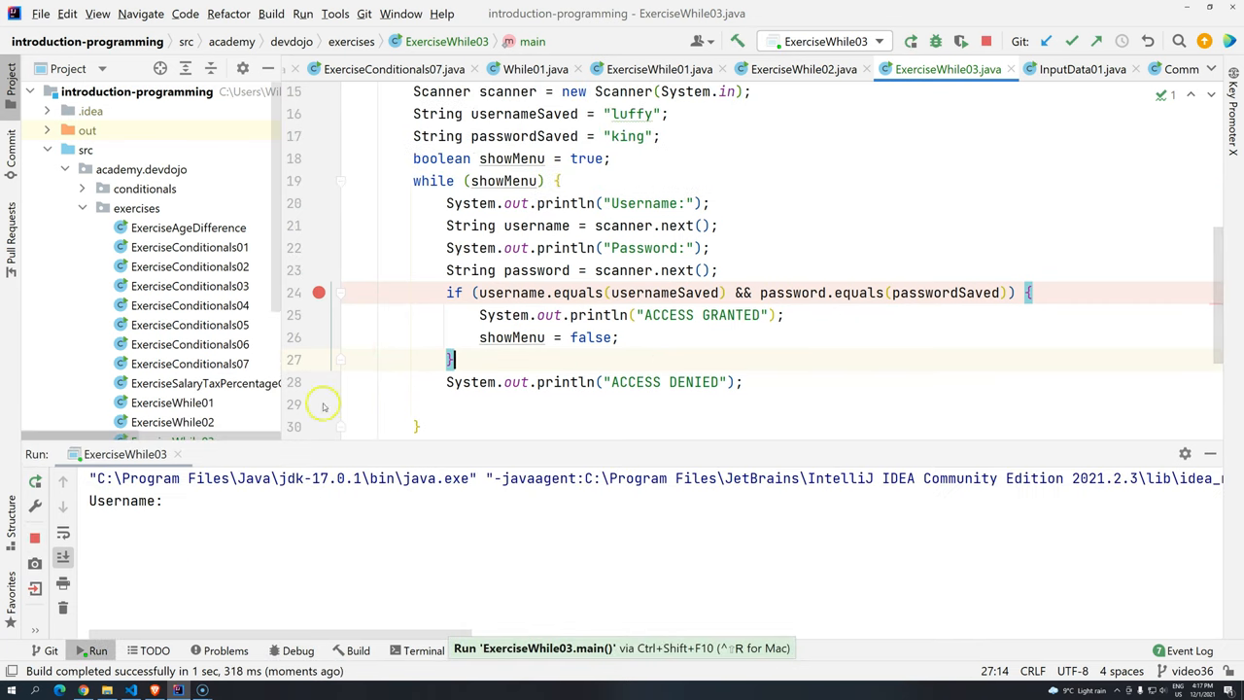
# Enter luffy and king in the Run console, printing ACCESS GRANTED, ACCESS DENIED, Program finished.
pyautogui.write('luffy')
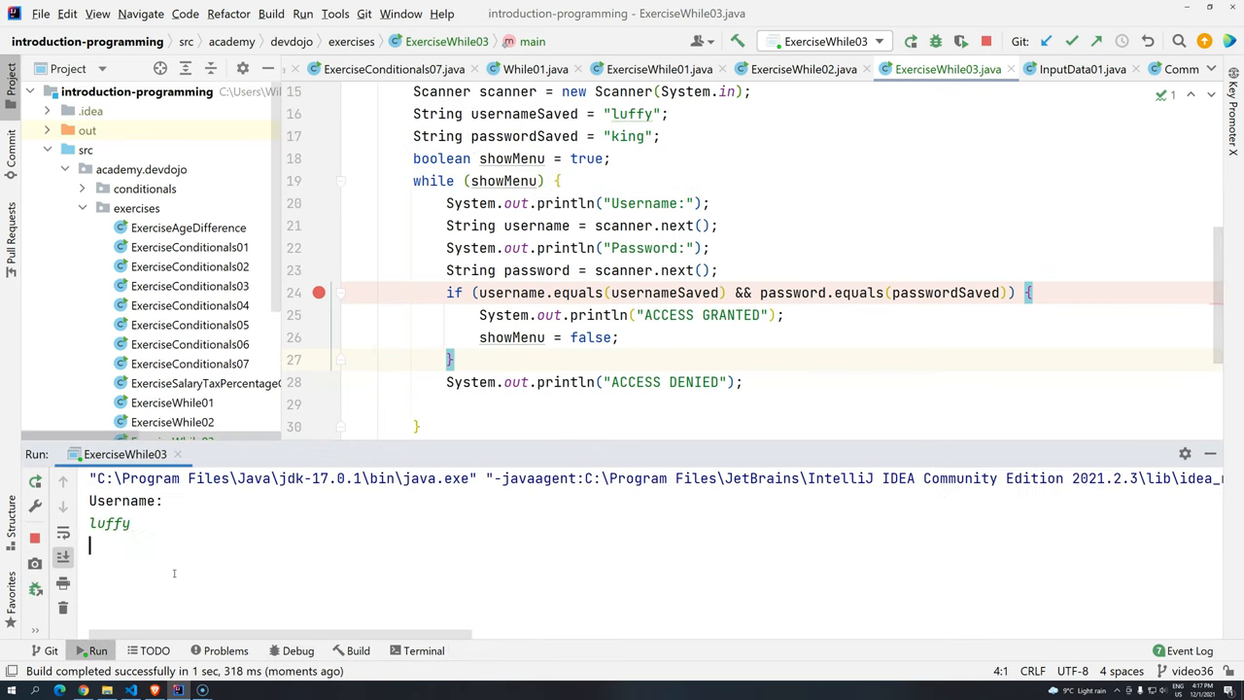
pyautogui.write('king')
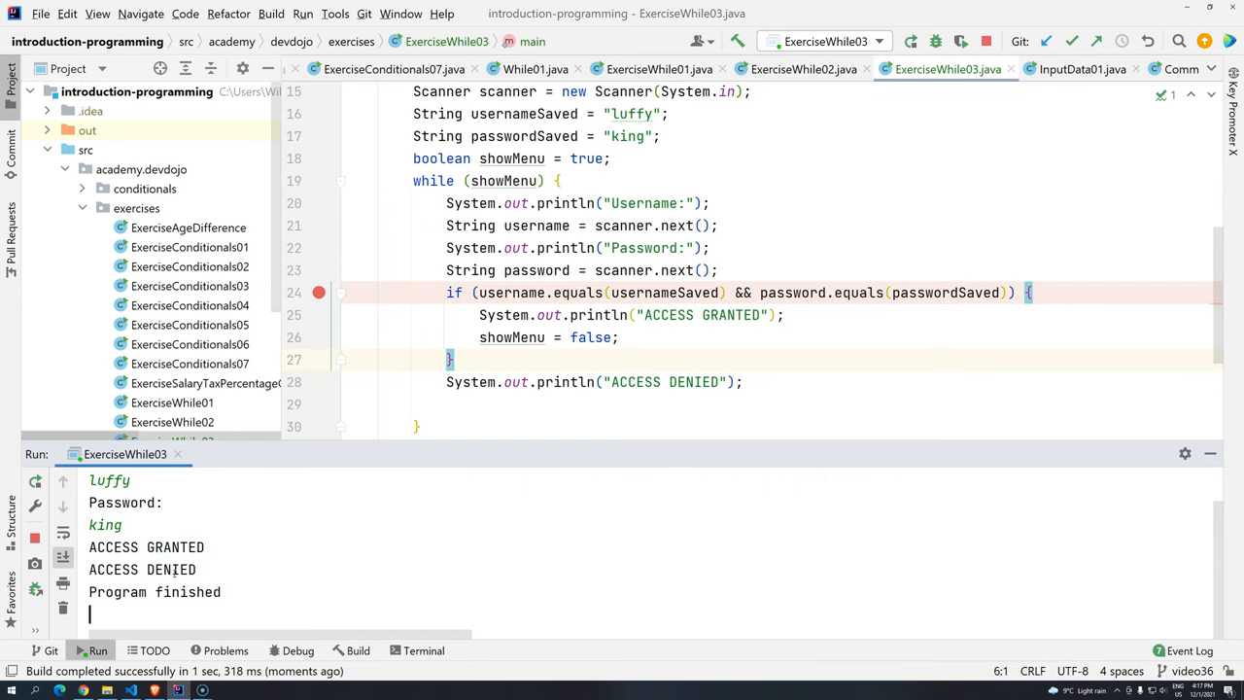